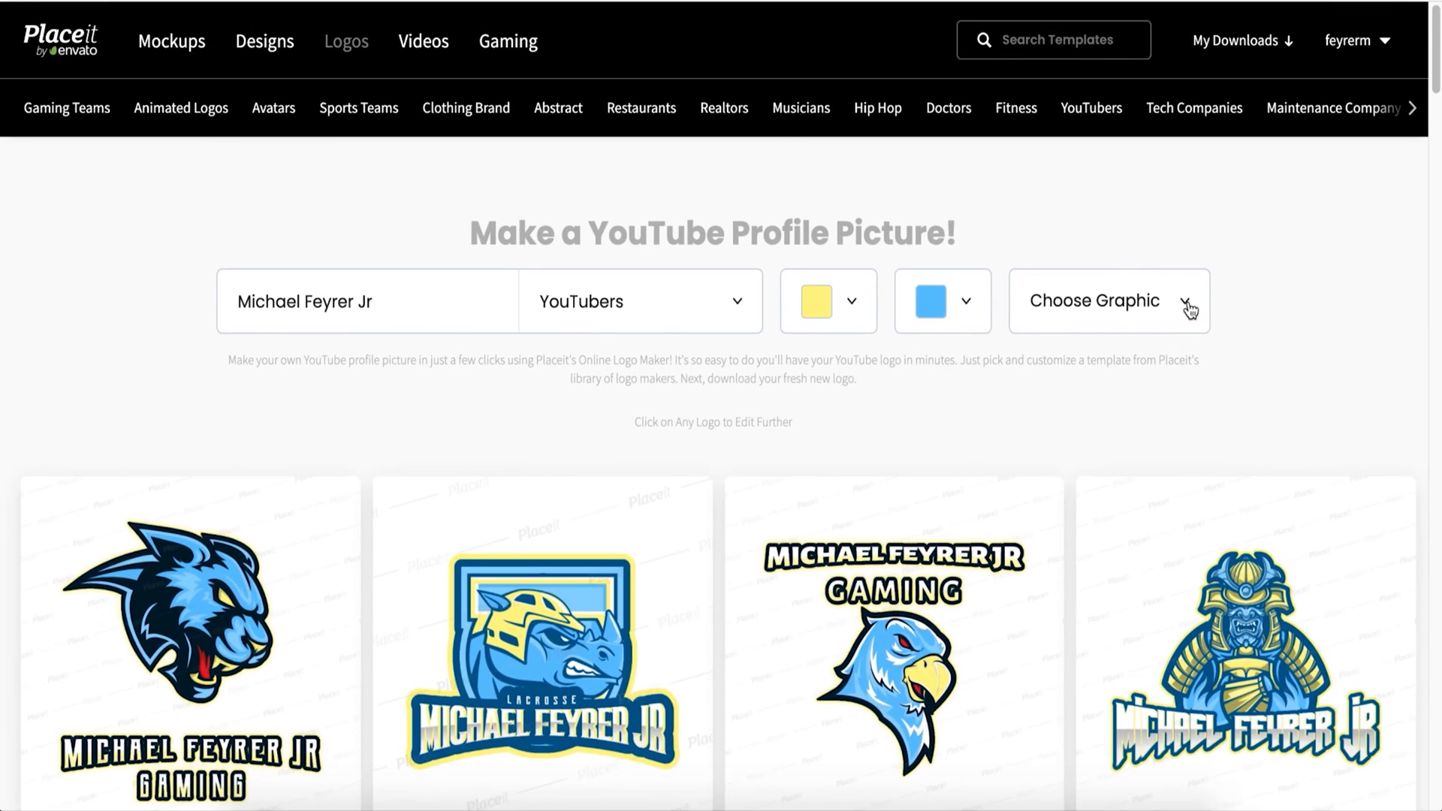
Show the live 2160p source preview in the capture window.
click(1108, 300)
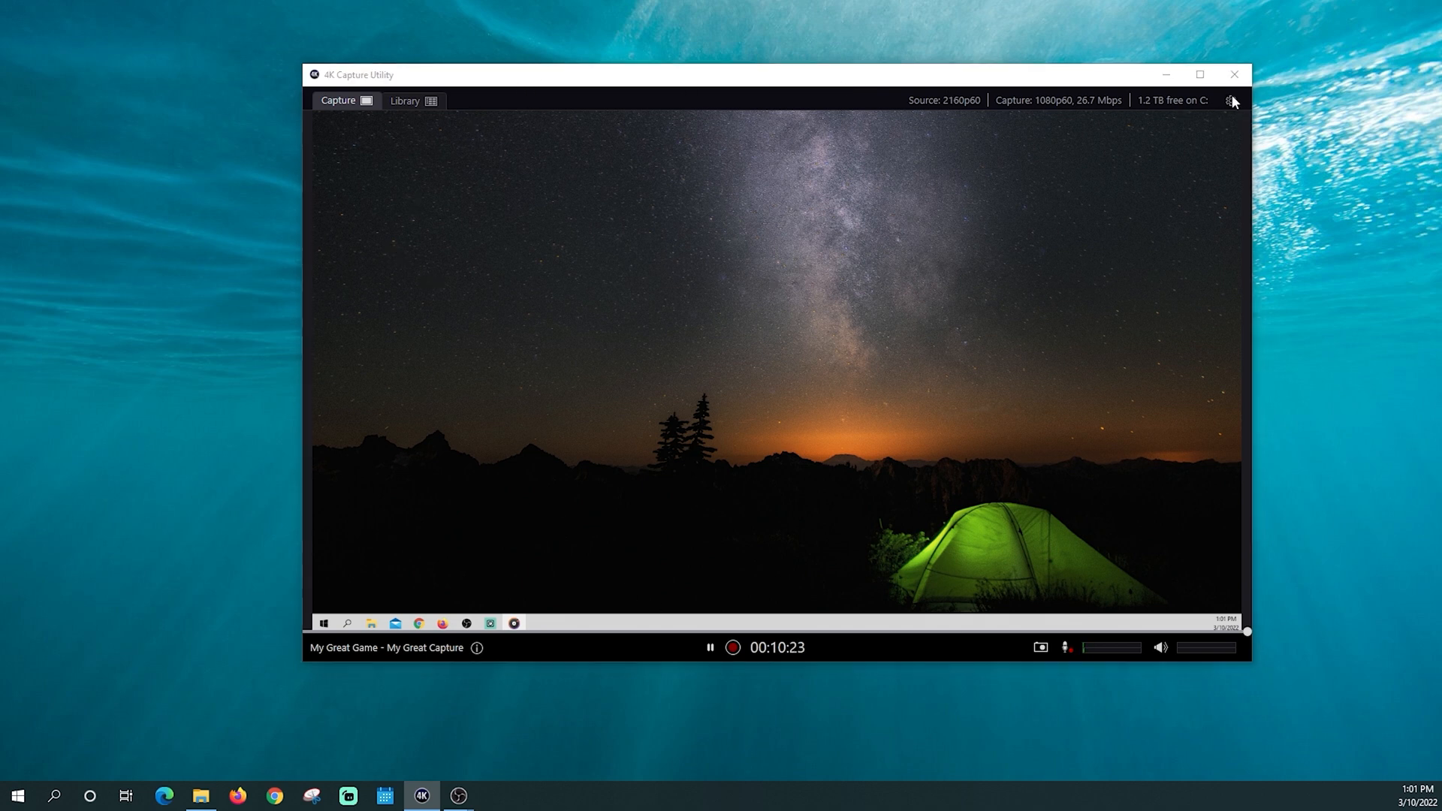
Show the General preferences page with software version 1.7.5 and update options.
click(1229, 101)
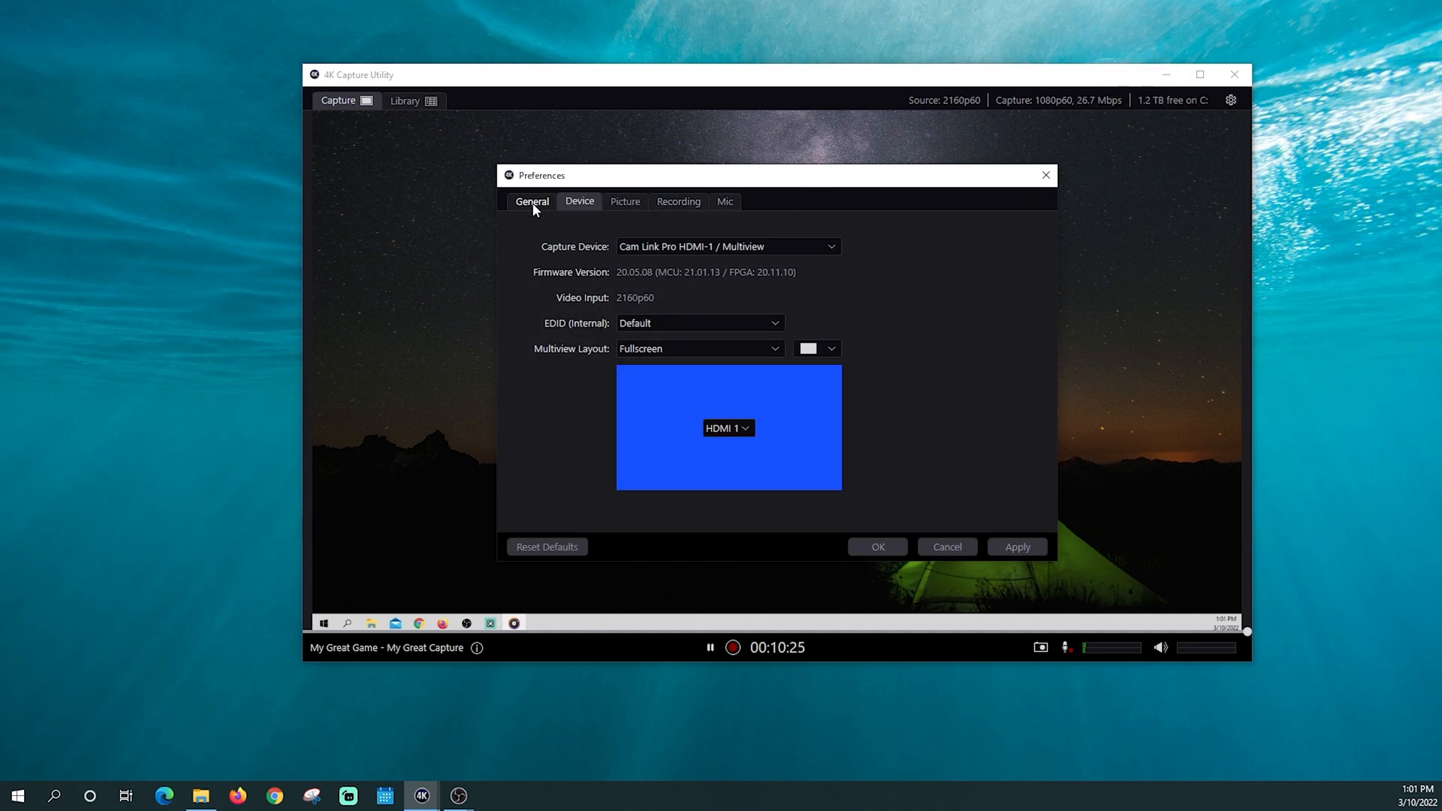
click(531, 199)
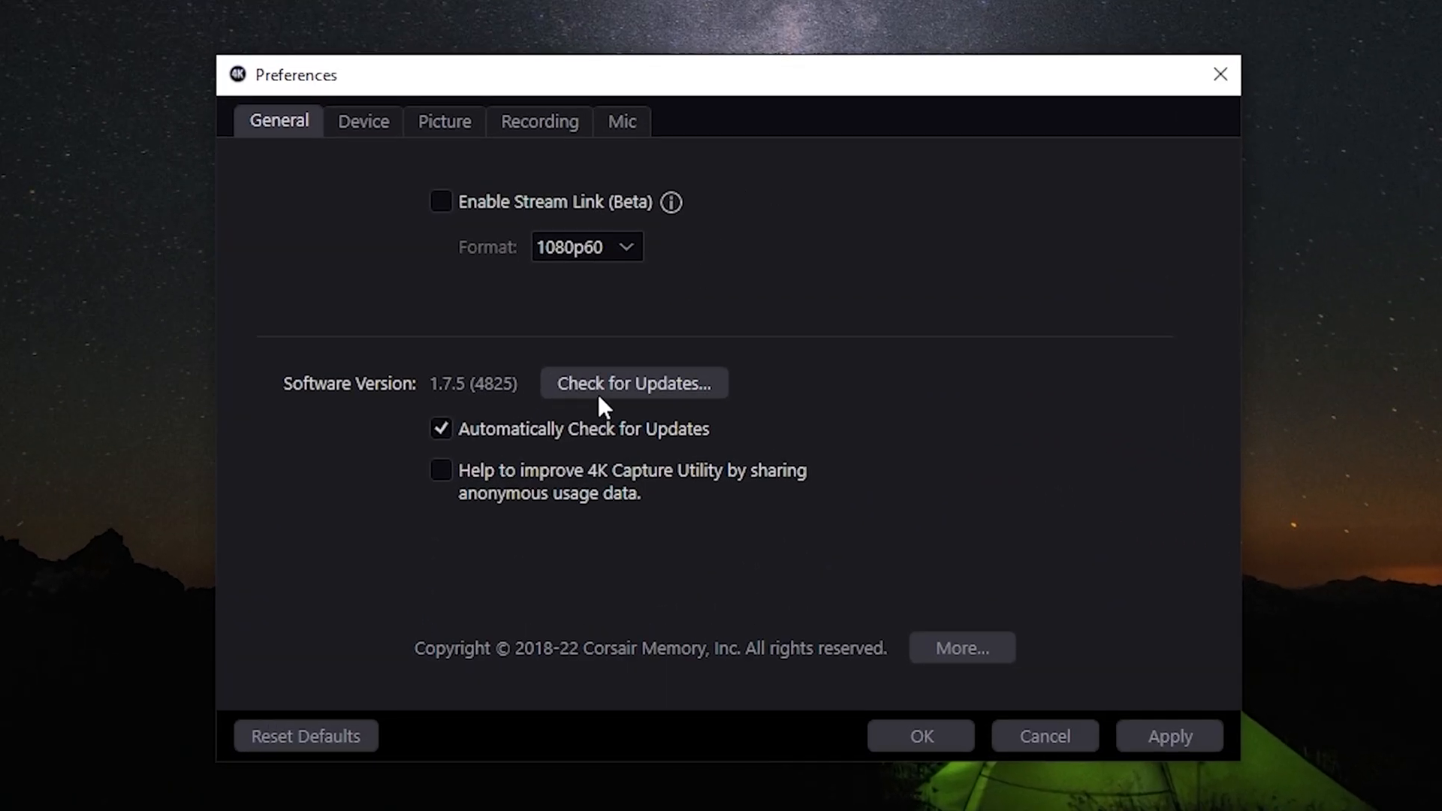
mouse_move(598, 418)
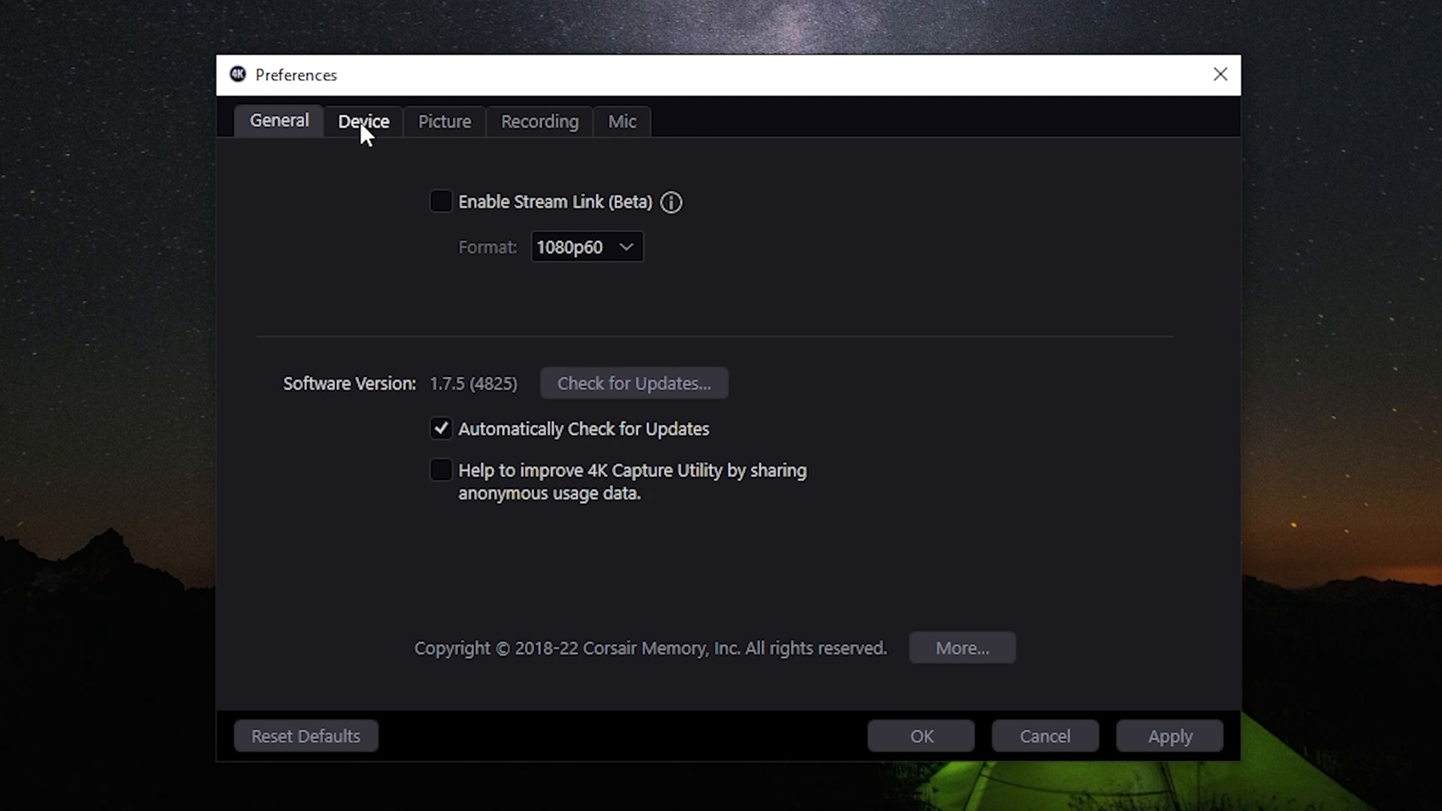
Try Cam Link Pro HDMI-2, HDMI-3 and the next input in the Device preferences.
click(363, 122)
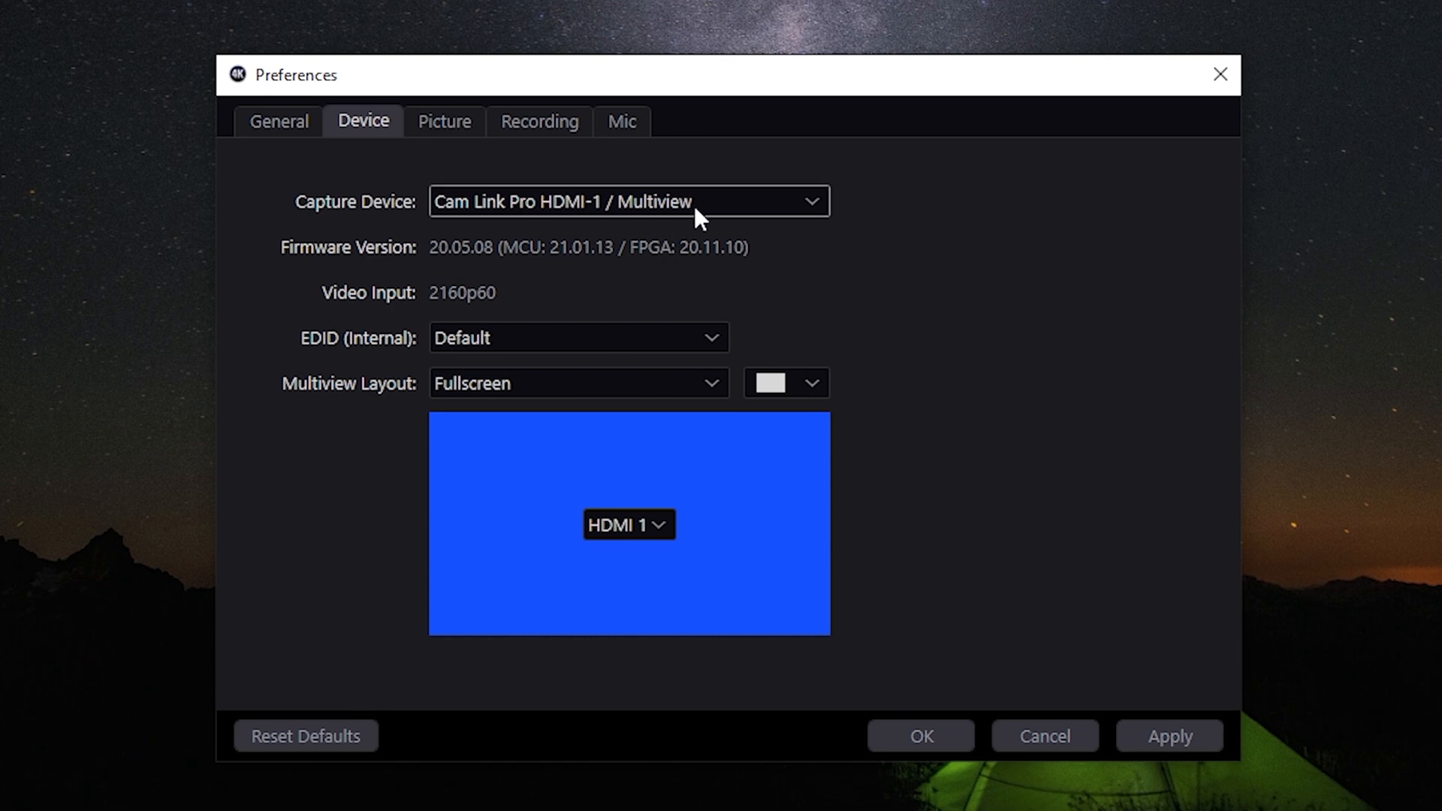
click(628, 201)
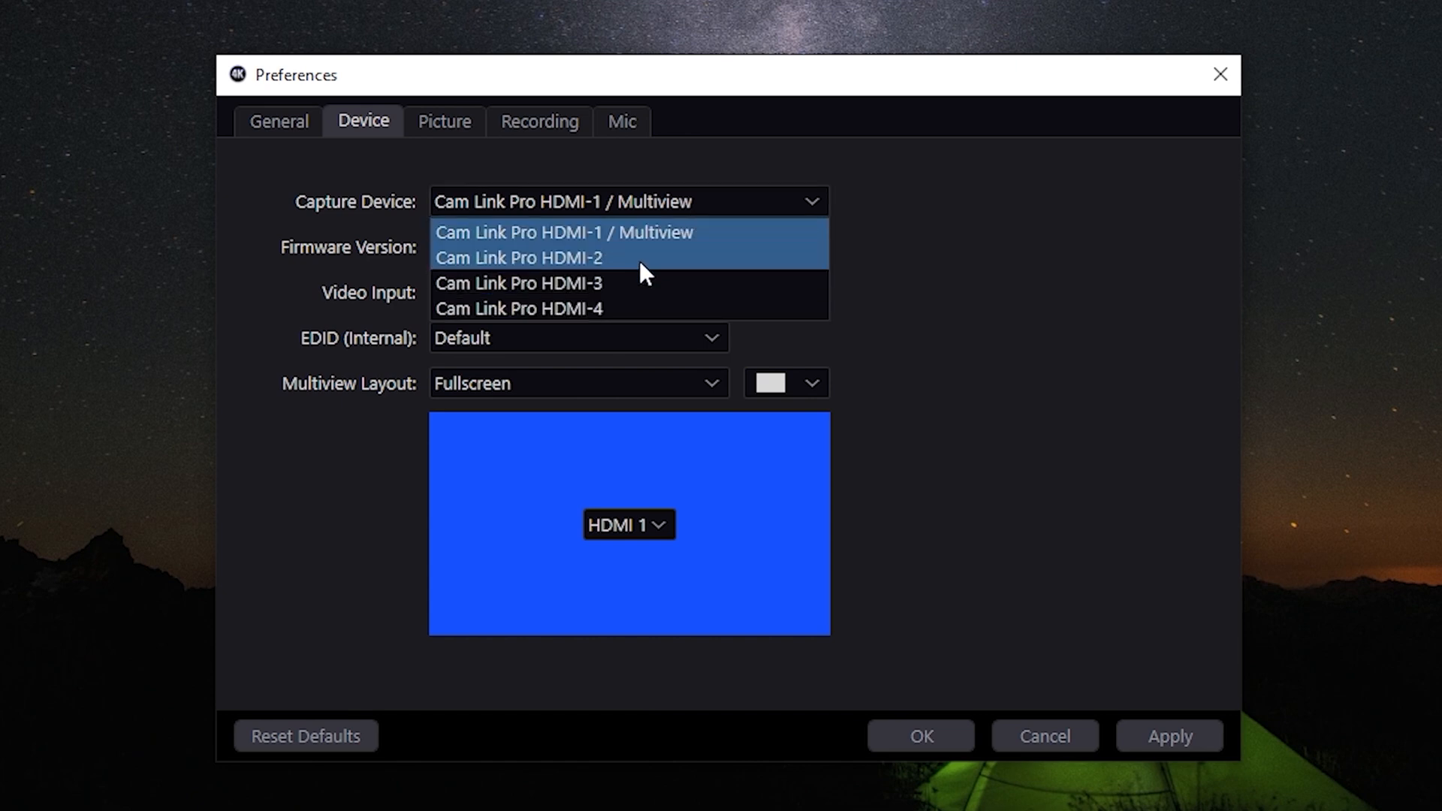
click(518, 257)
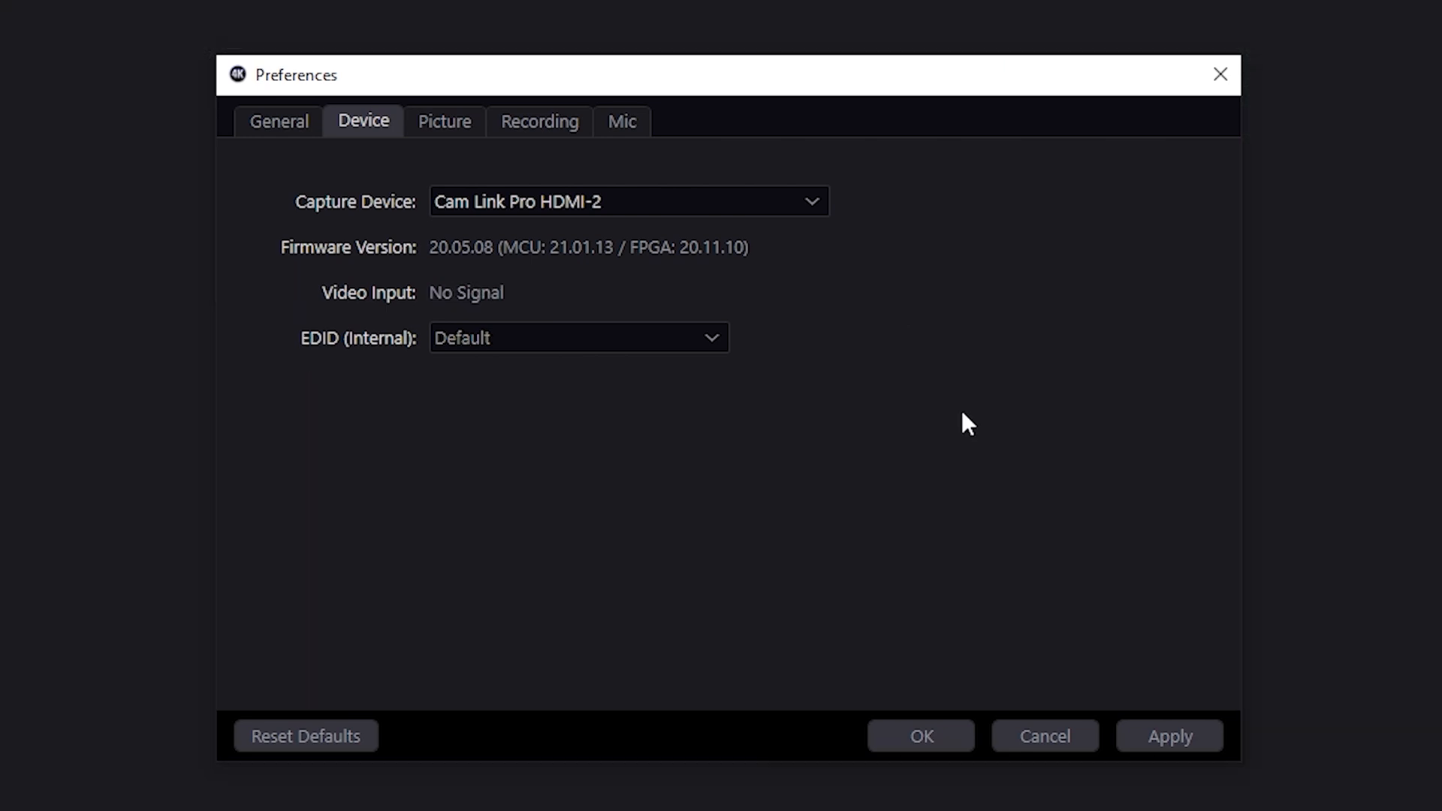
click(628, 201)
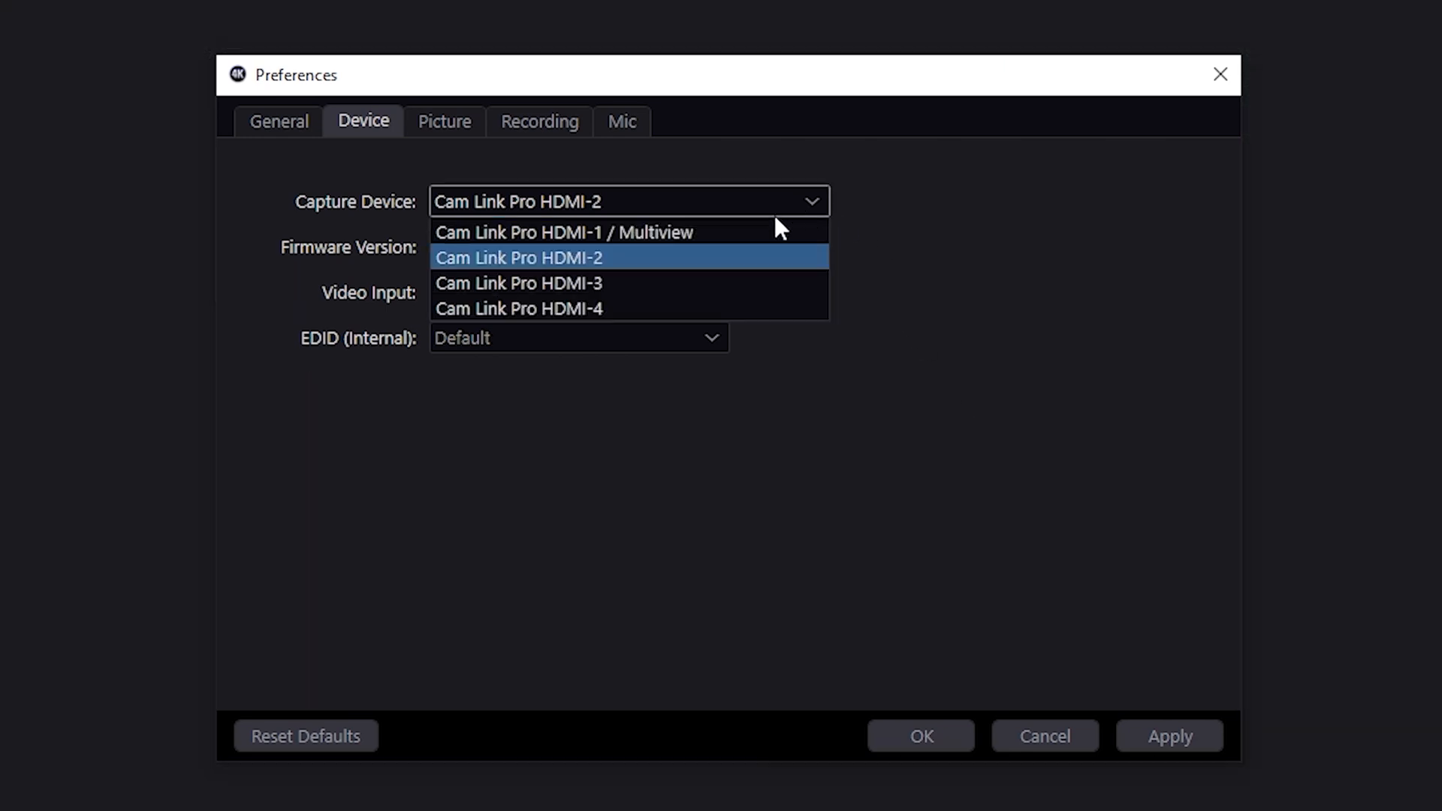
click(518, 282)
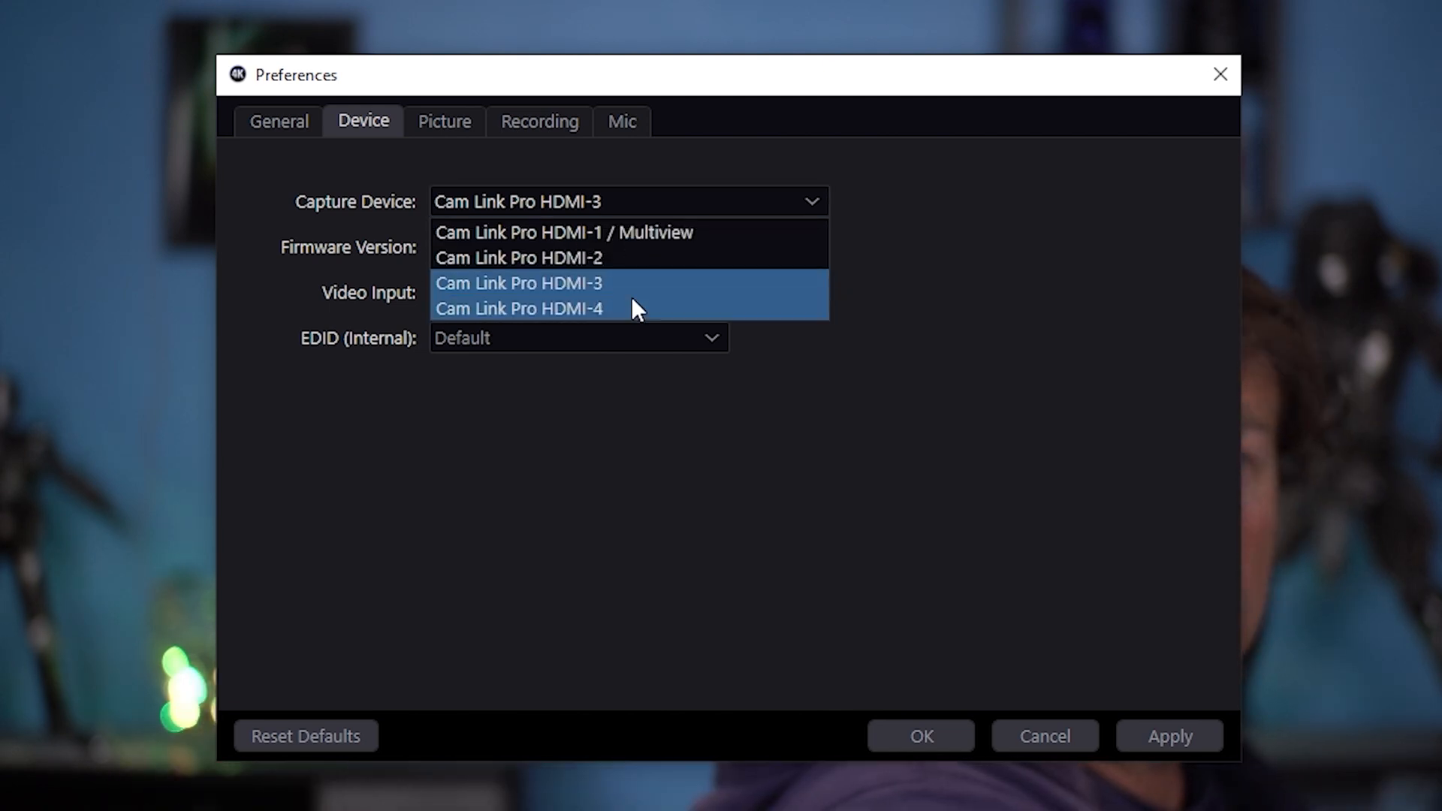
click(518, 308)
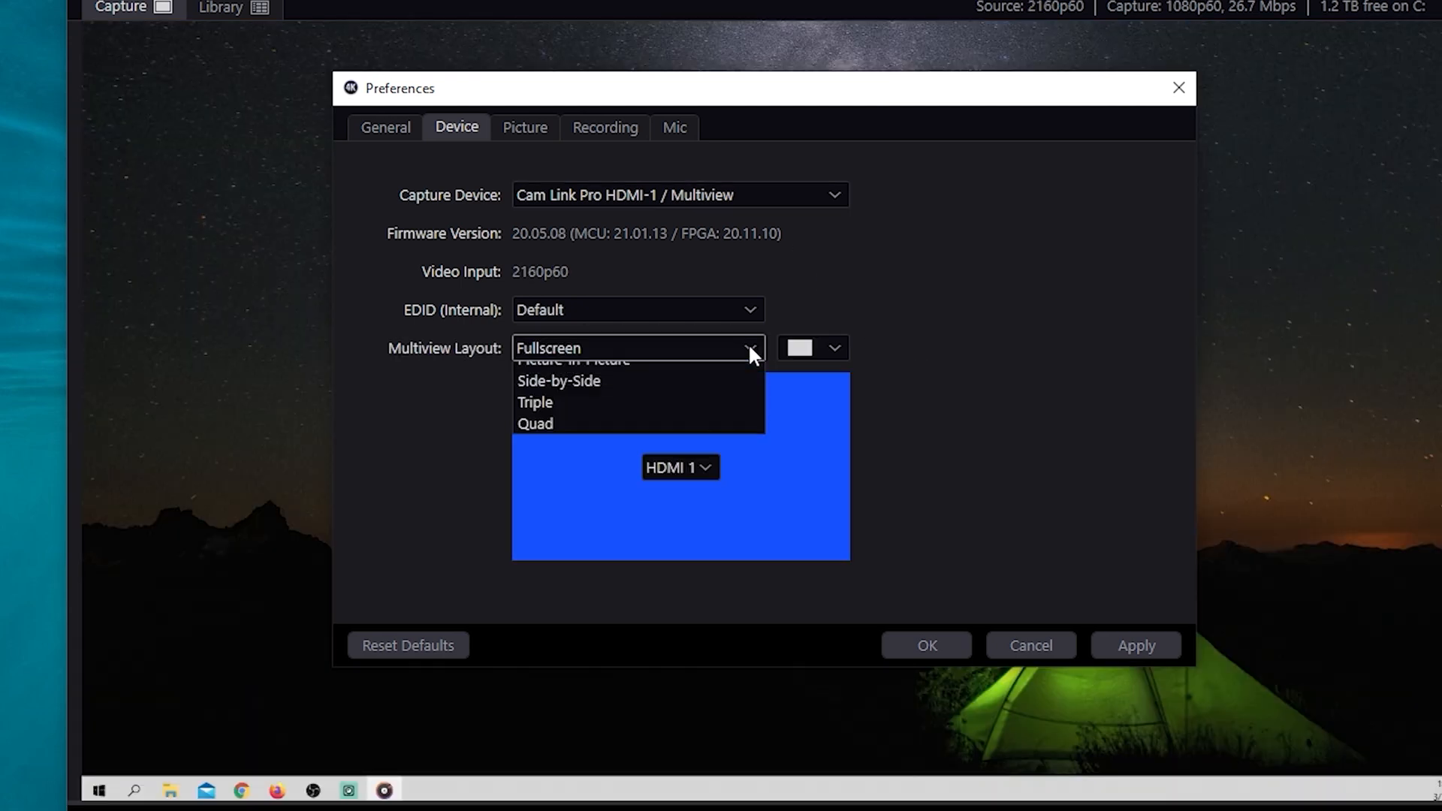
Try Picture-in-Picture and Side-by-Side, then choose Triple with HDMI 1 in the top-left tile.
click(572, 358)
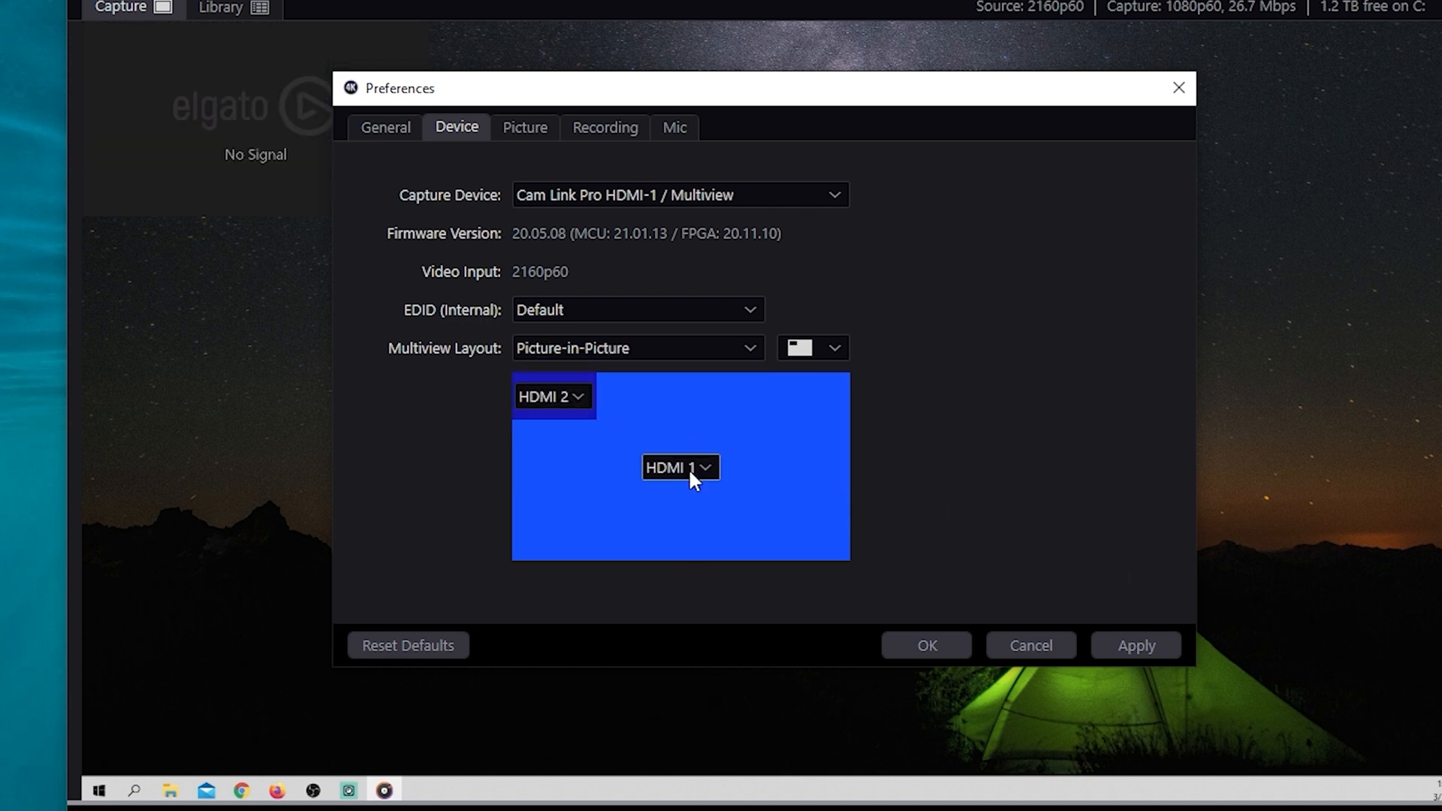
click(679, 467)
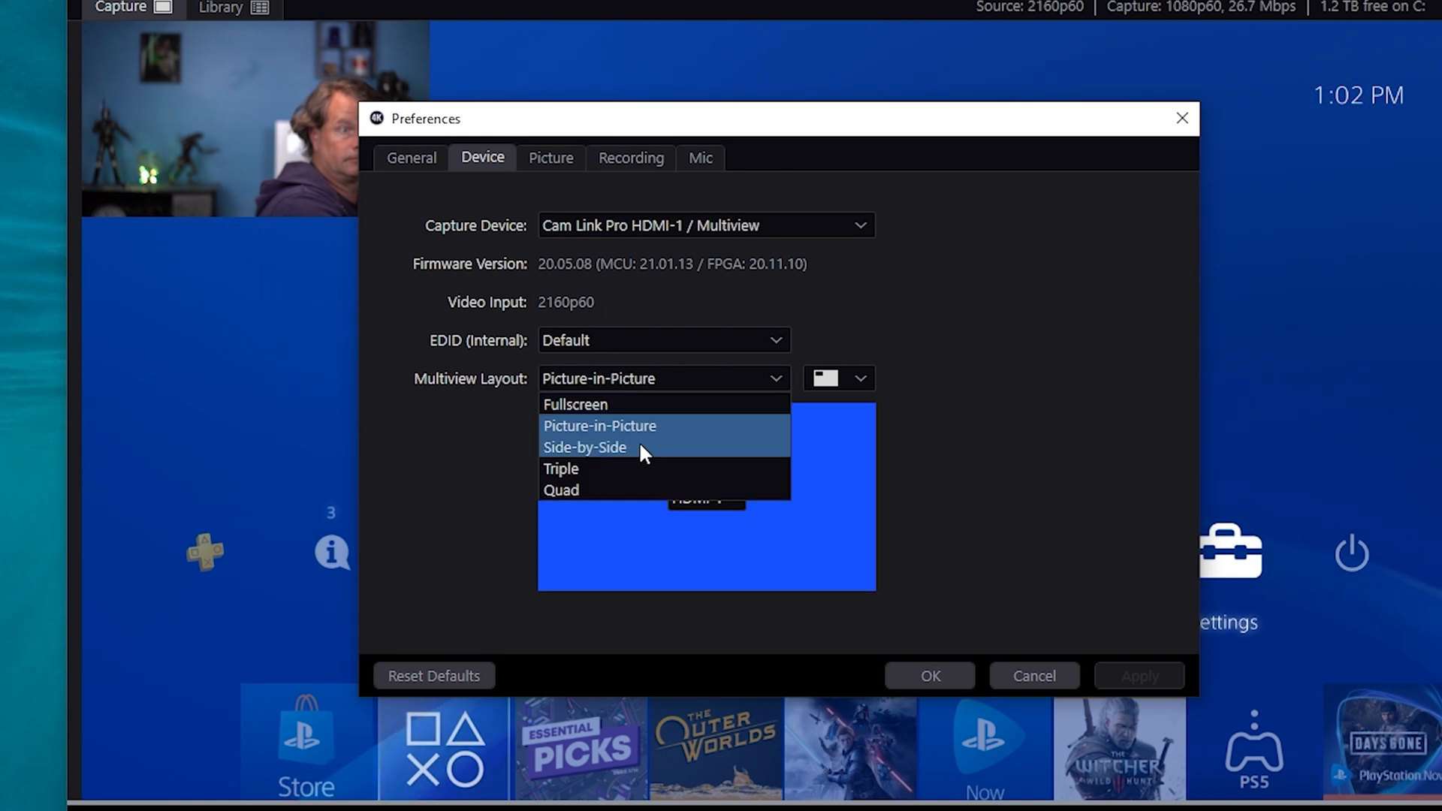
click(584, 447)
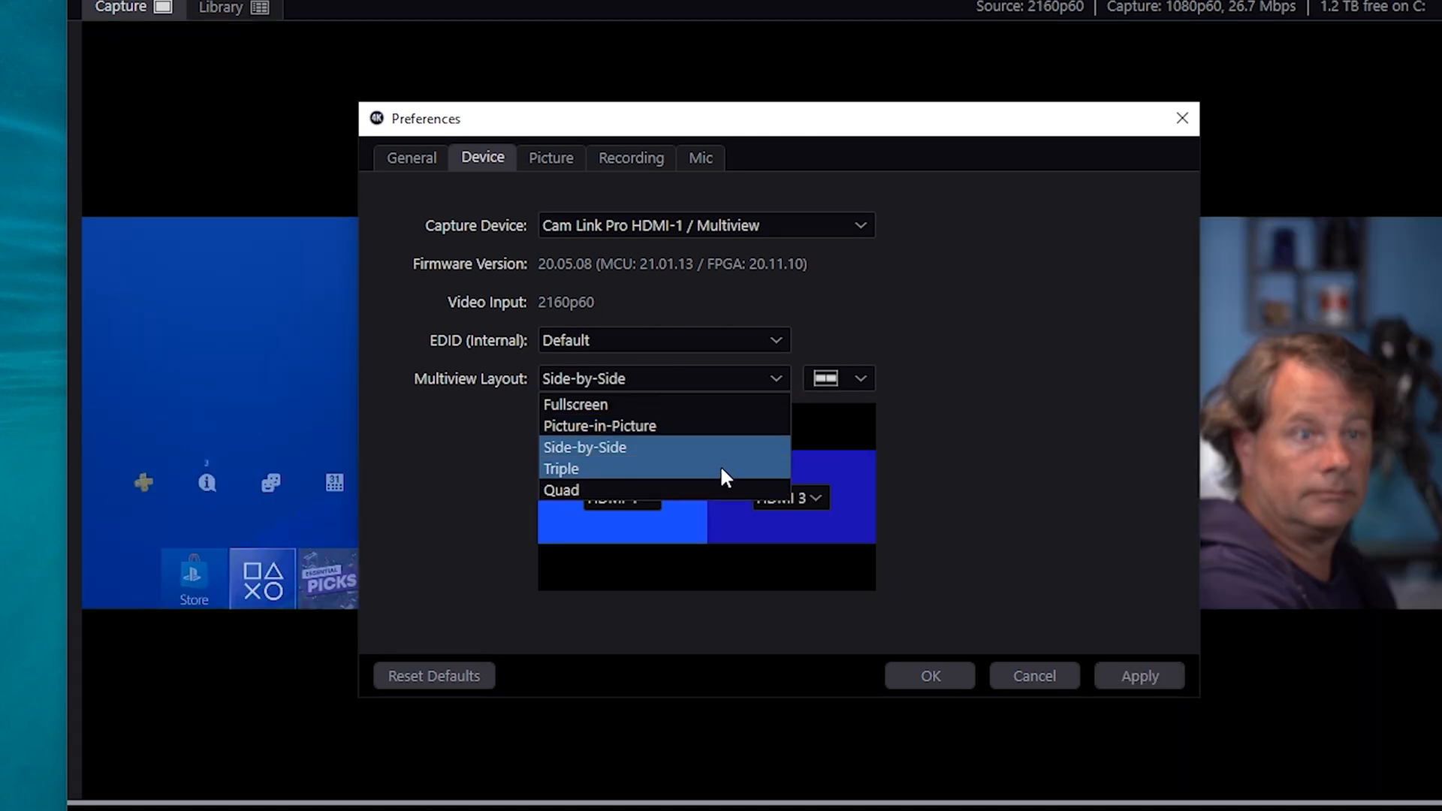
click(560, 469)
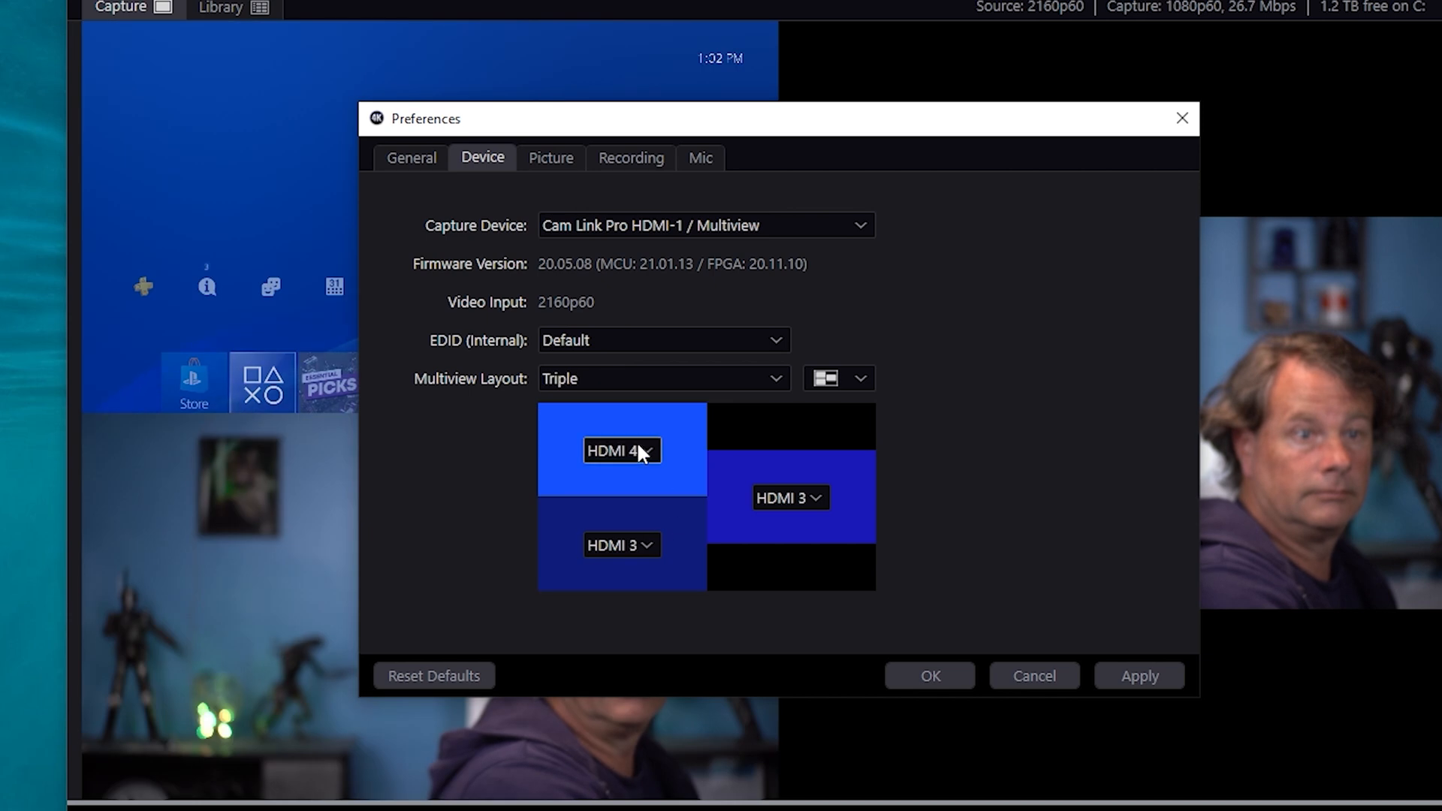
click(620, 449)
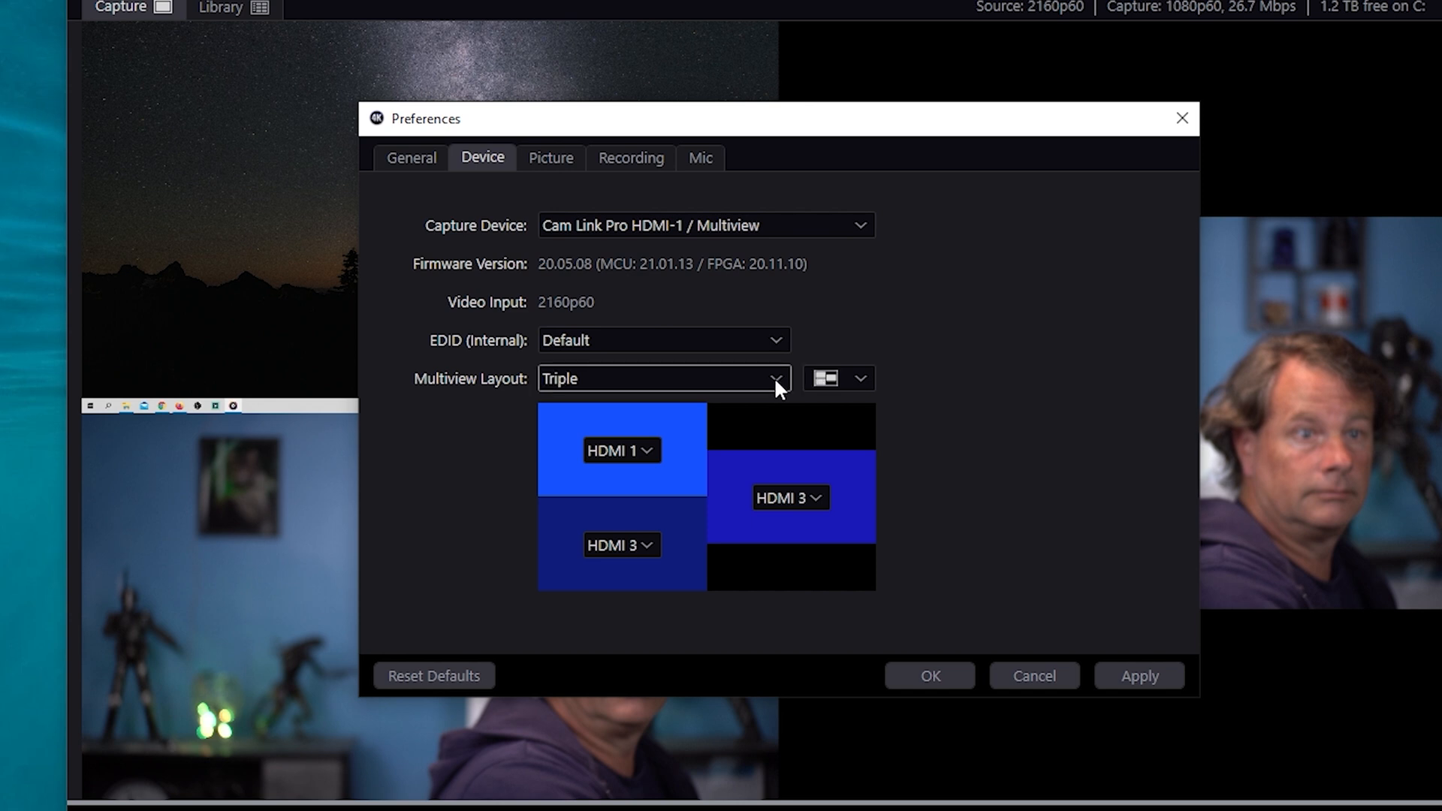
Choose Quad layout with HDMI 4 bottom-right and HDMI 1 bottom-left.
click(662, 378)
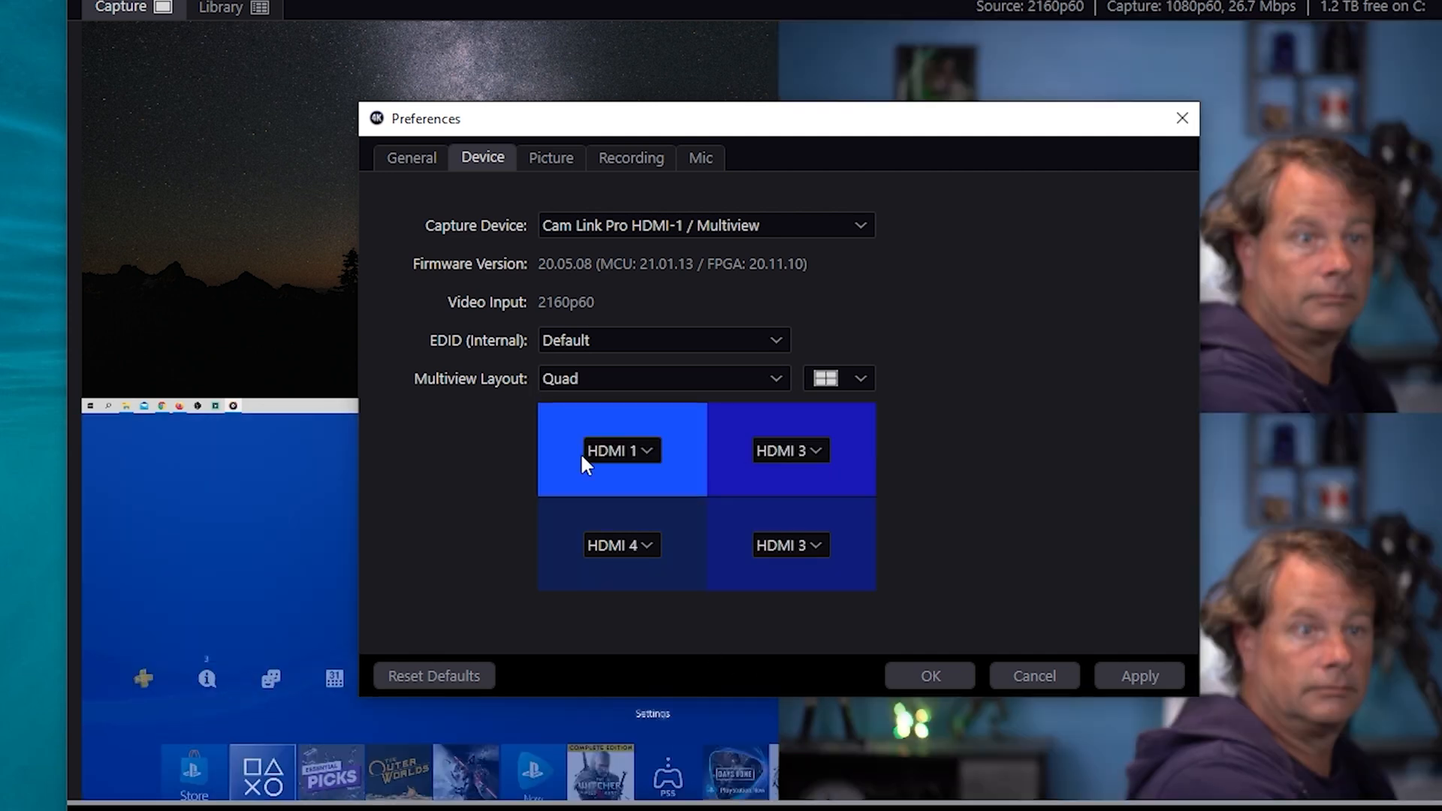
mouse_move(853, 539)
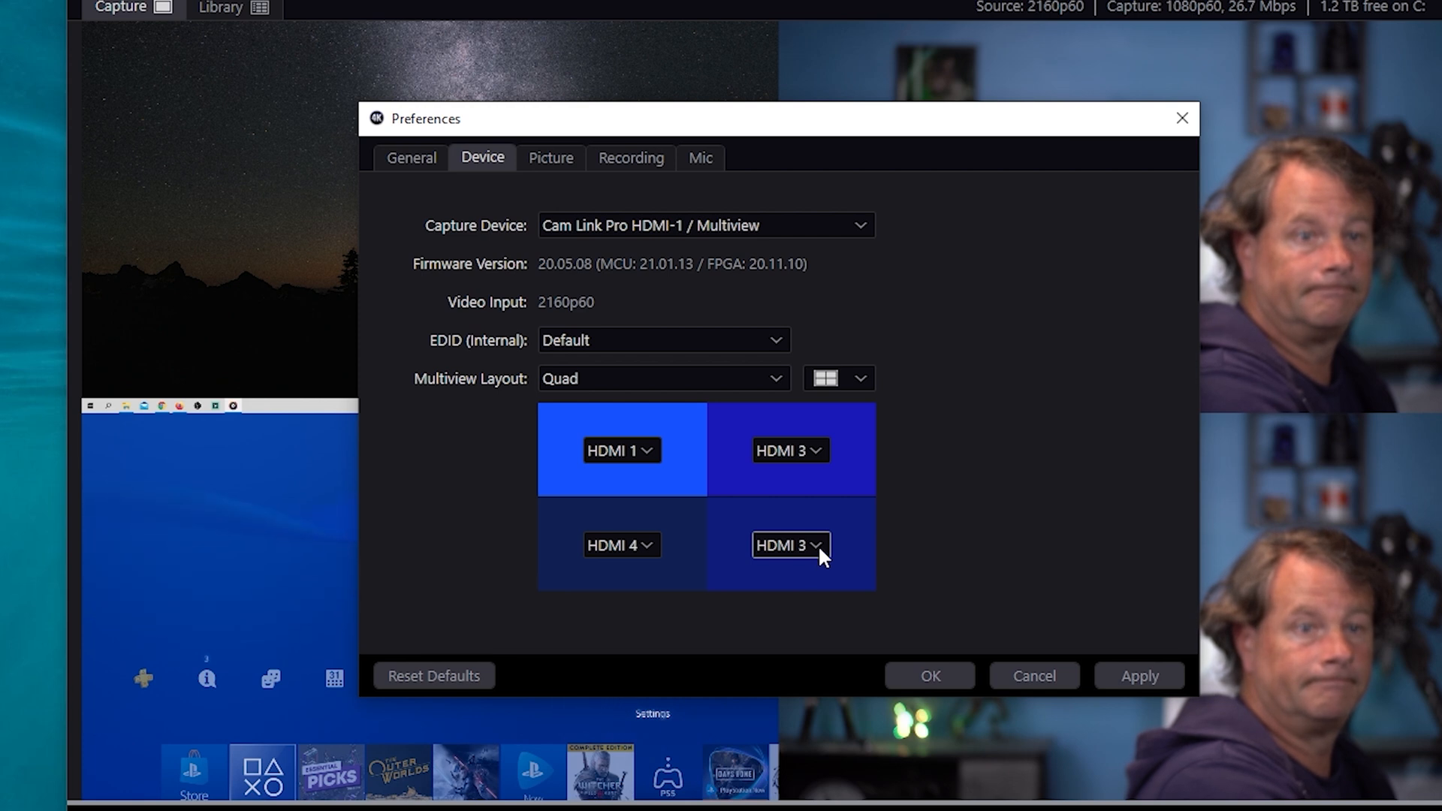
click(789, 544)
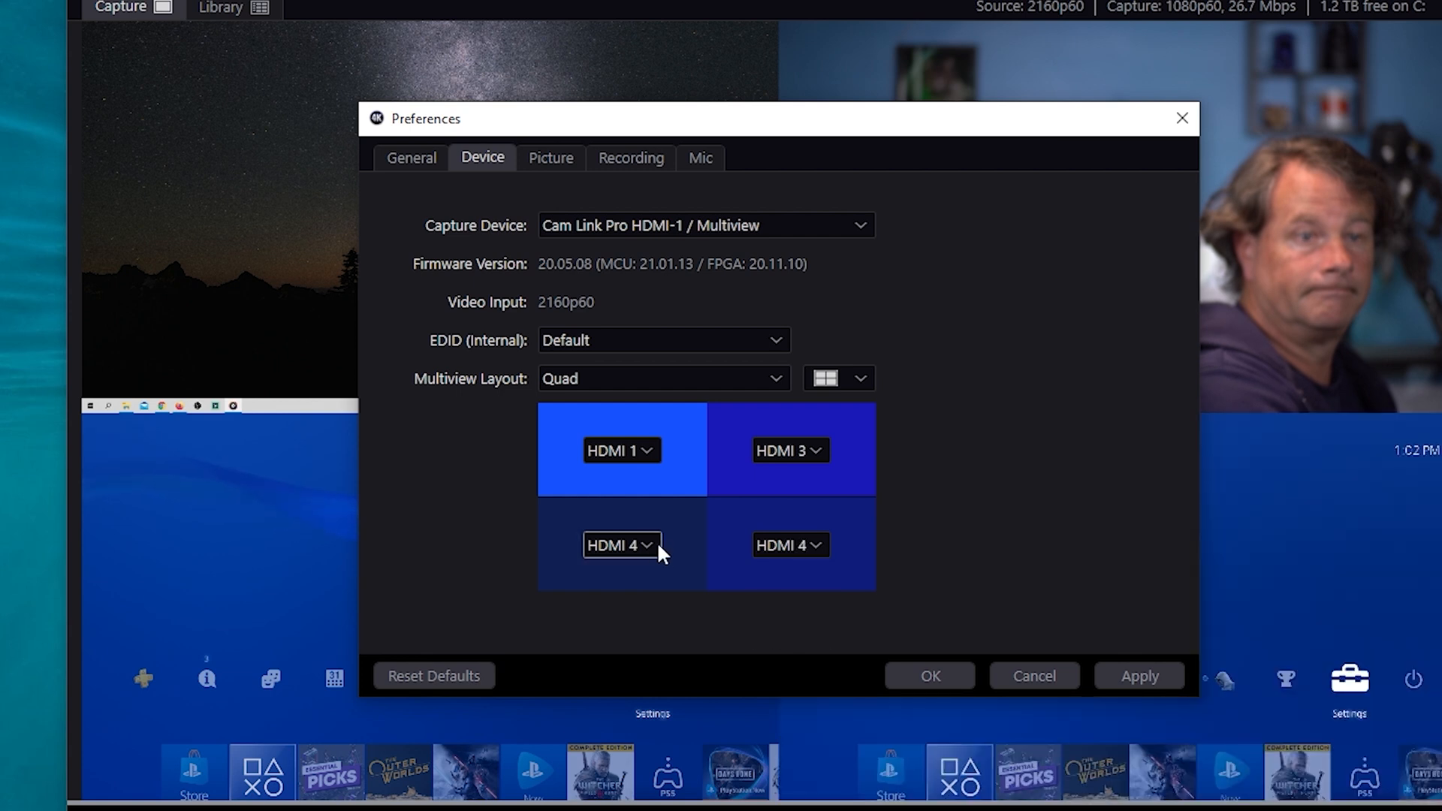
click(620, 543)
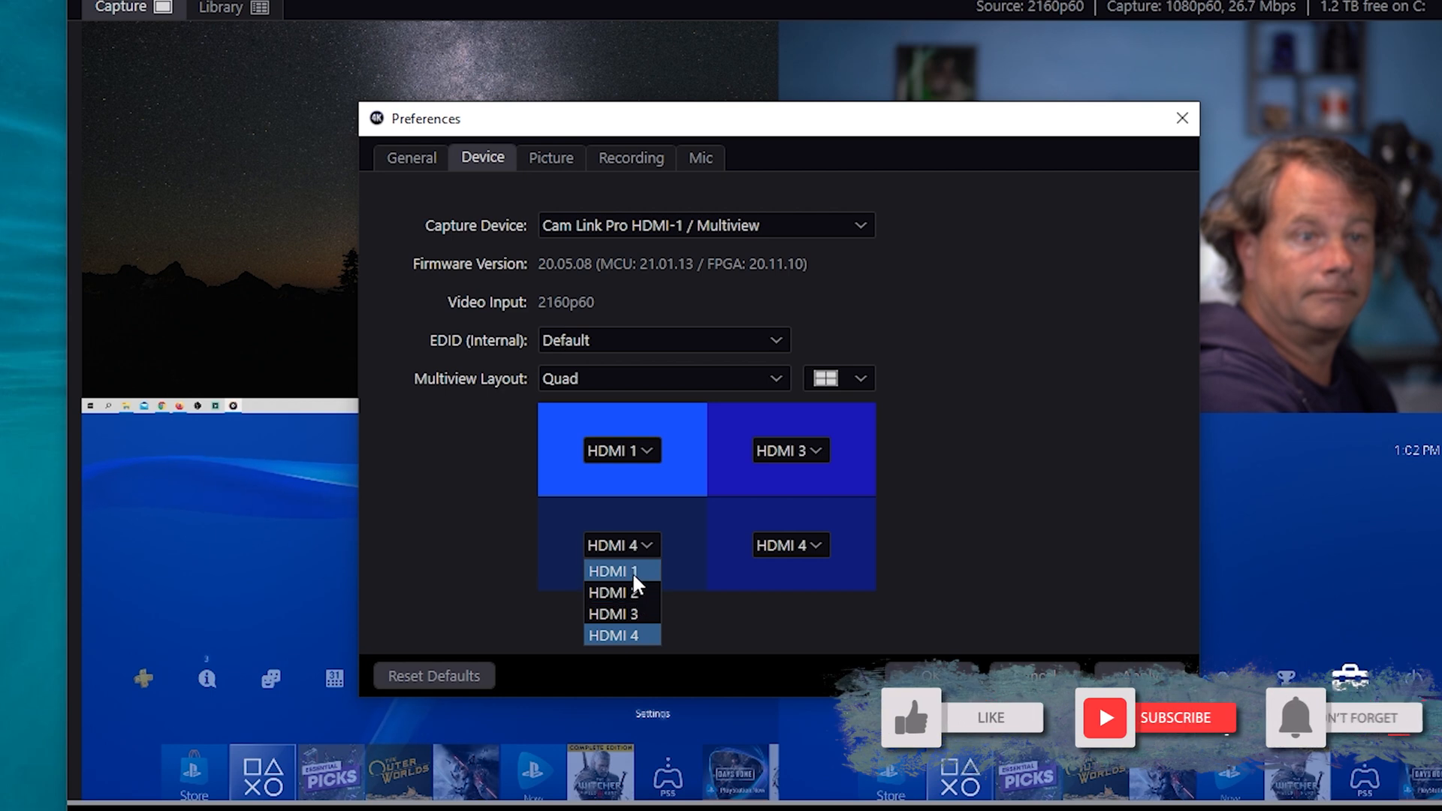
click(620, 570)
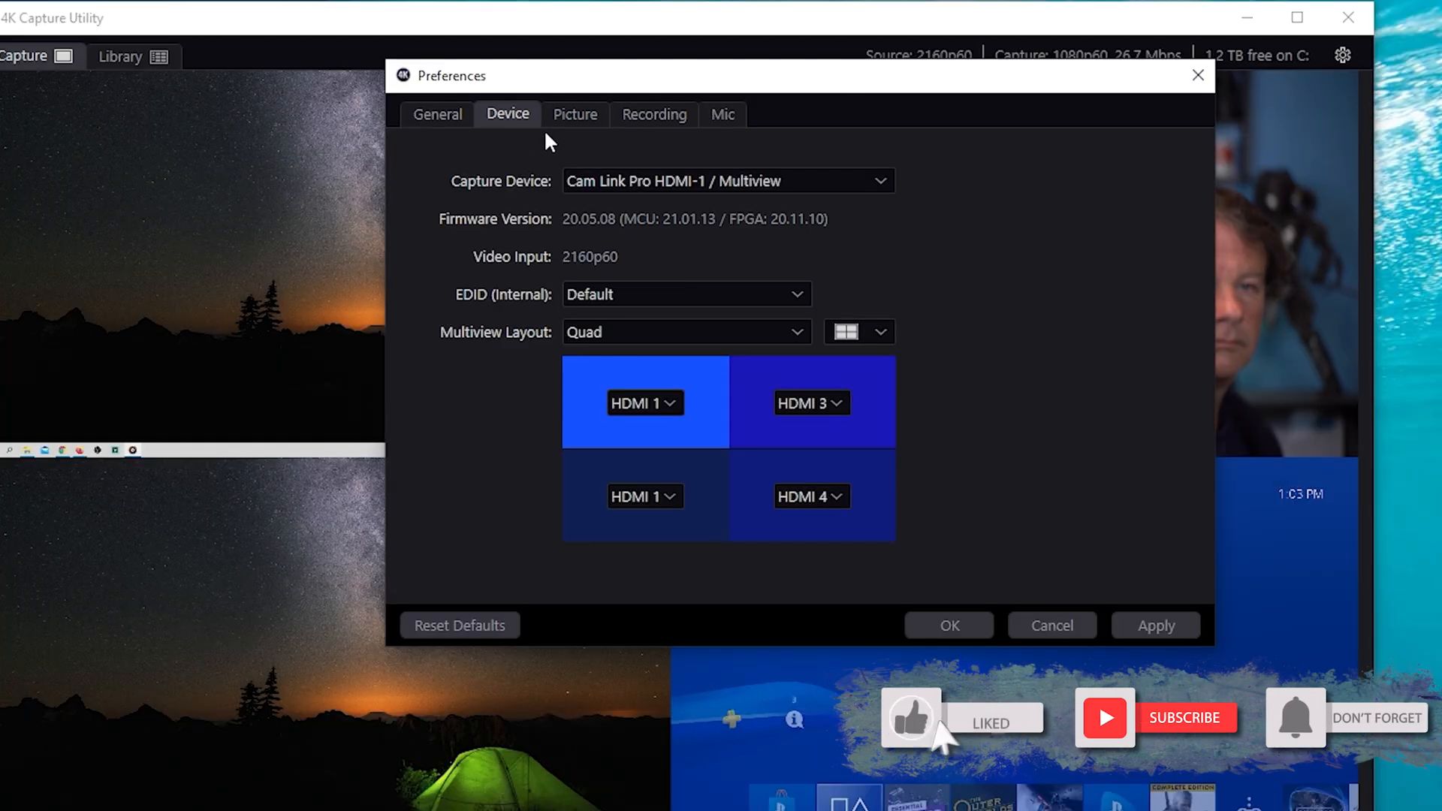
Review the Picture and Recording pages, then show the Mic page with gain 100.
click(573, 114)
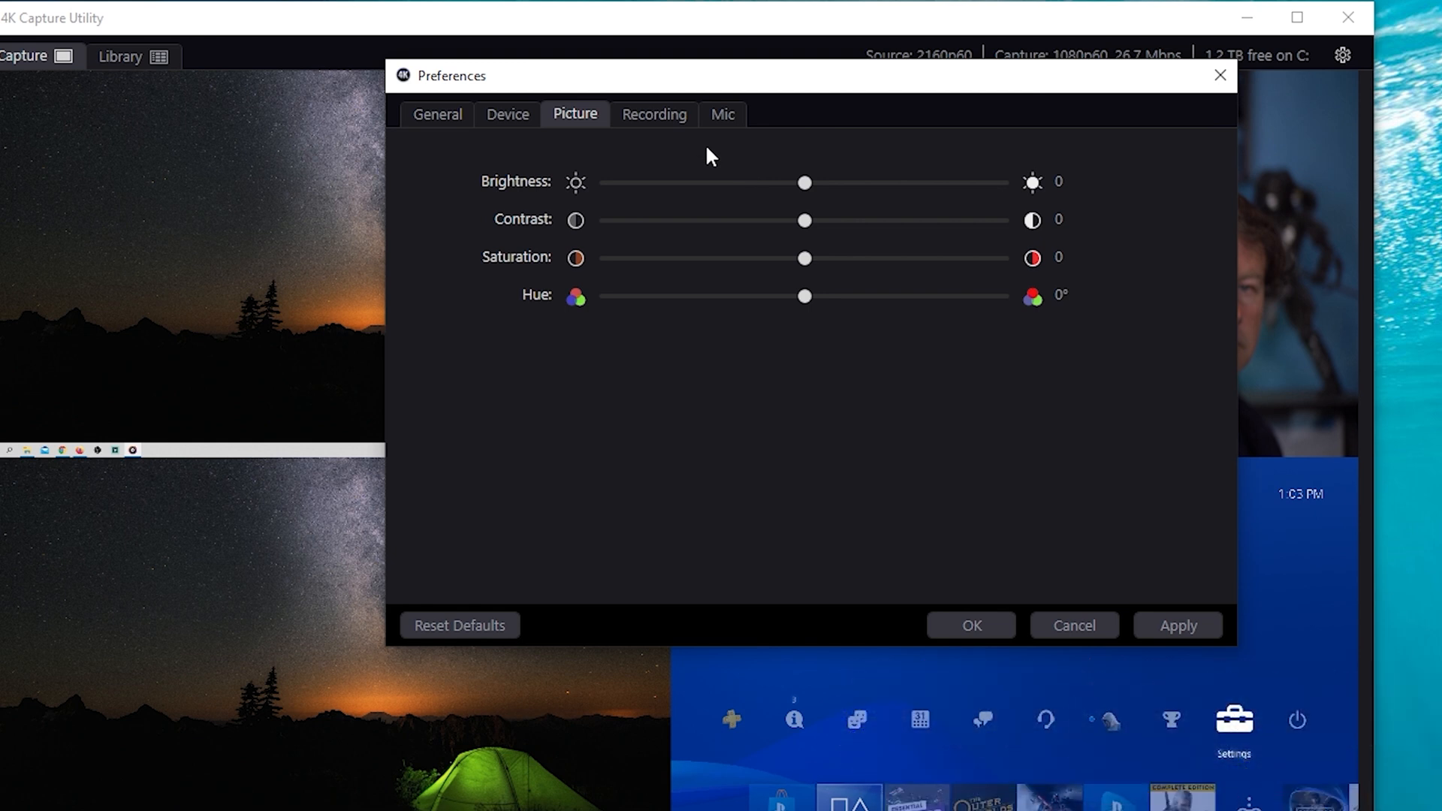
click(654, 114)
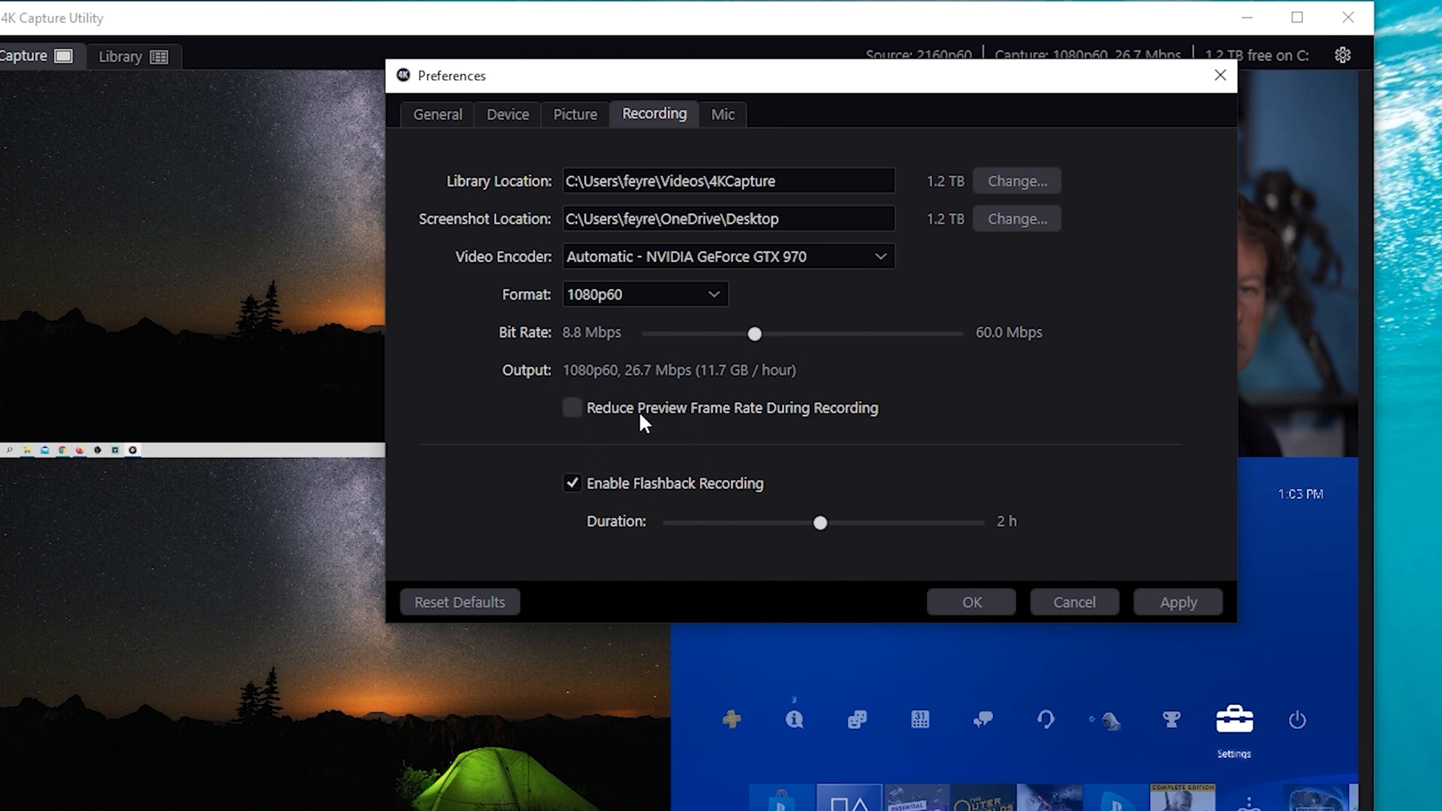
mouse_move(650, 515)
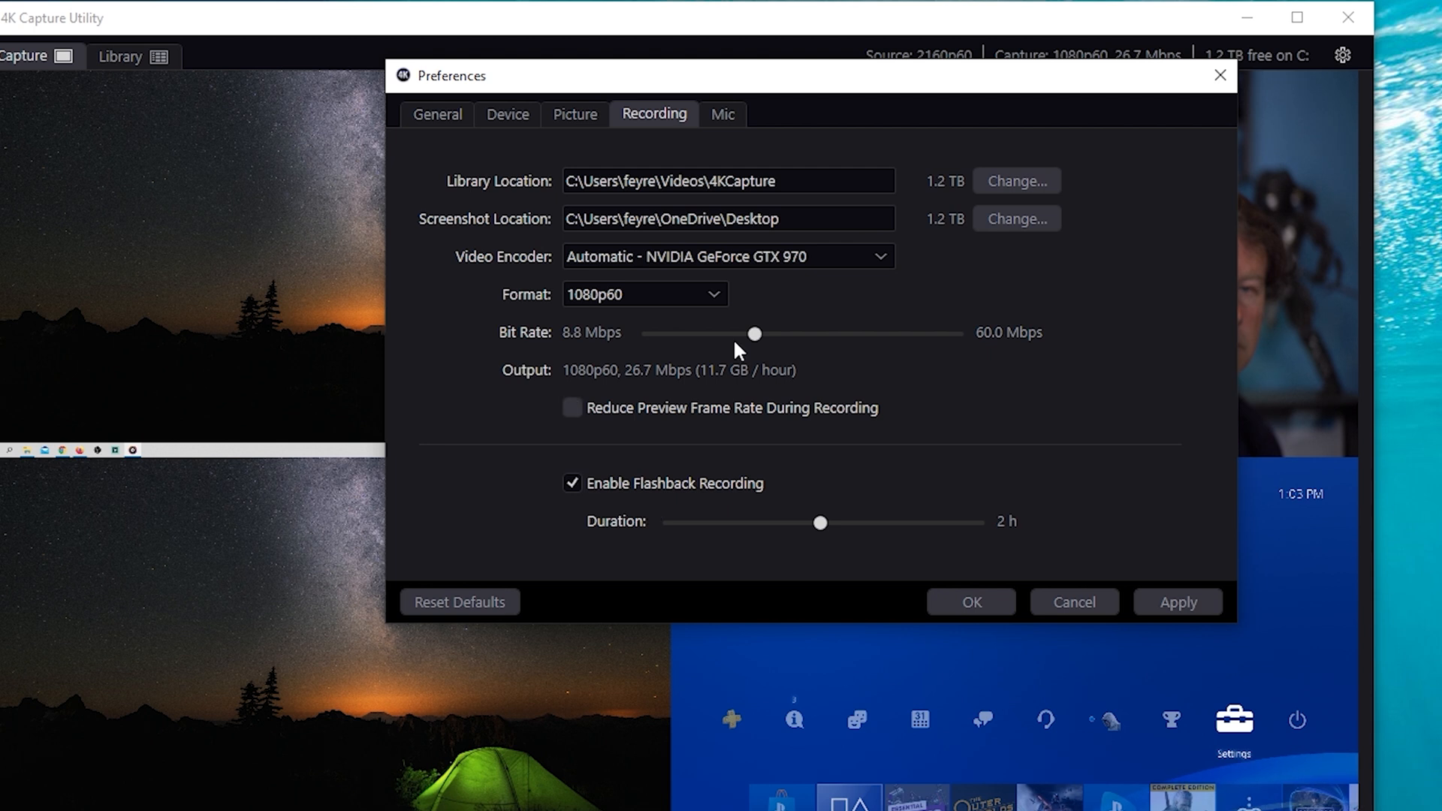
click(723, 113)
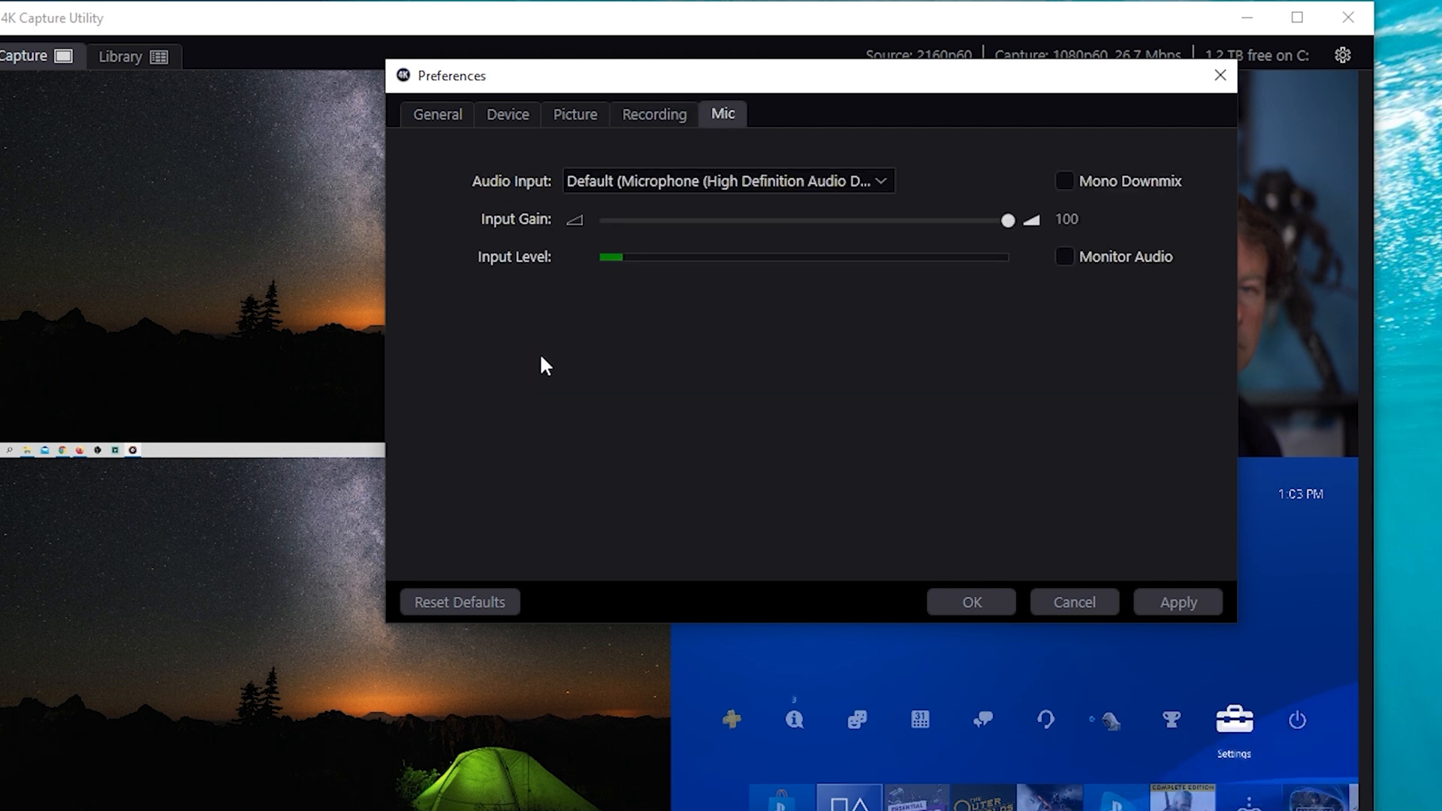
click(726, 180)
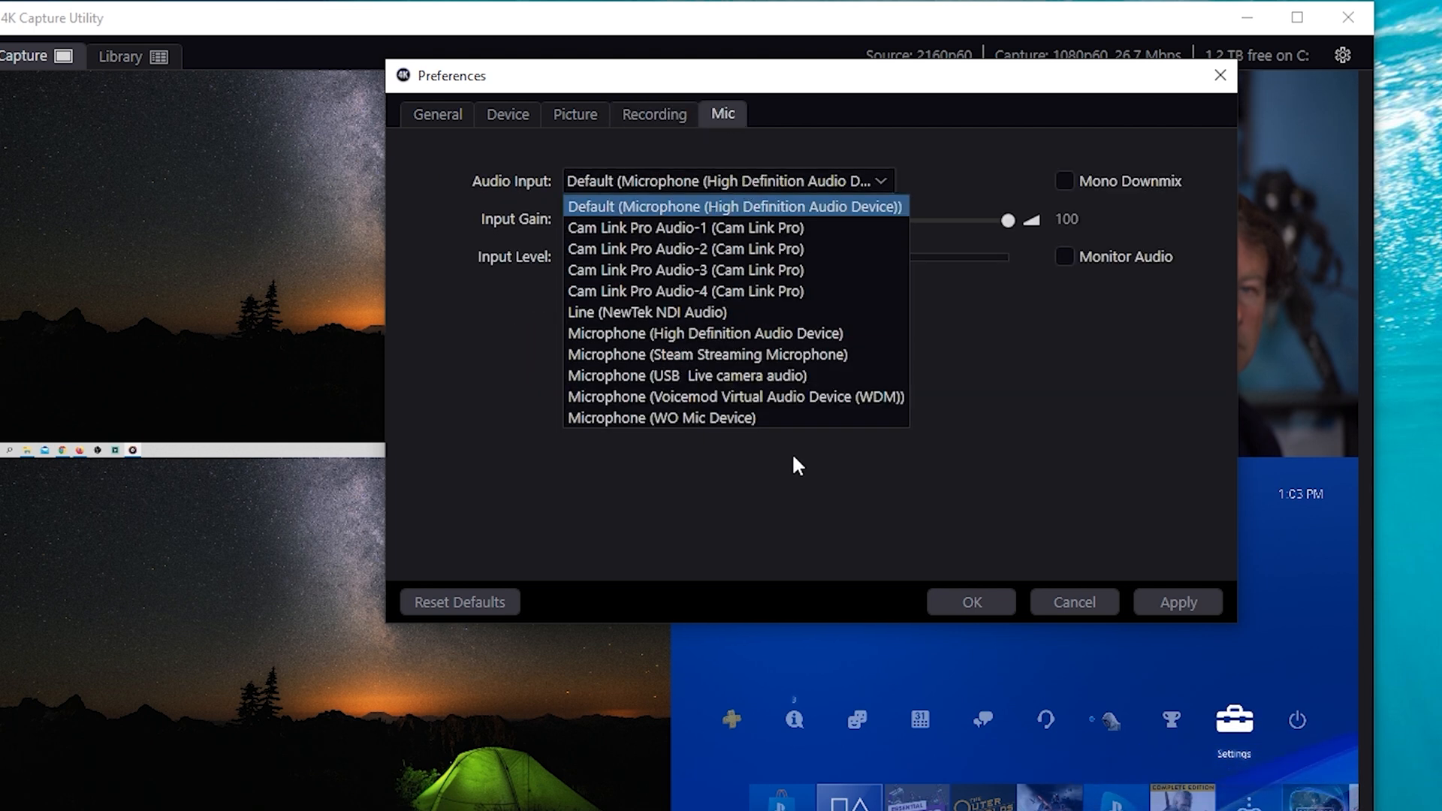
mouse_move(722, 357)
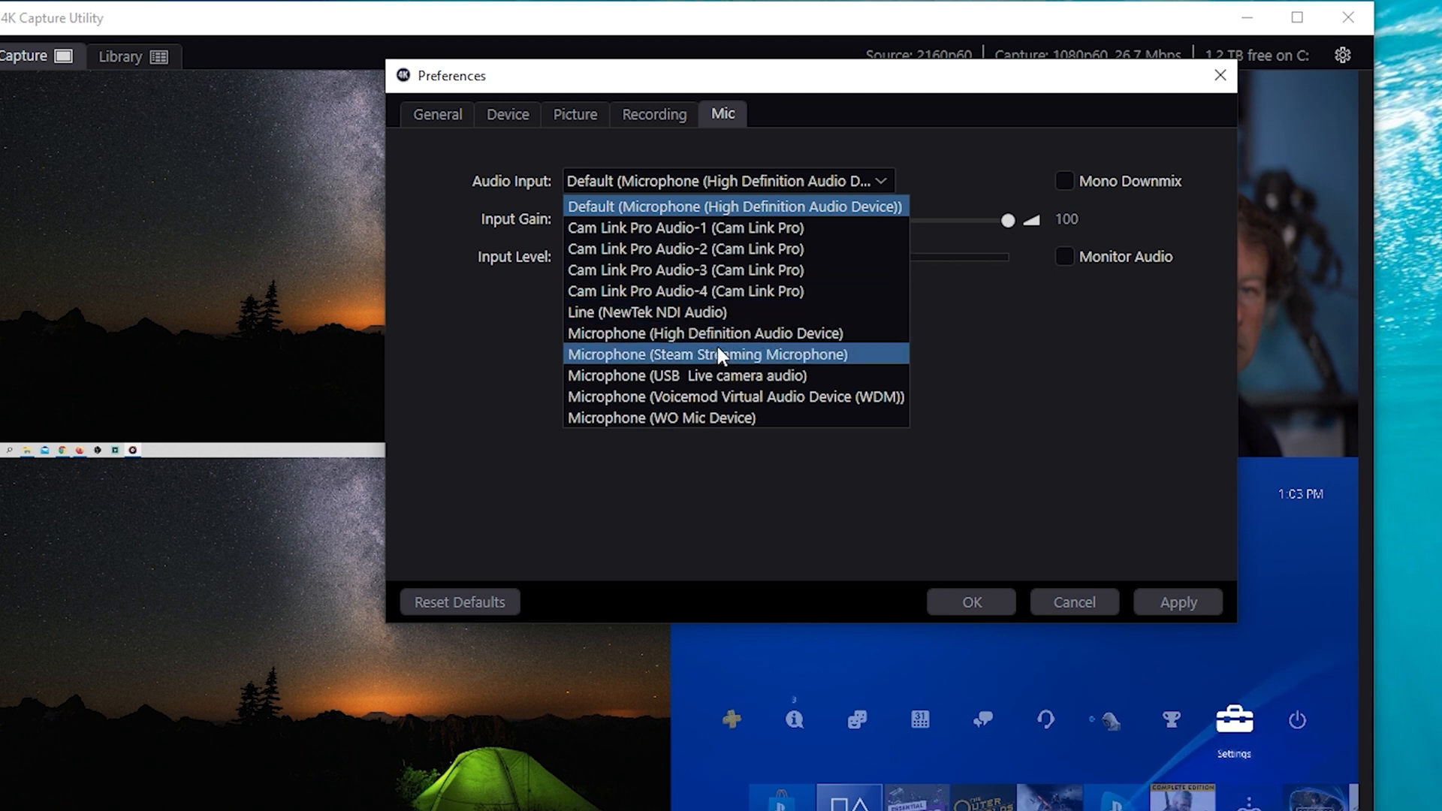
mouse_move(727, 459)
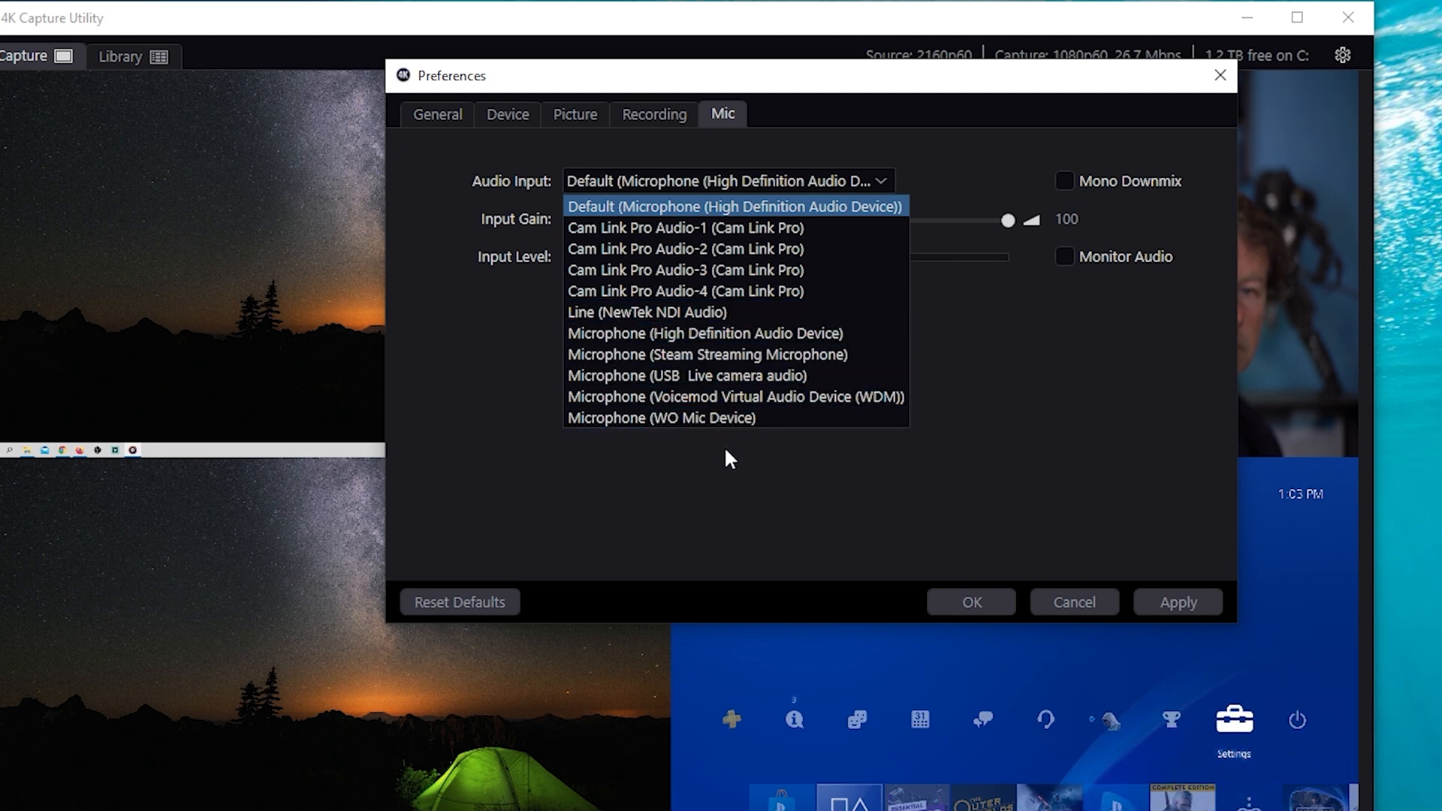
click(733, 206)
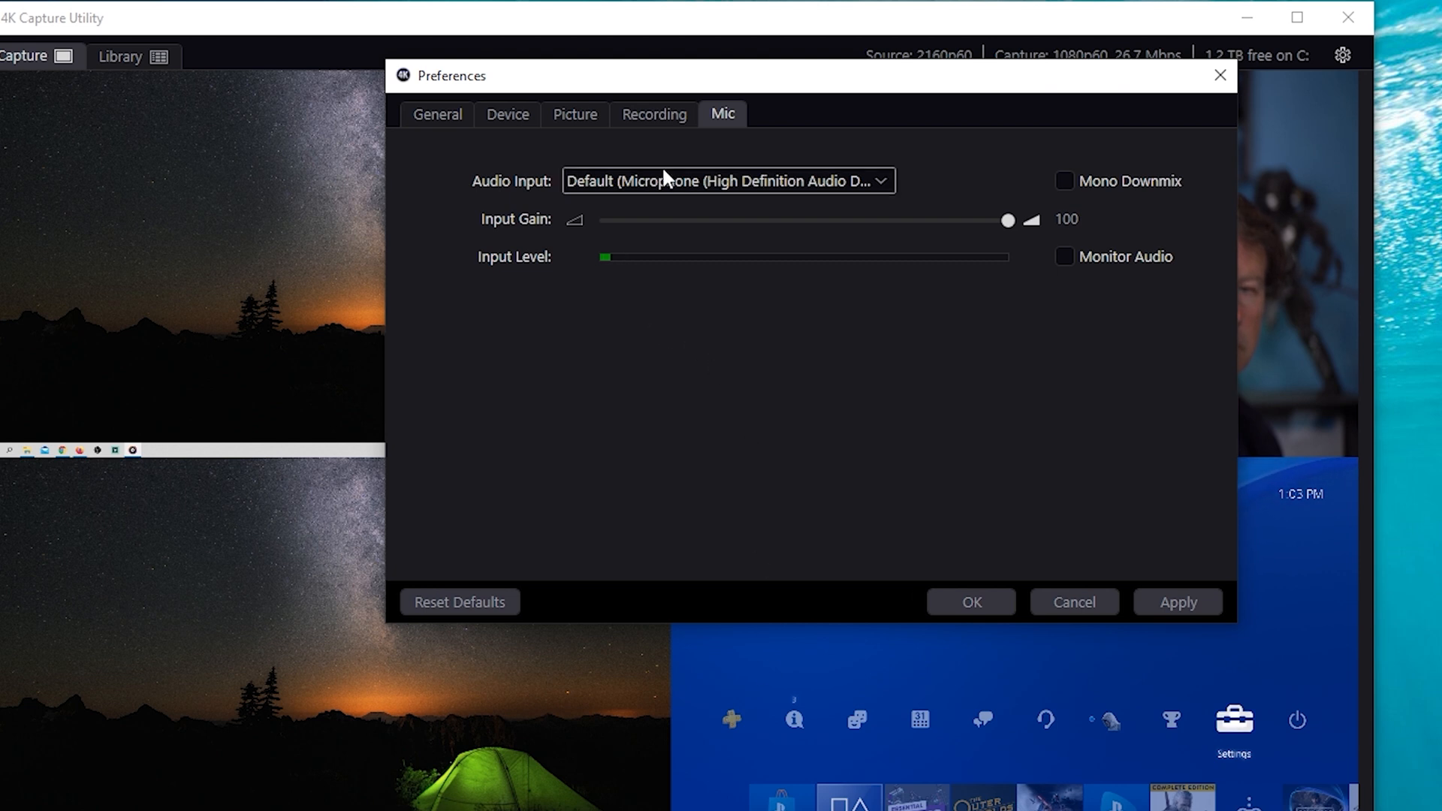
click(506, 114)
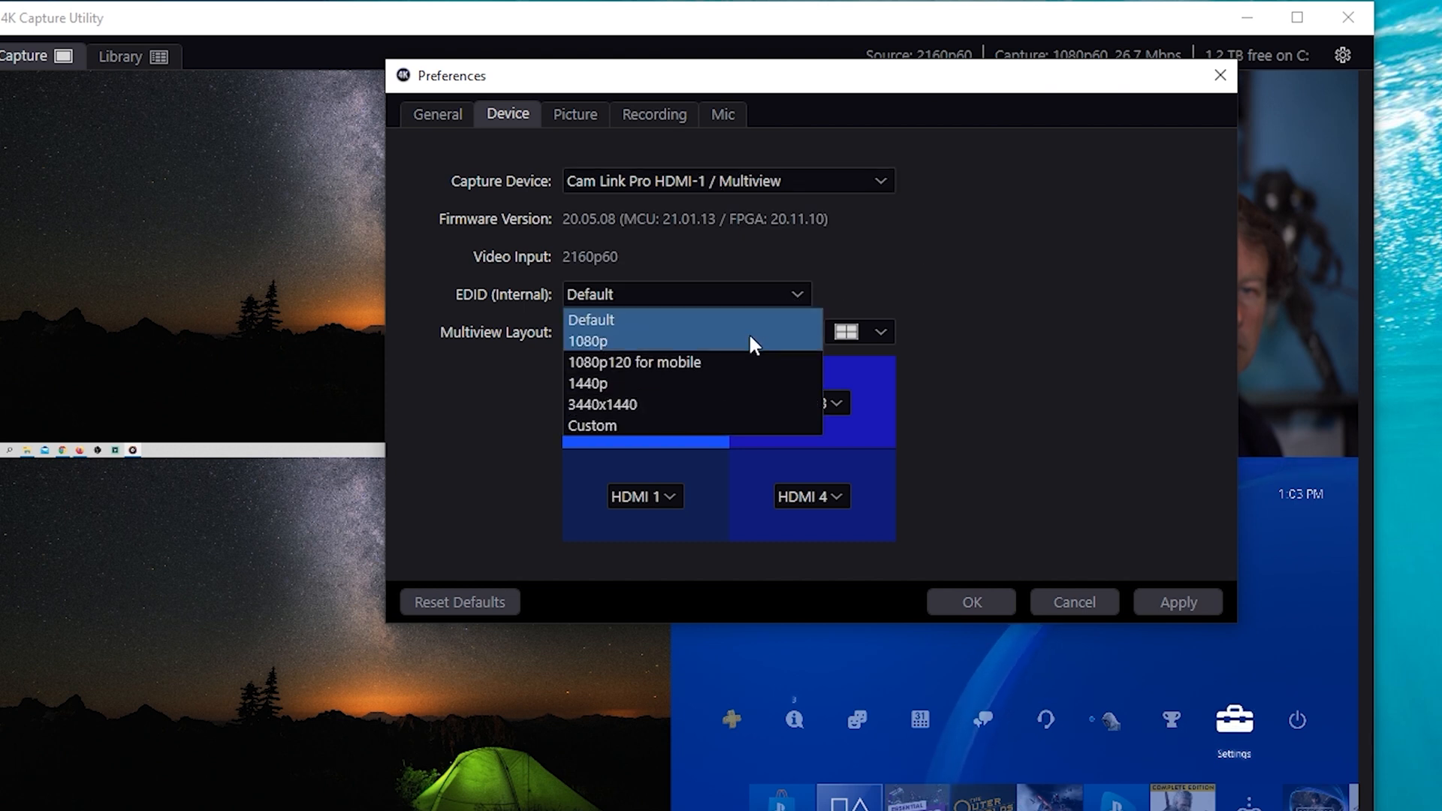
mouse_move(743, 357)
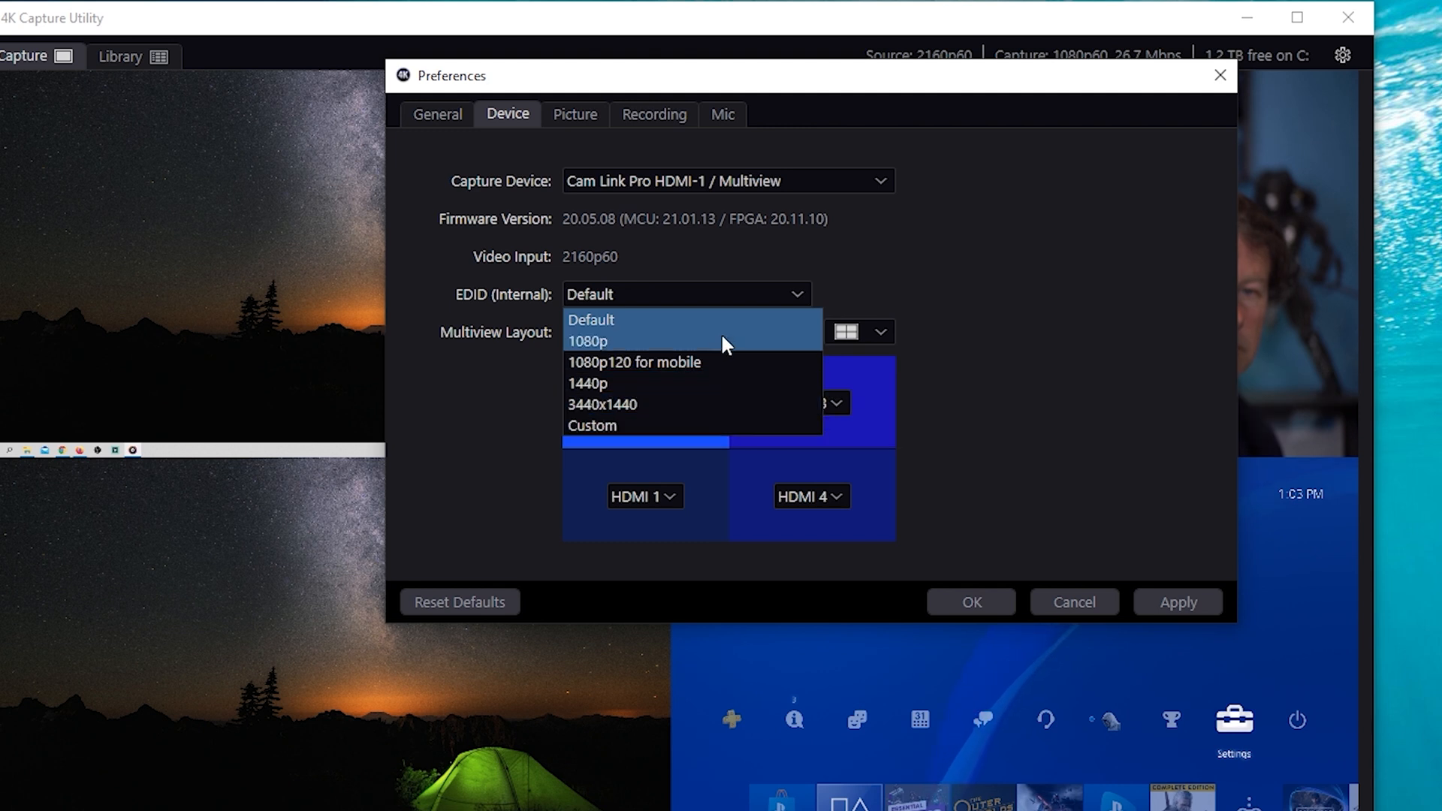
Choose the Fullscreen multiview layout for a single feed.
click(685, 332)
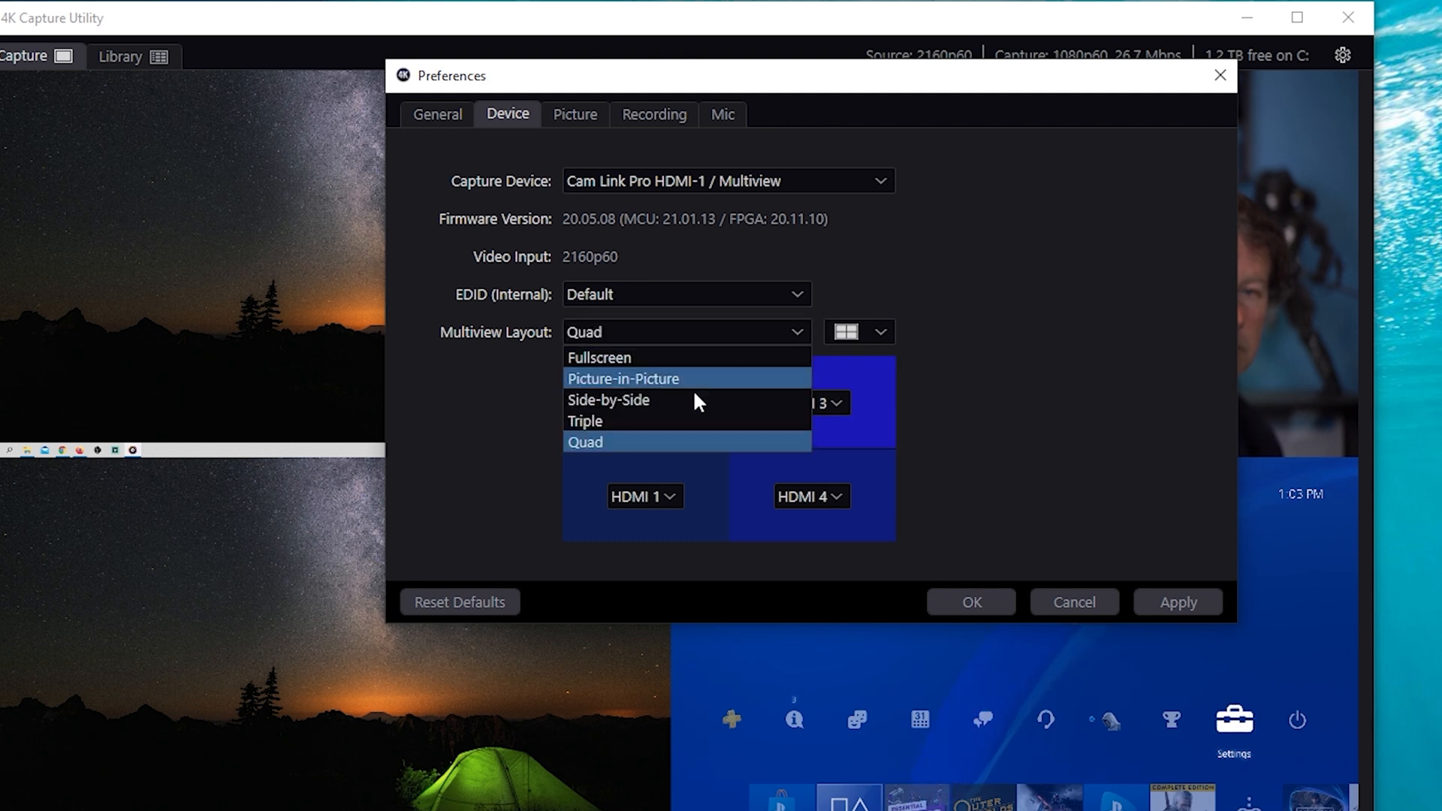
click(599, 358)
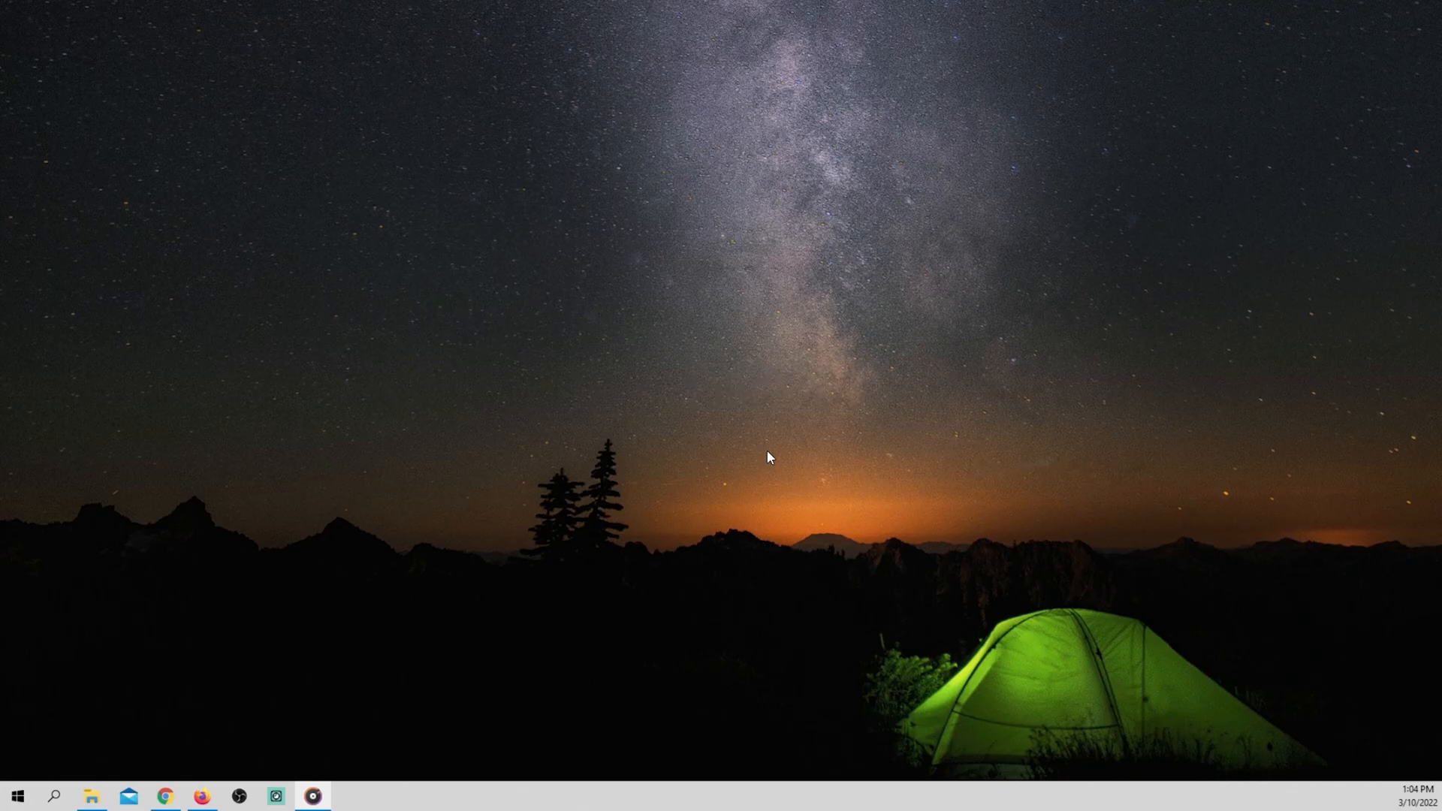
mouse_move(733, 392)
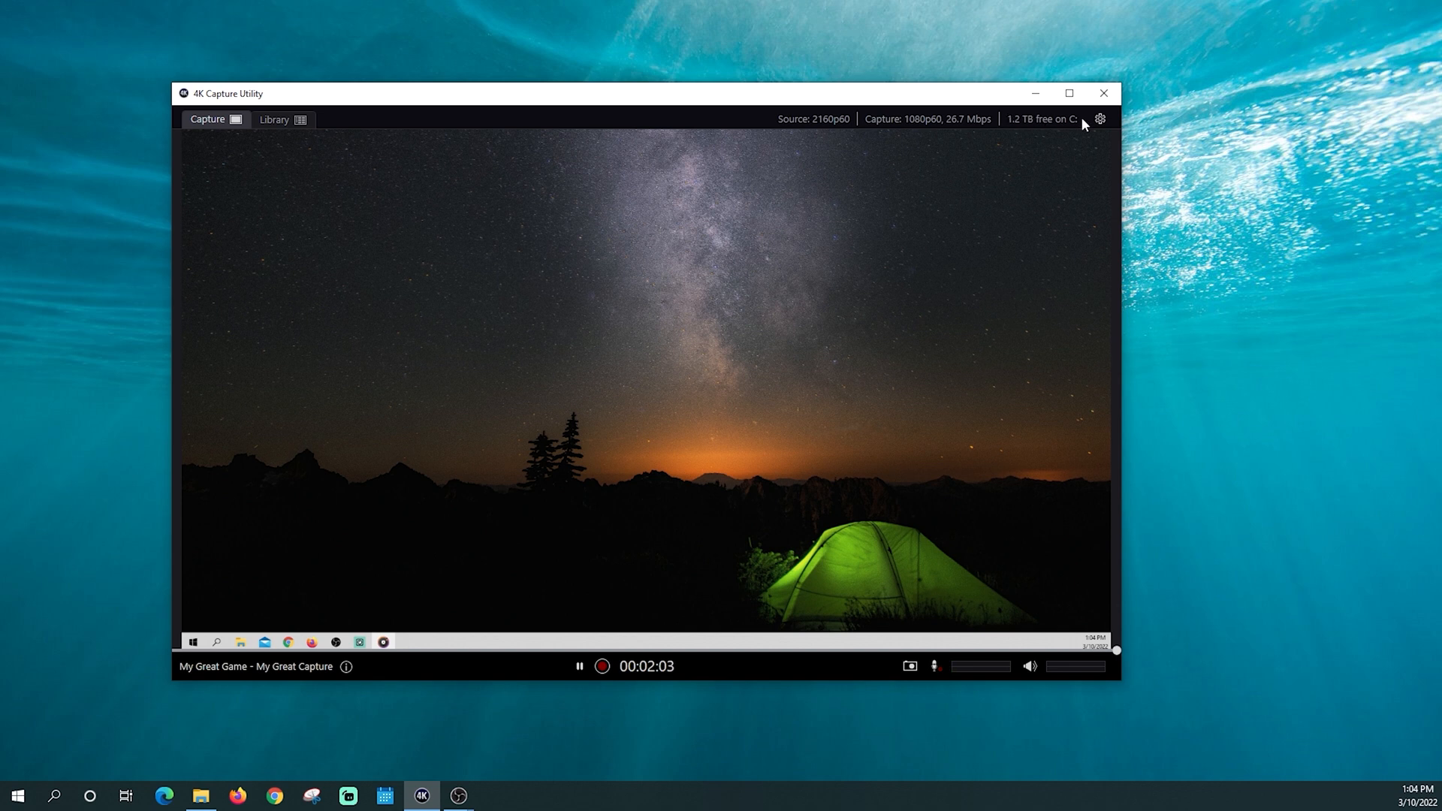
Set the capture device to Cam Link Pro HDMI-4, apply it, and use the preview's options.
click(1099, 118)
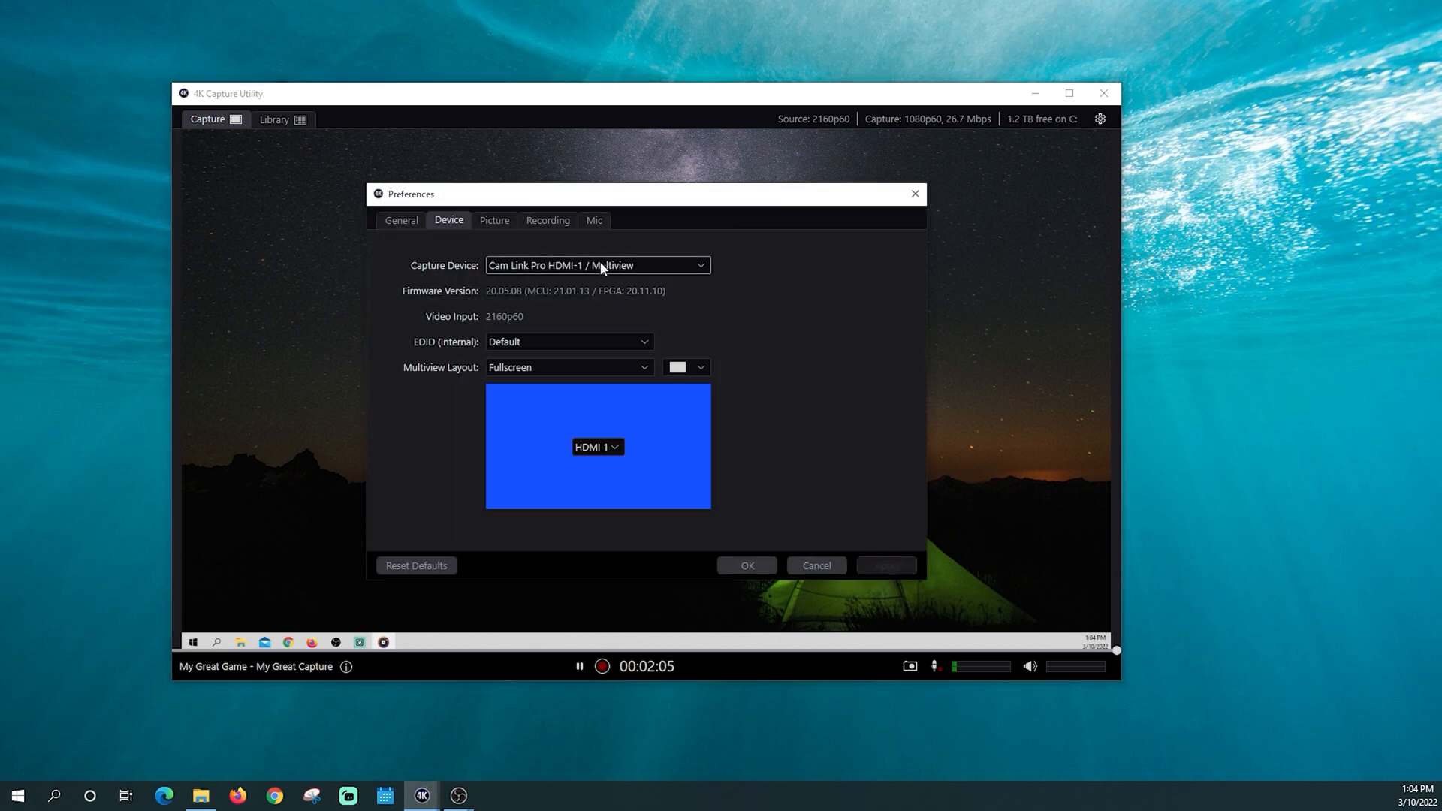
click(596, 264)
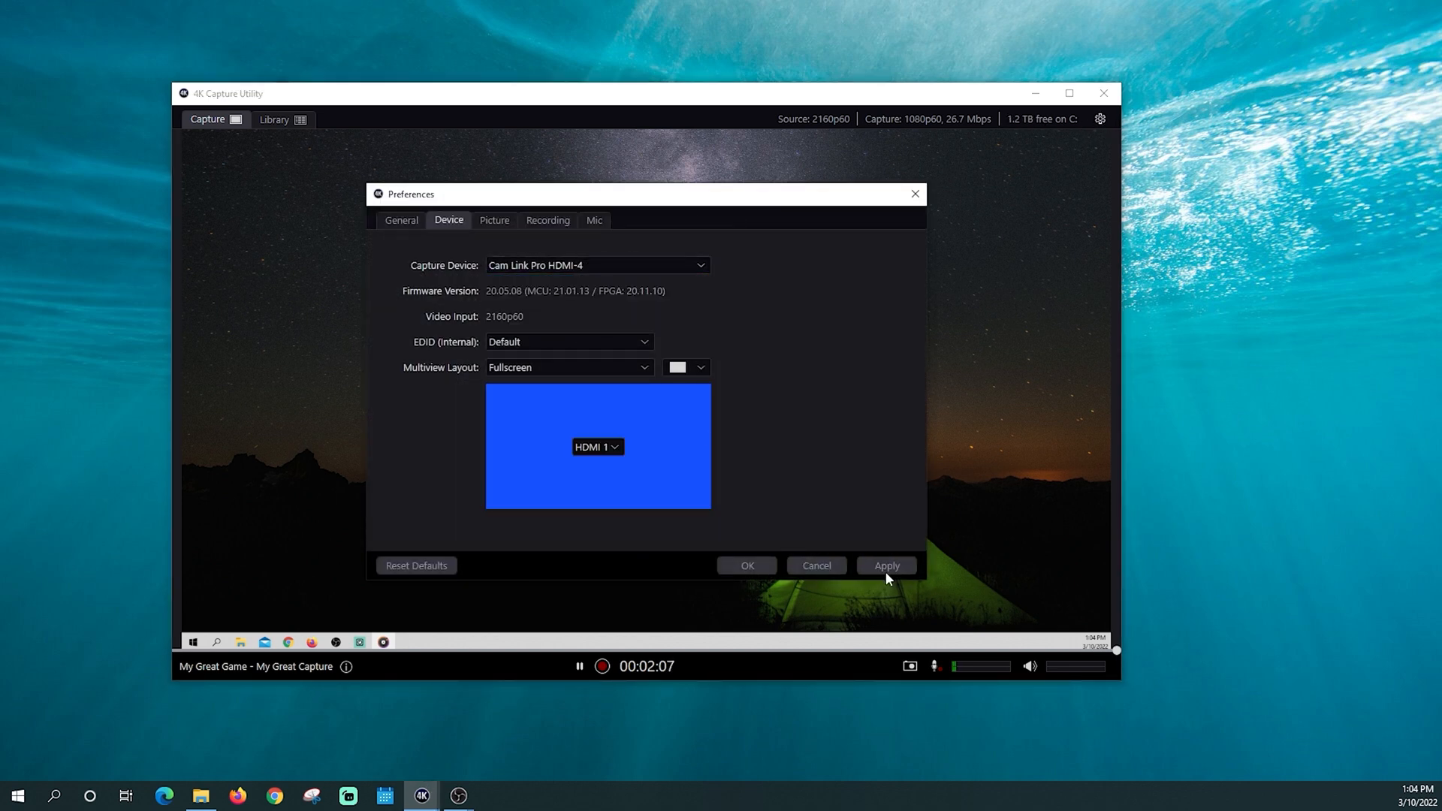
click(883, 564)
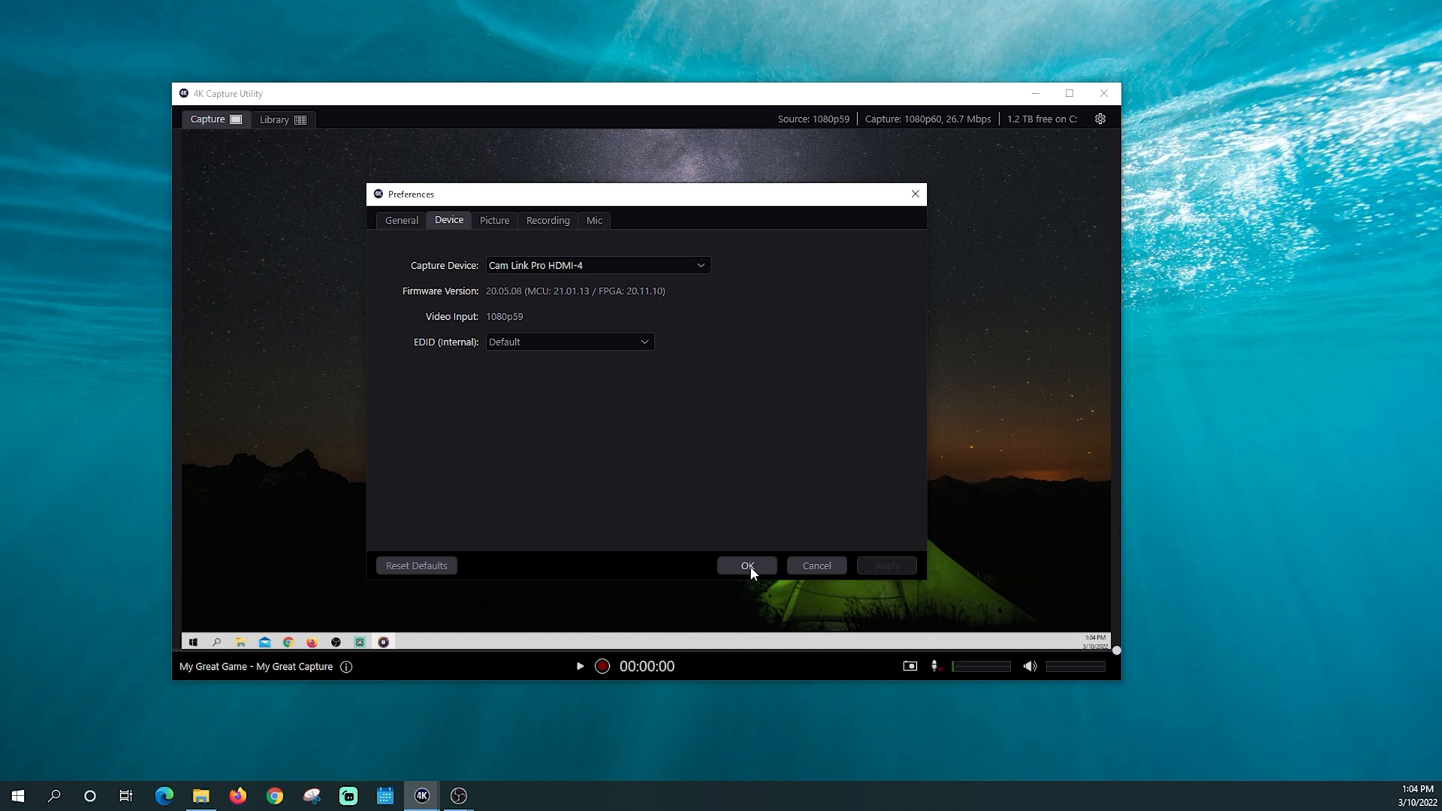
click(746, 566)
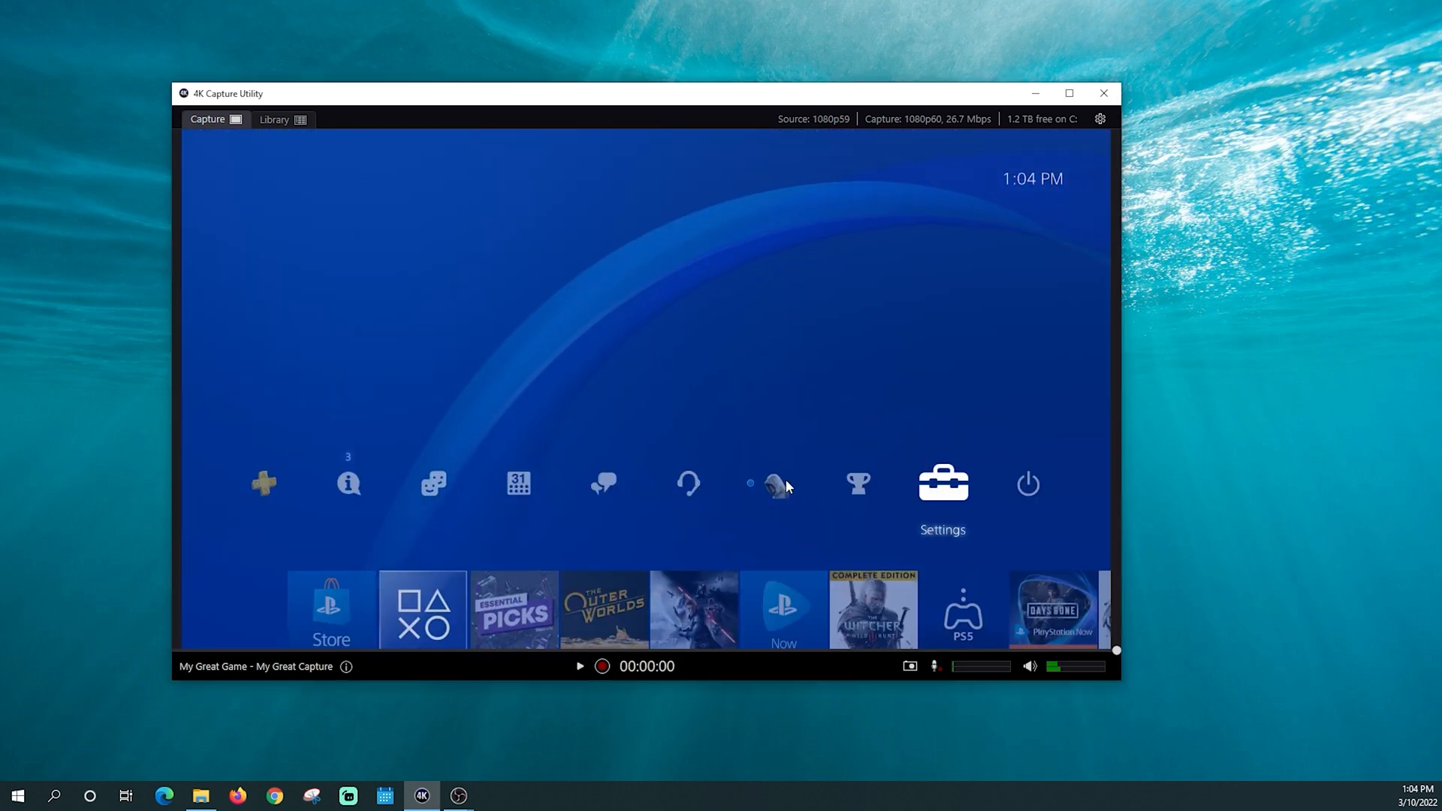
right_click(754, 425)
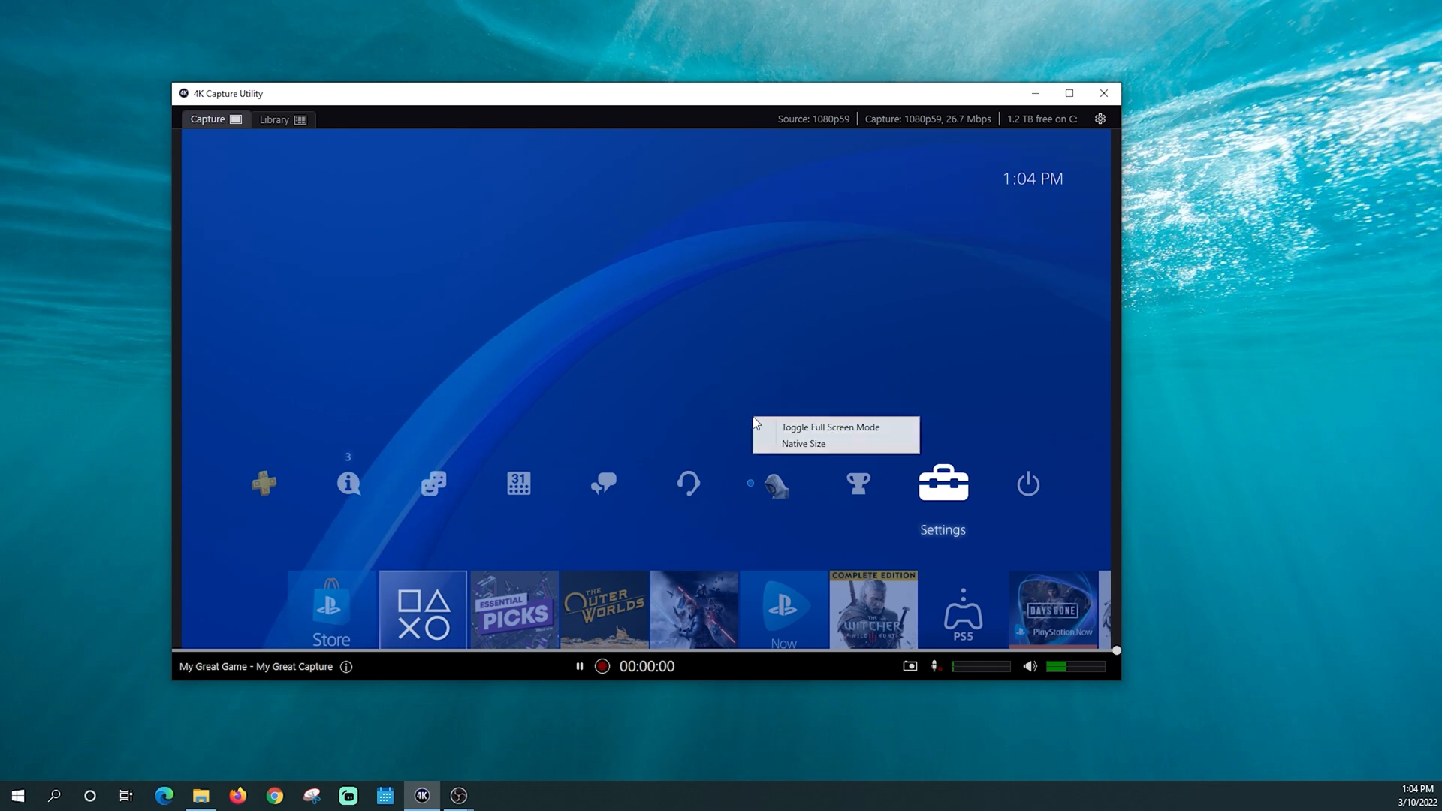
click(829, 427)
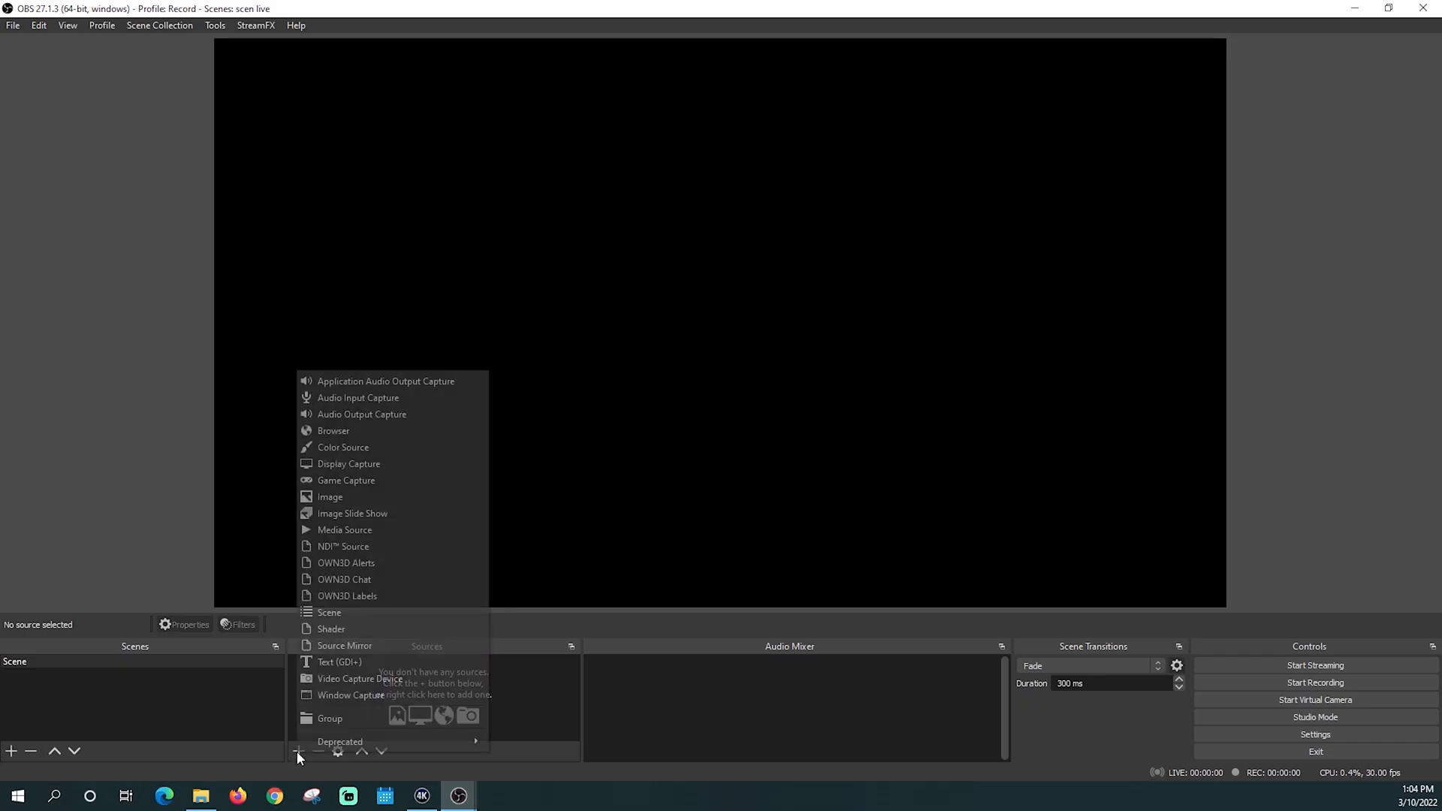
mouse_move(358, 677)
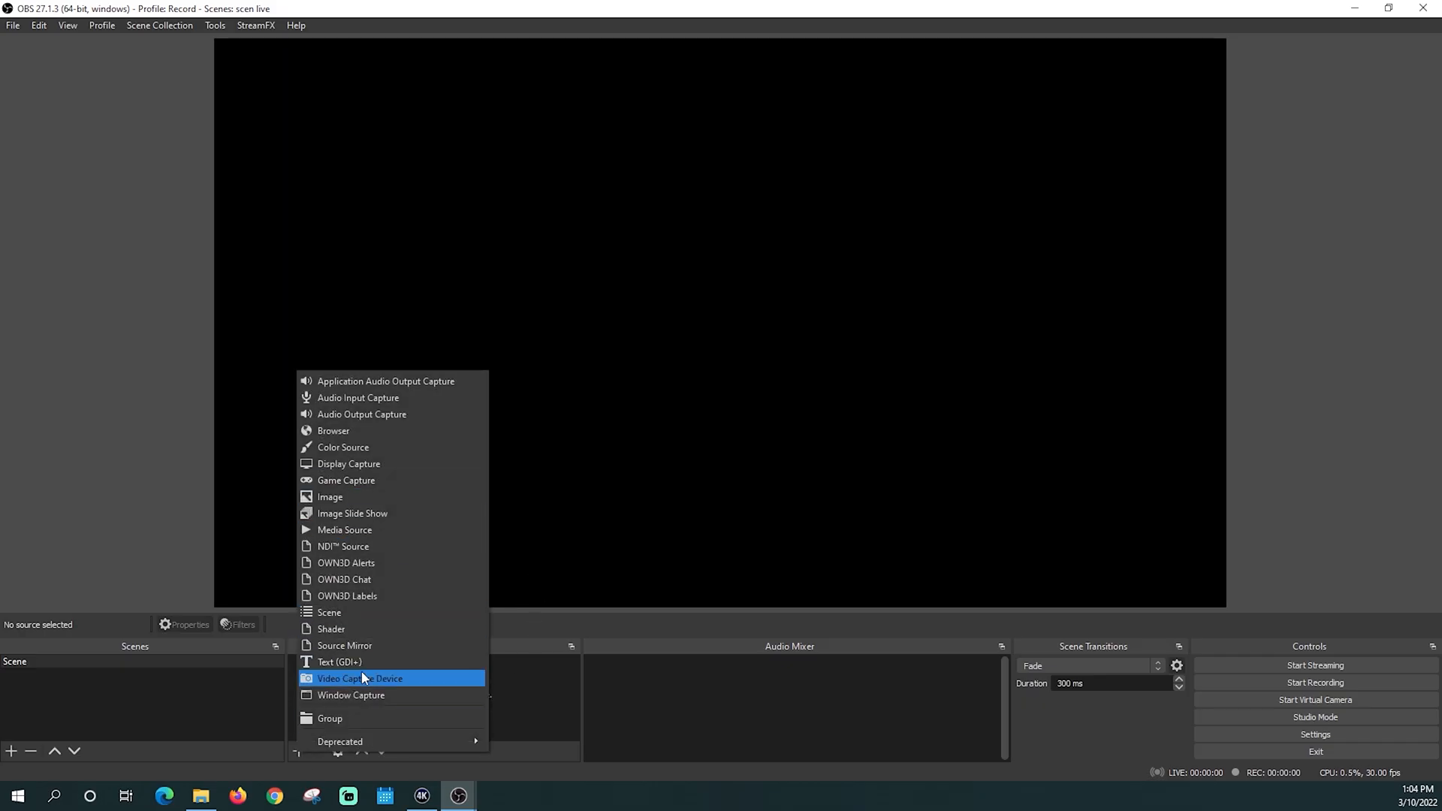
Add a Video Capture Device source named PS4.
click(359, 679)
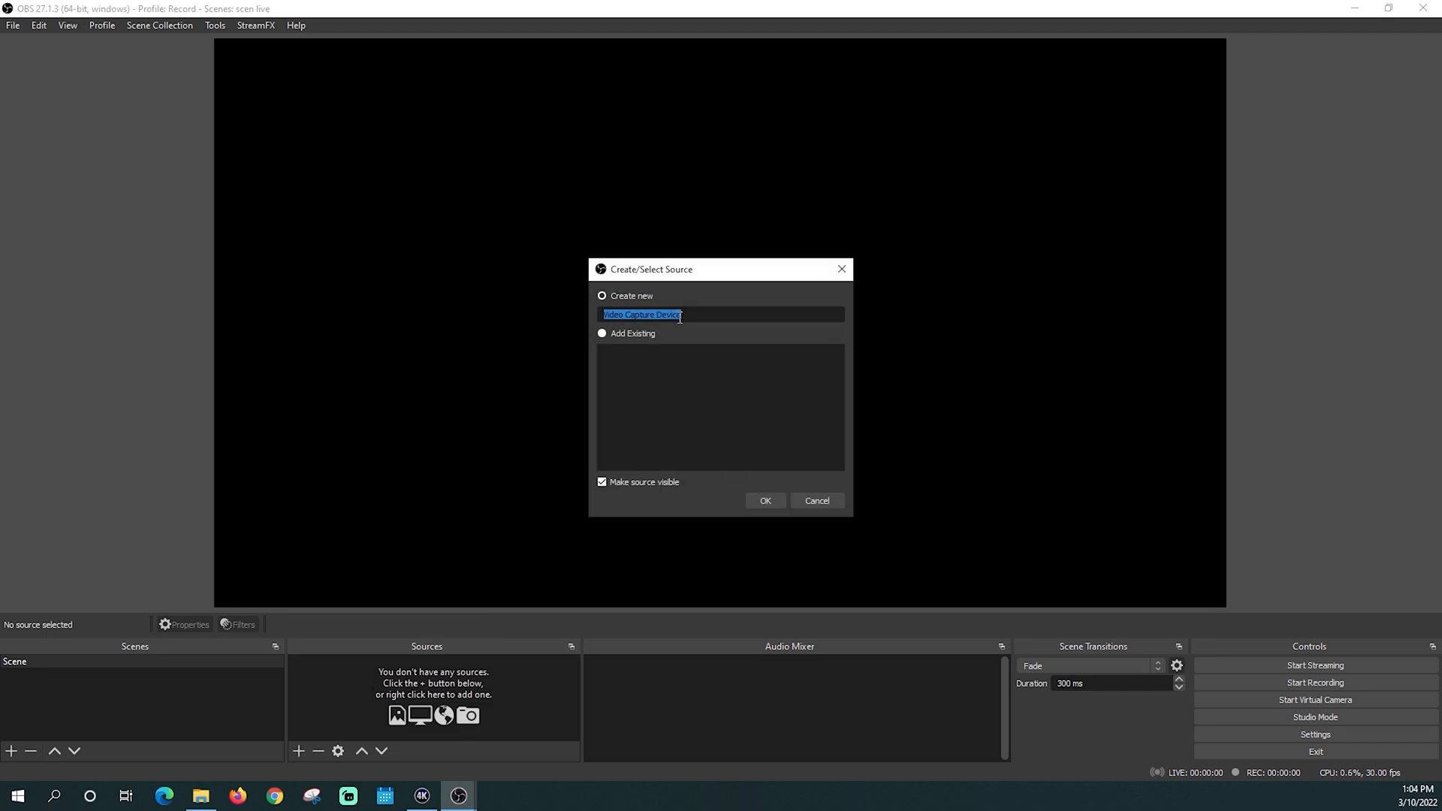
text(PS4)
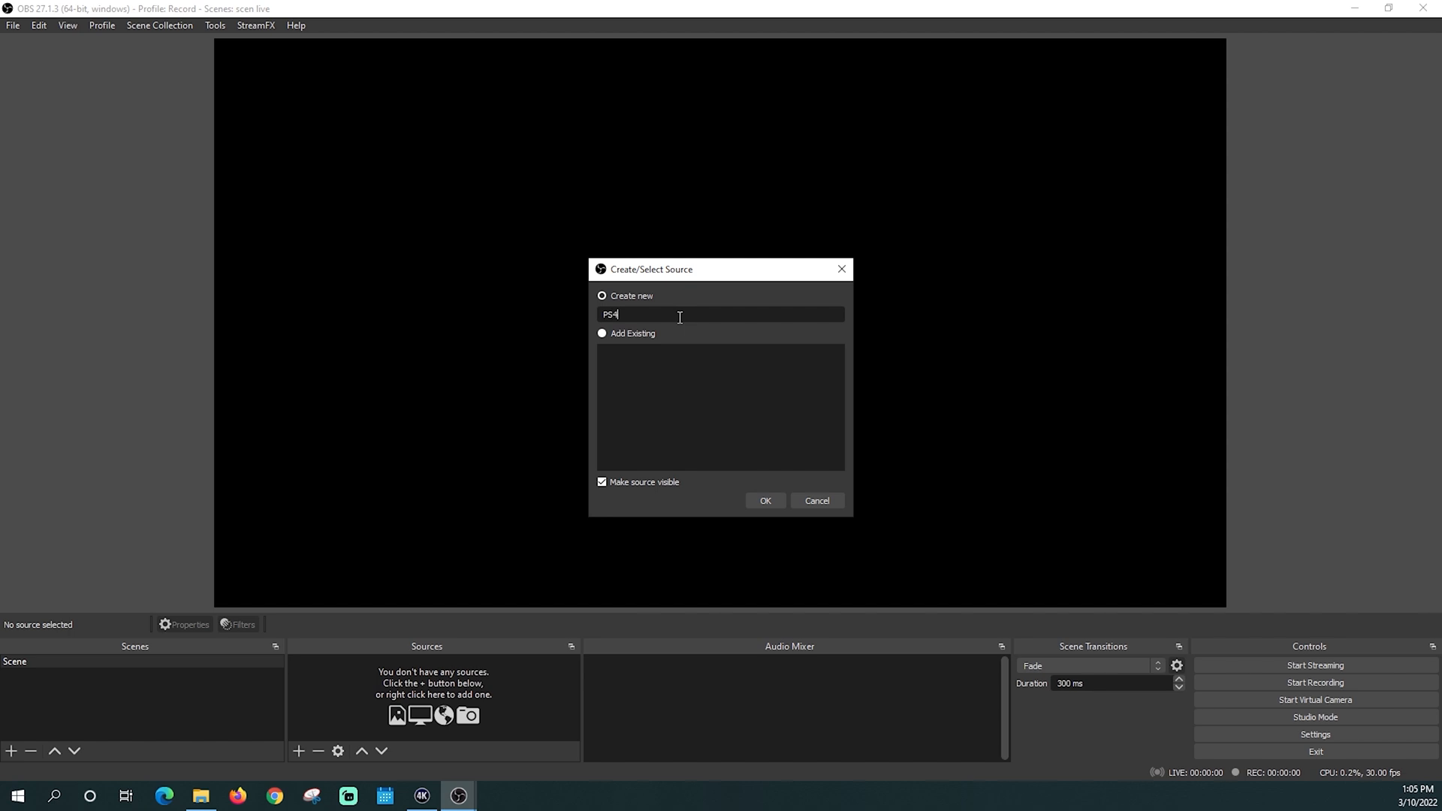
click(764, 500)
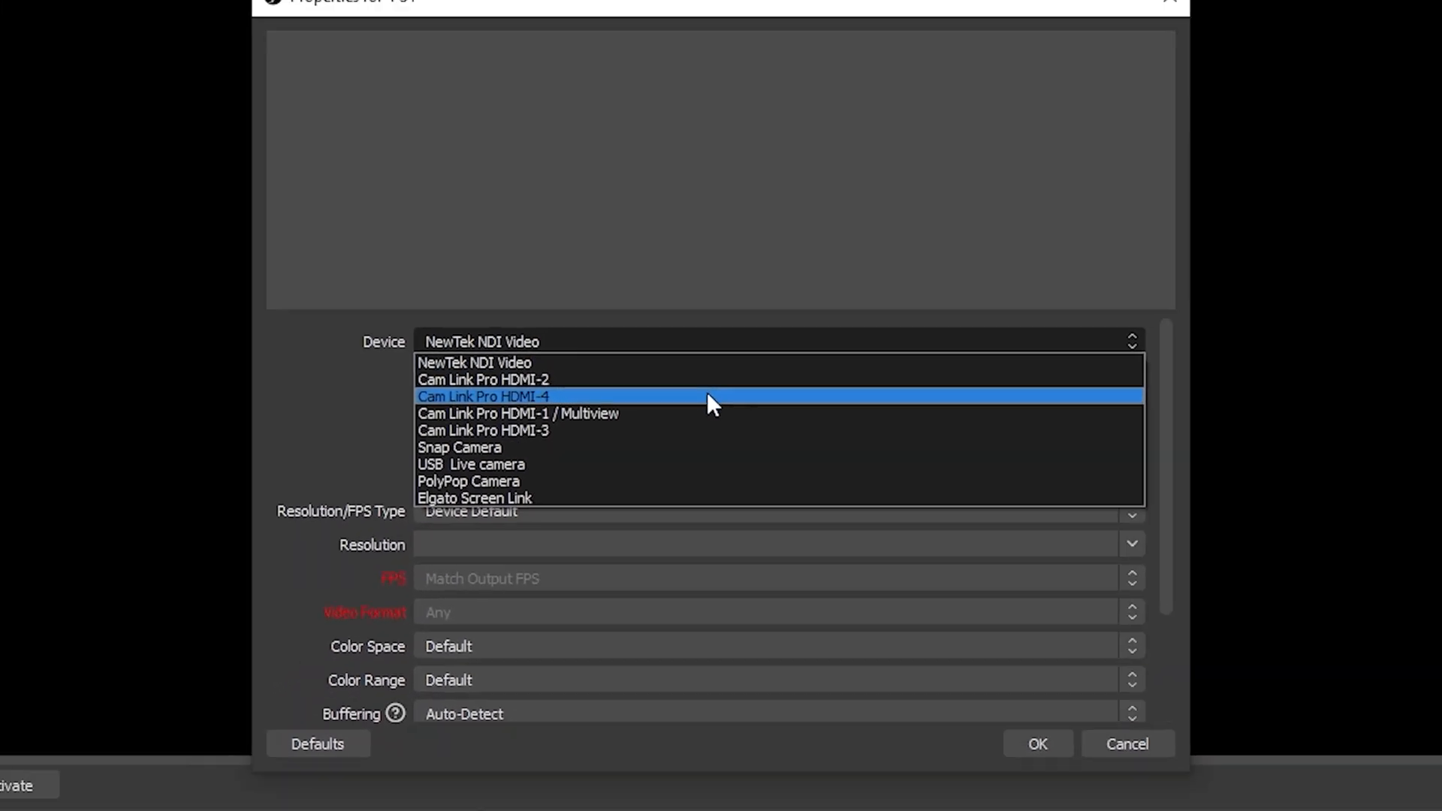
Set PS4 to Cam Link Pro HDMI-4 at 1920x1080 with Cam Link Pro Audio-4 audio and save.
click(480, 395)
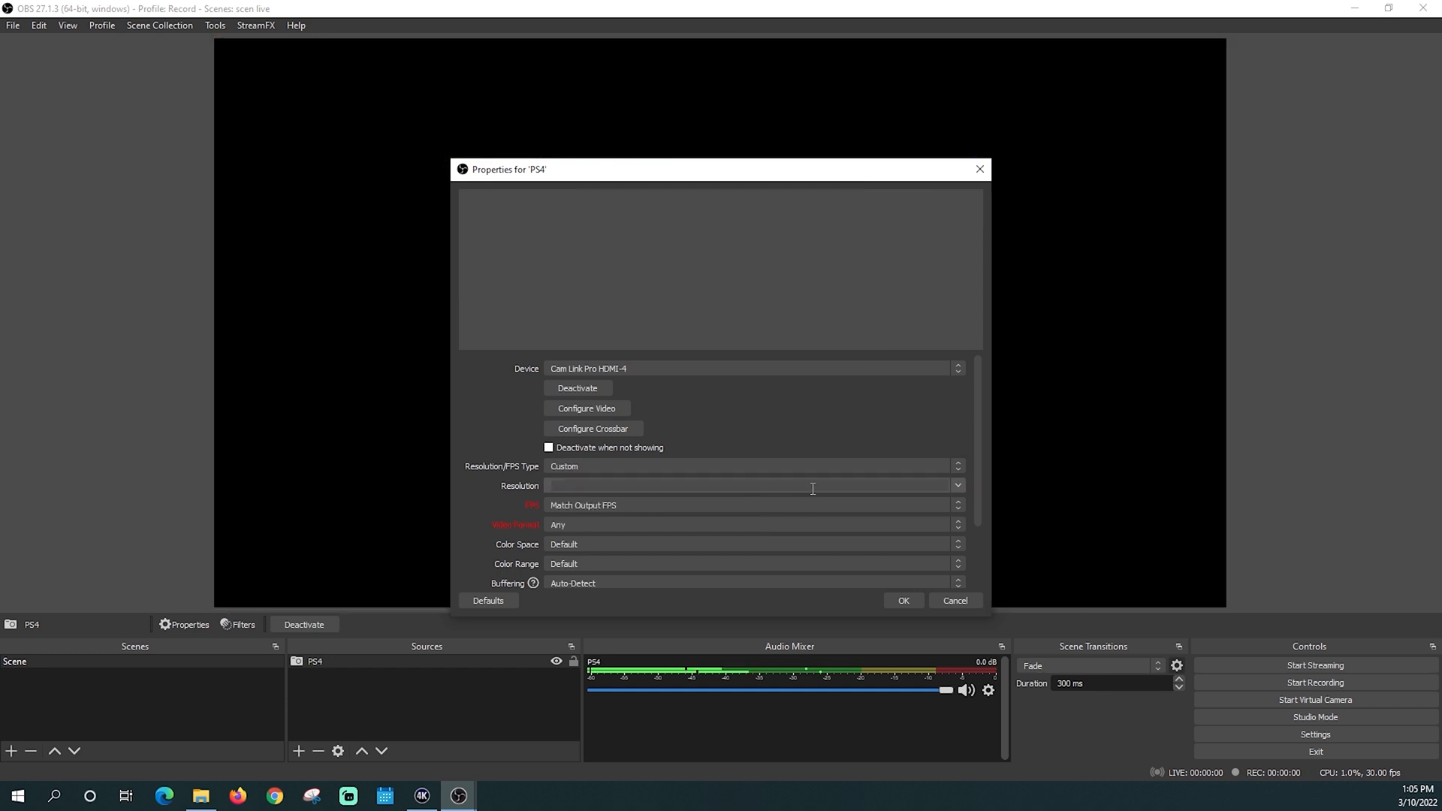
click(957, 485)
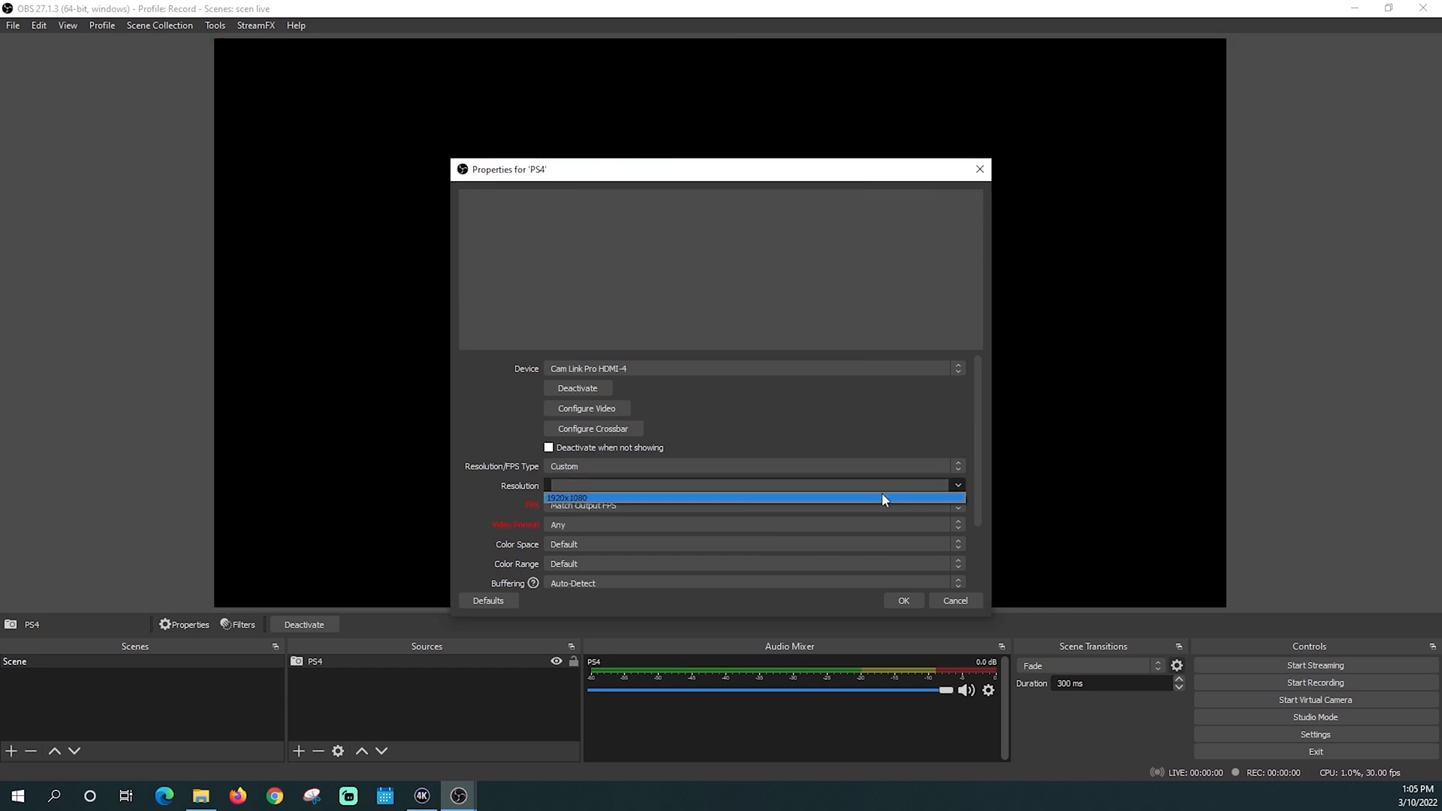
click(749, 497)
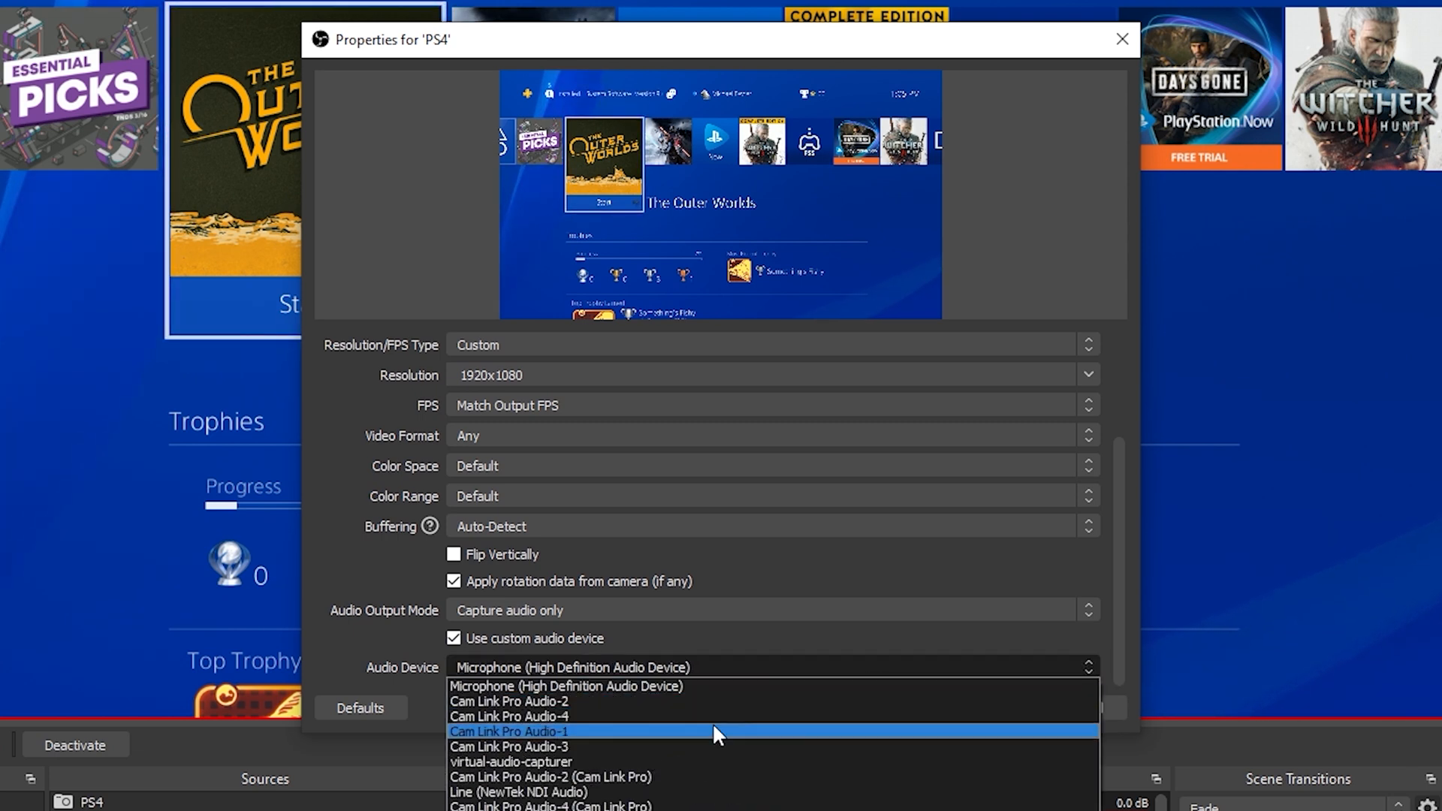
click(507, 716)
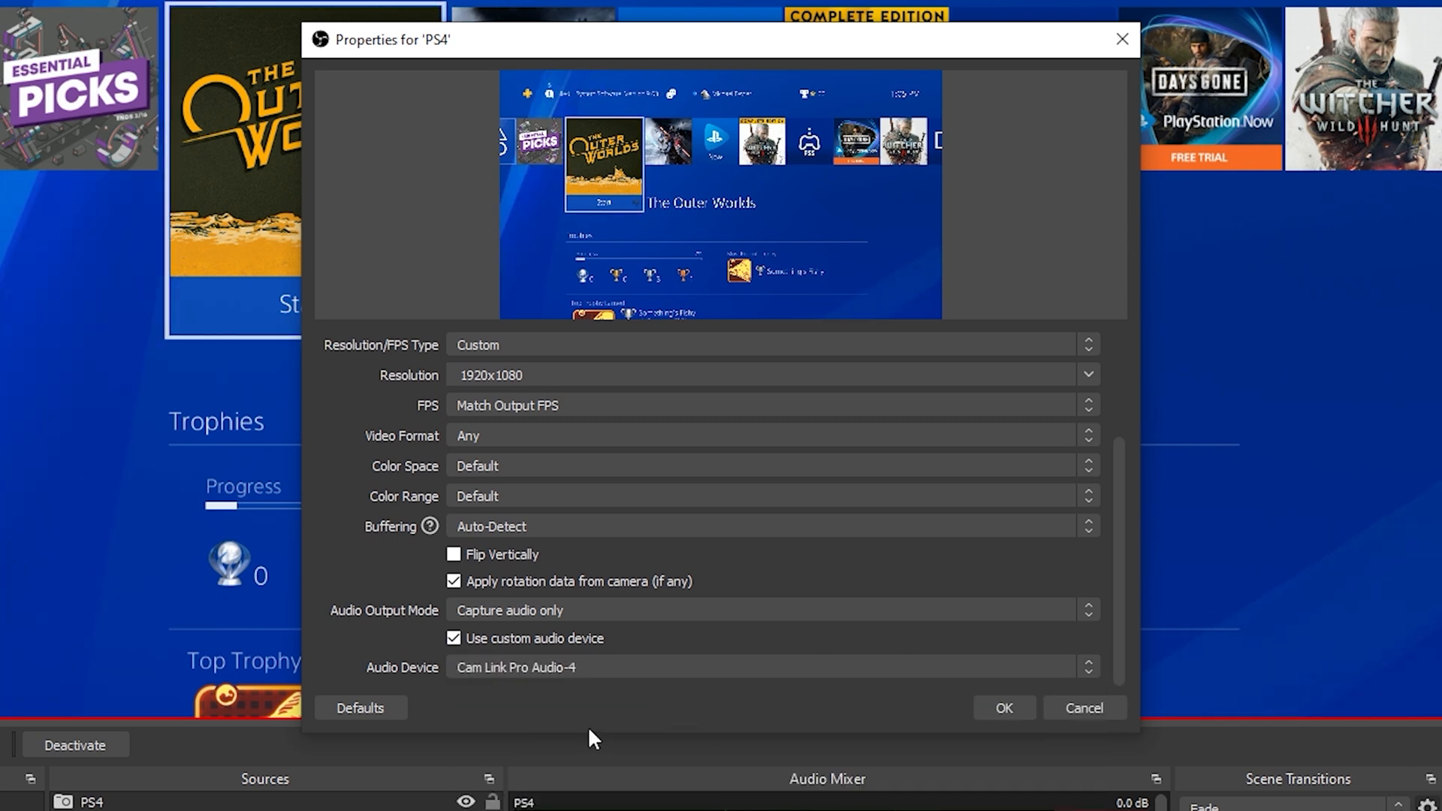
mouse_move(940, 719)
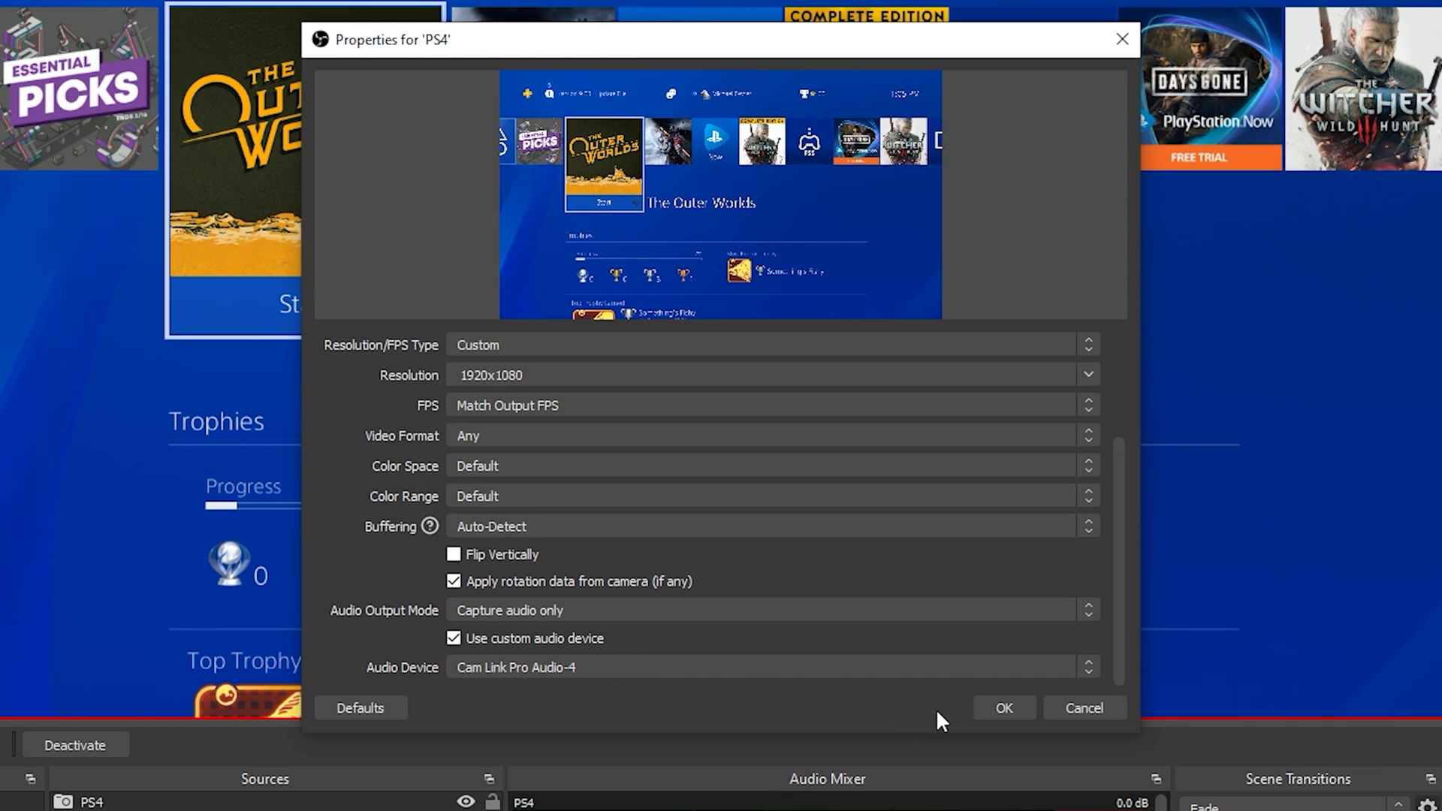
click(1002, 708)
text(Other com)
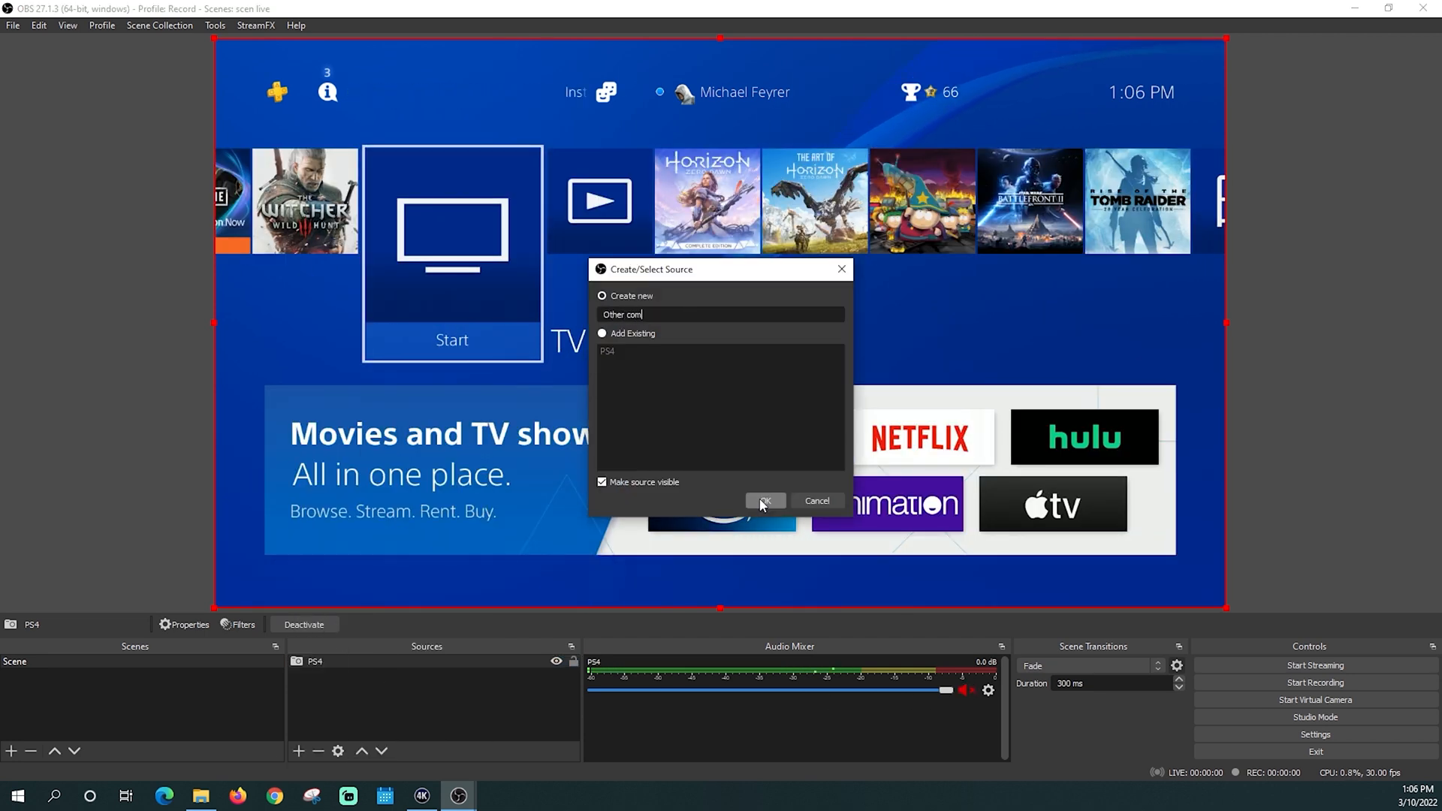
Create the Other computer source with a Custom resolution of 1920x1080.
click(764, 502)
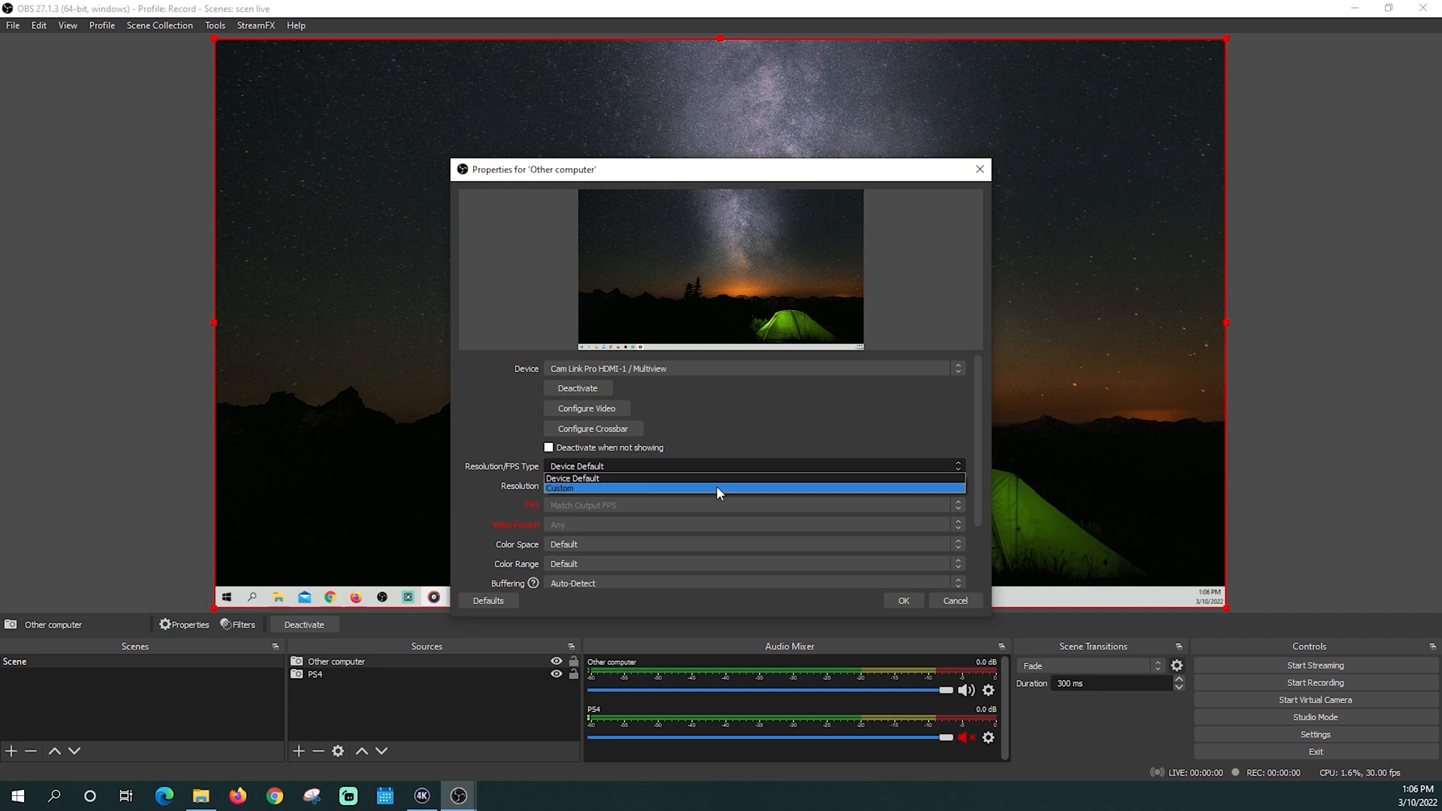
click(560, 488)
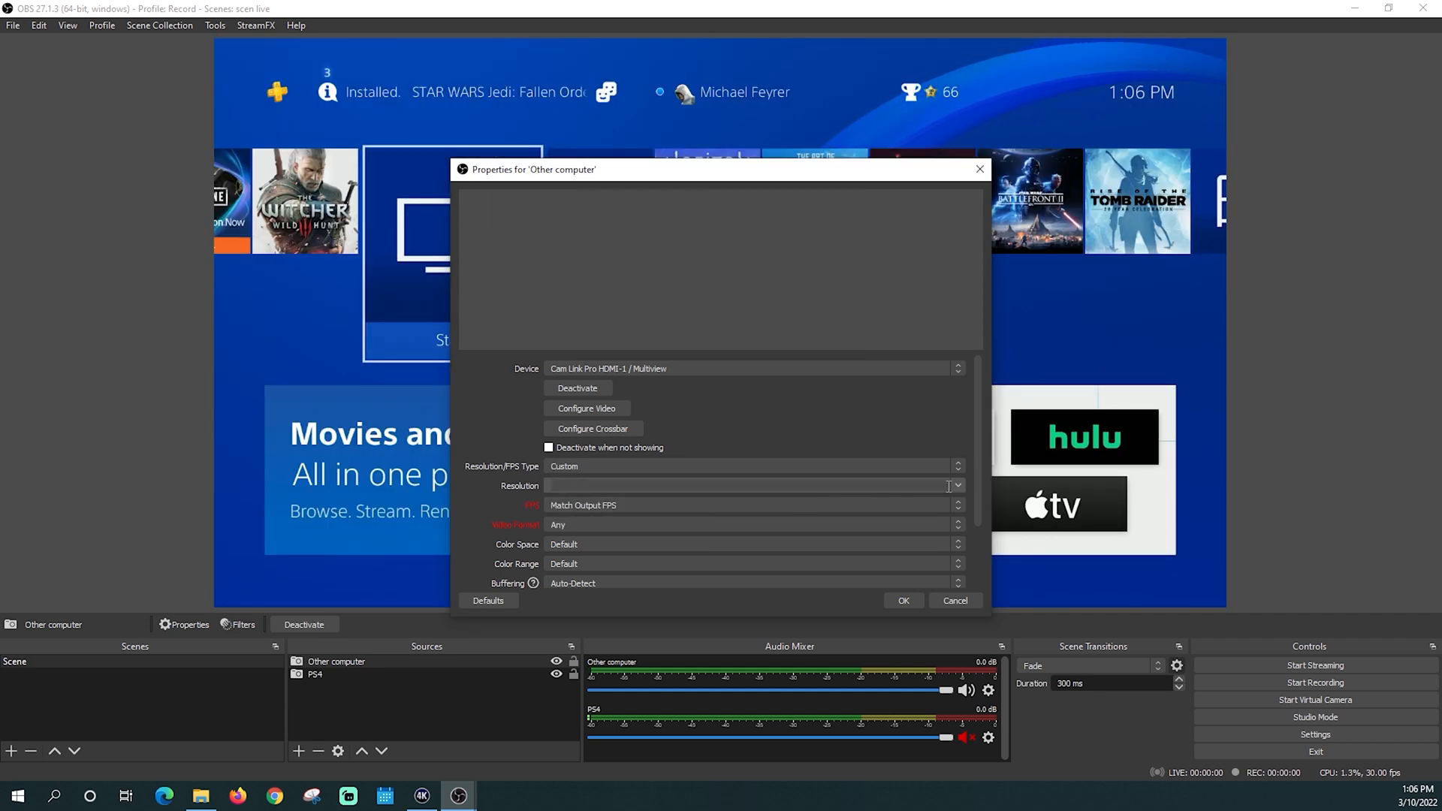
click(956, 485)
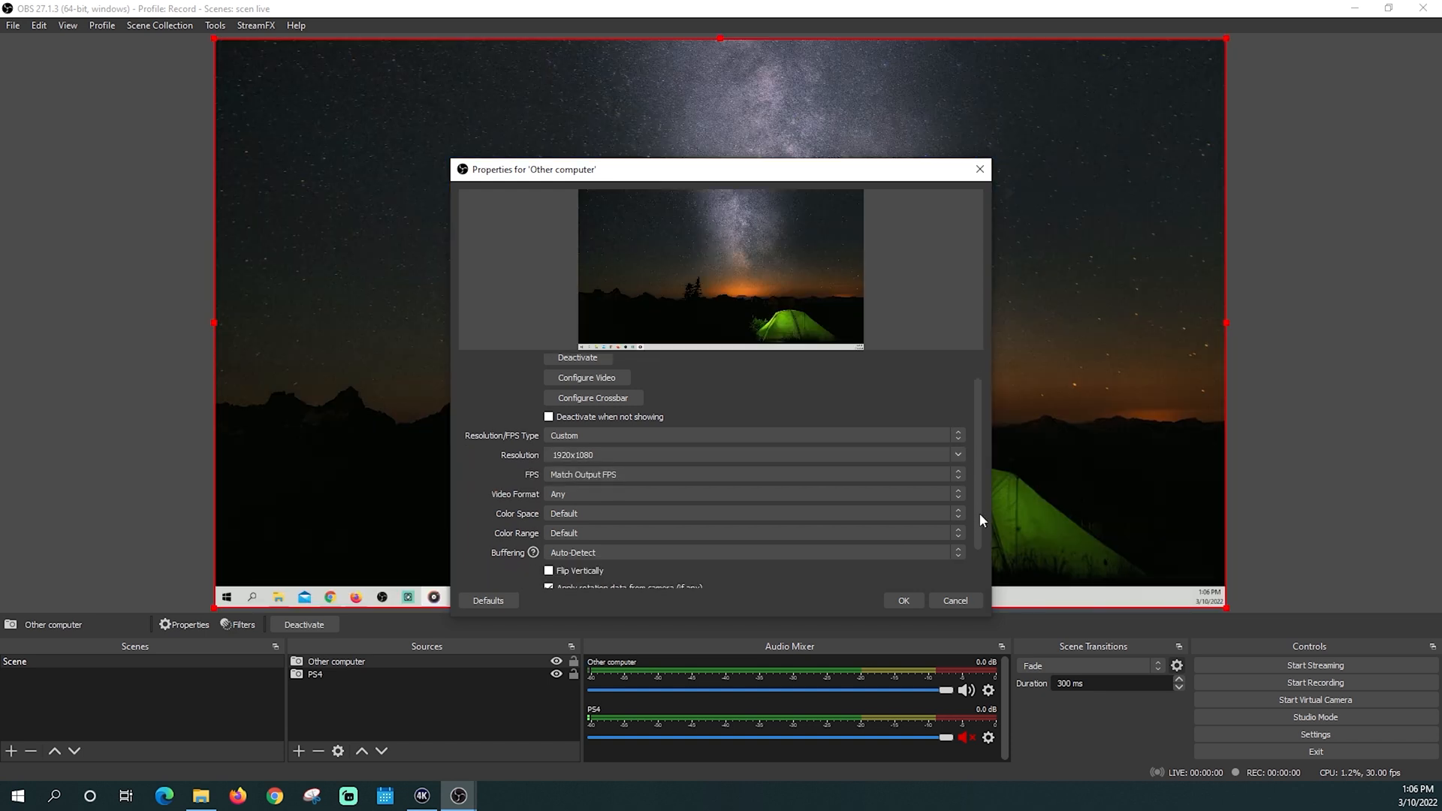
scroll(down, 3)
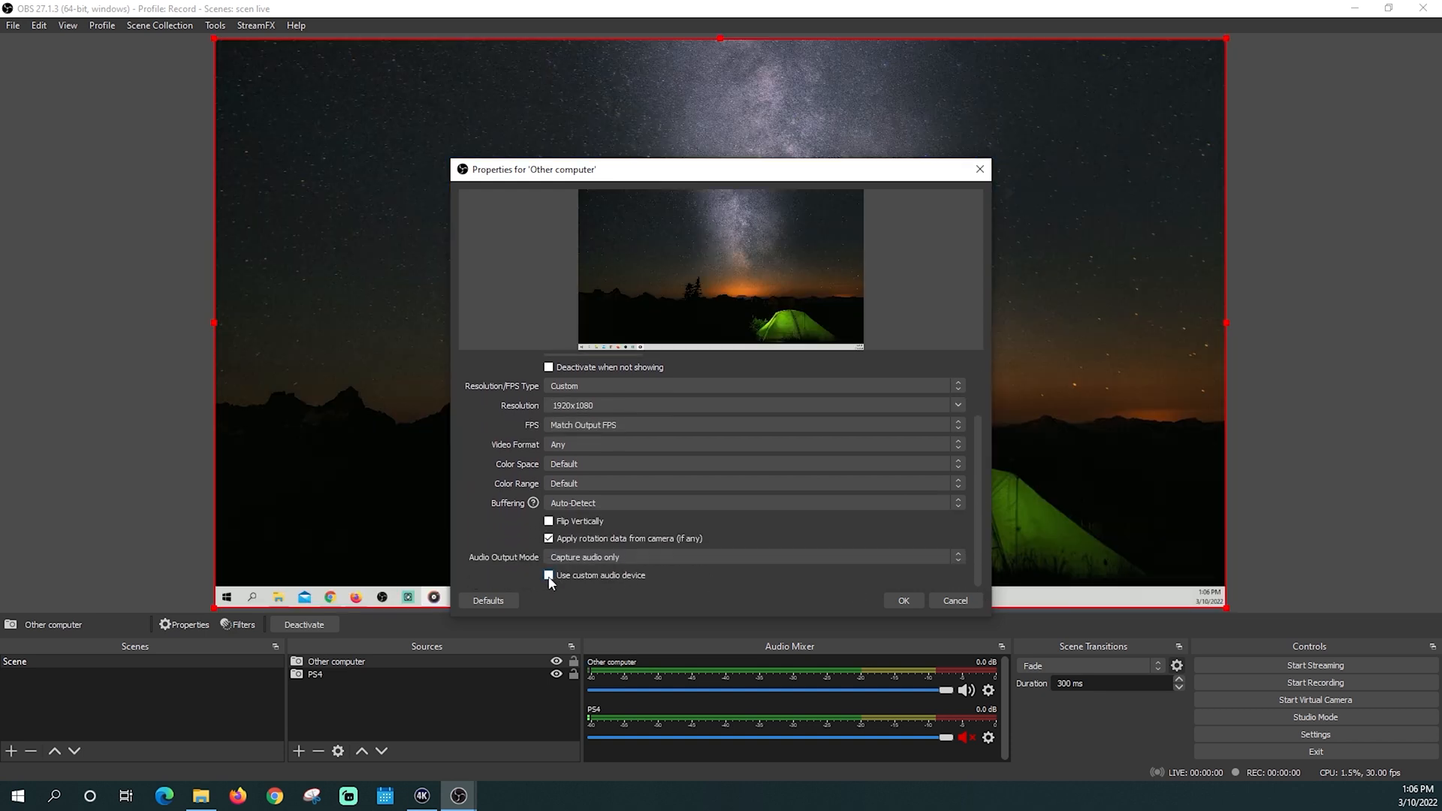
Enable a custom audio device set to Cam Link Pro Audio-1 and save the source.
click(549, 575)
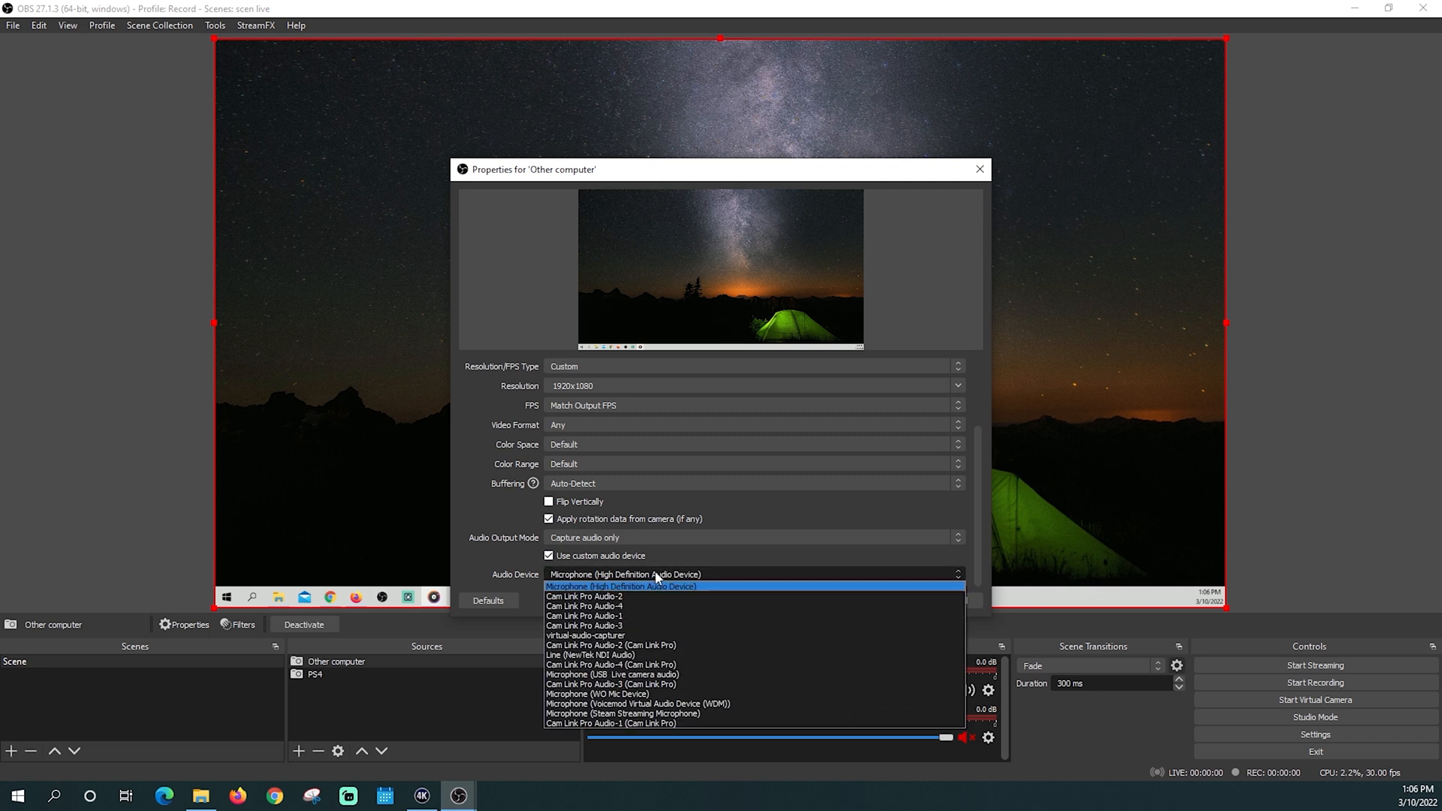
mouse_move(629, 616)
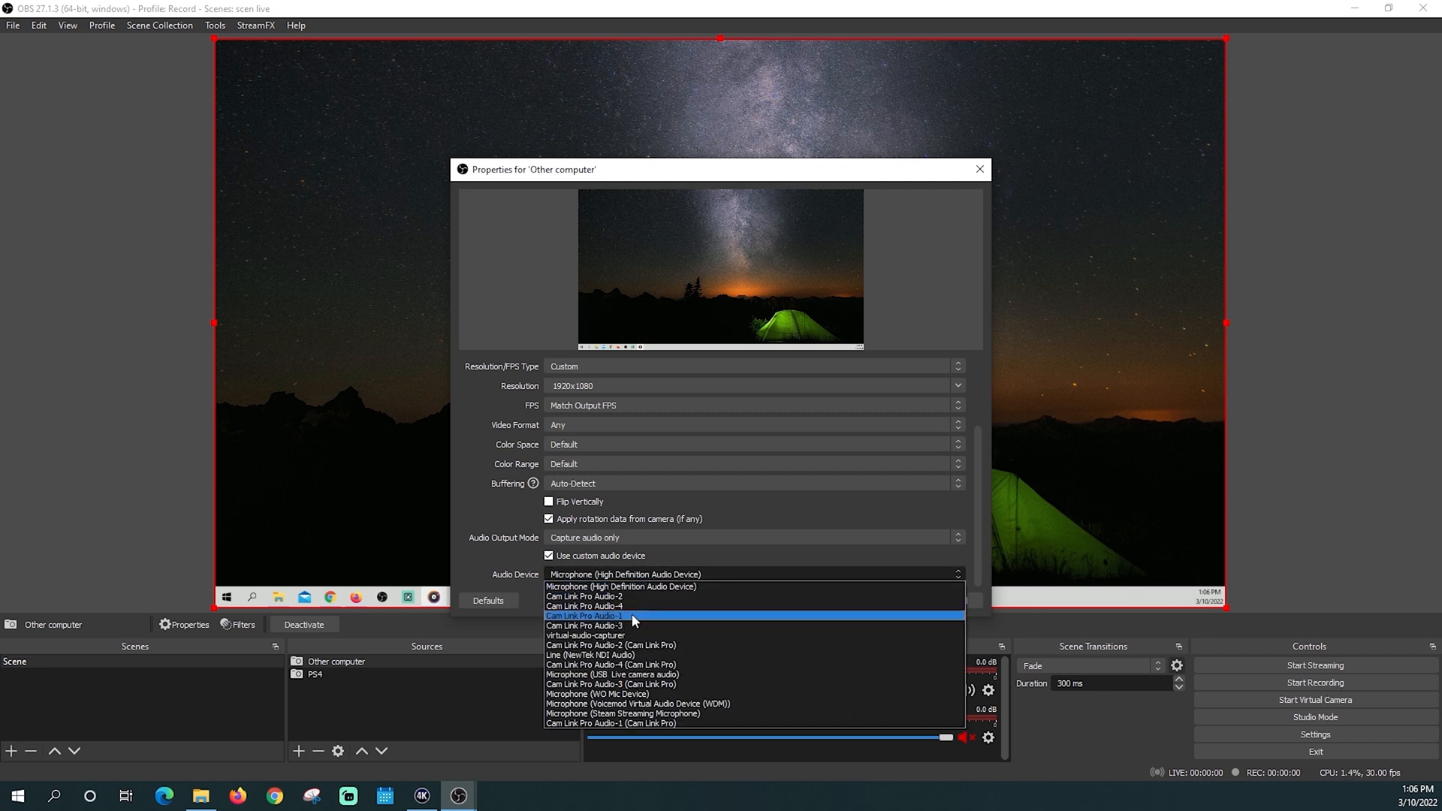
click(593, 615)
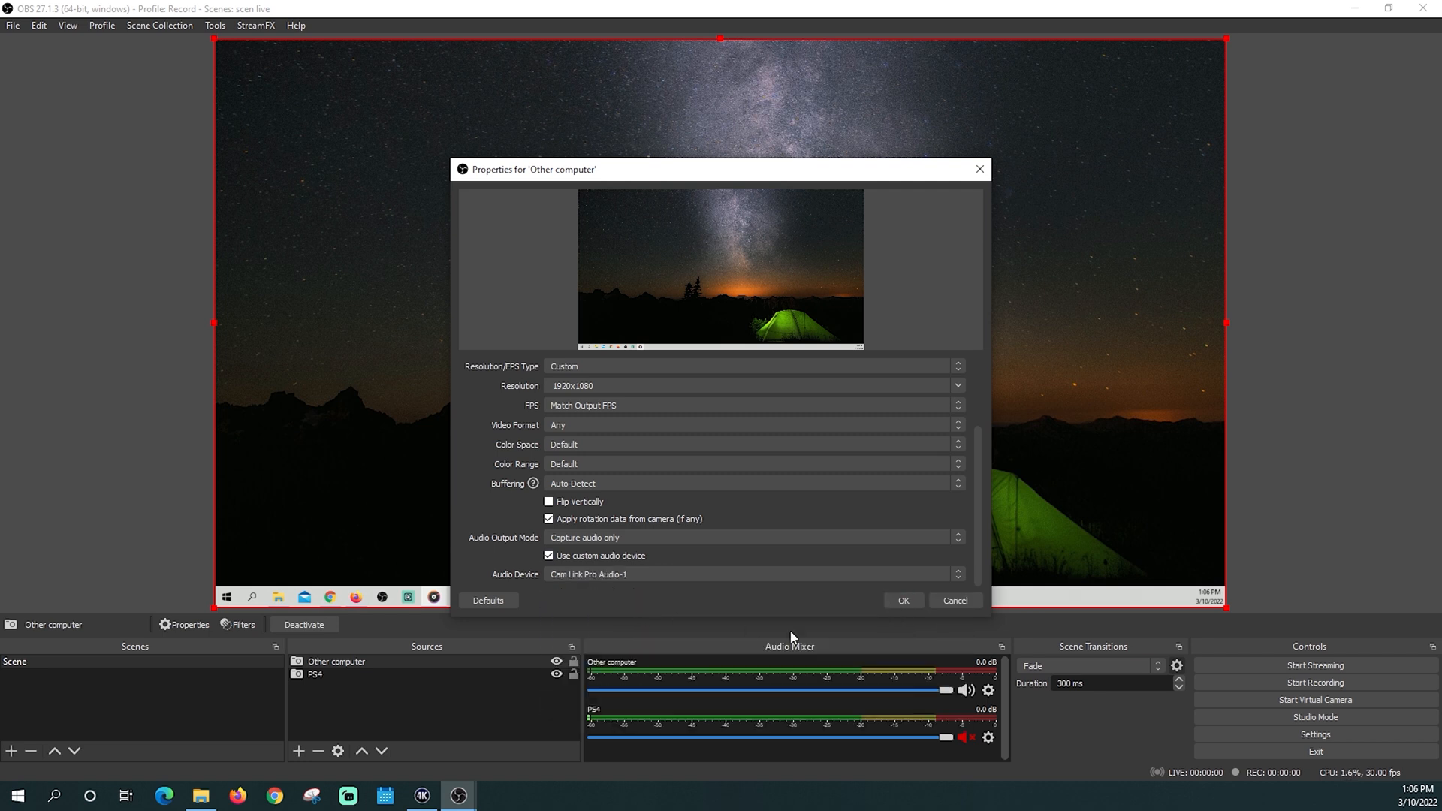
click(903, 600)
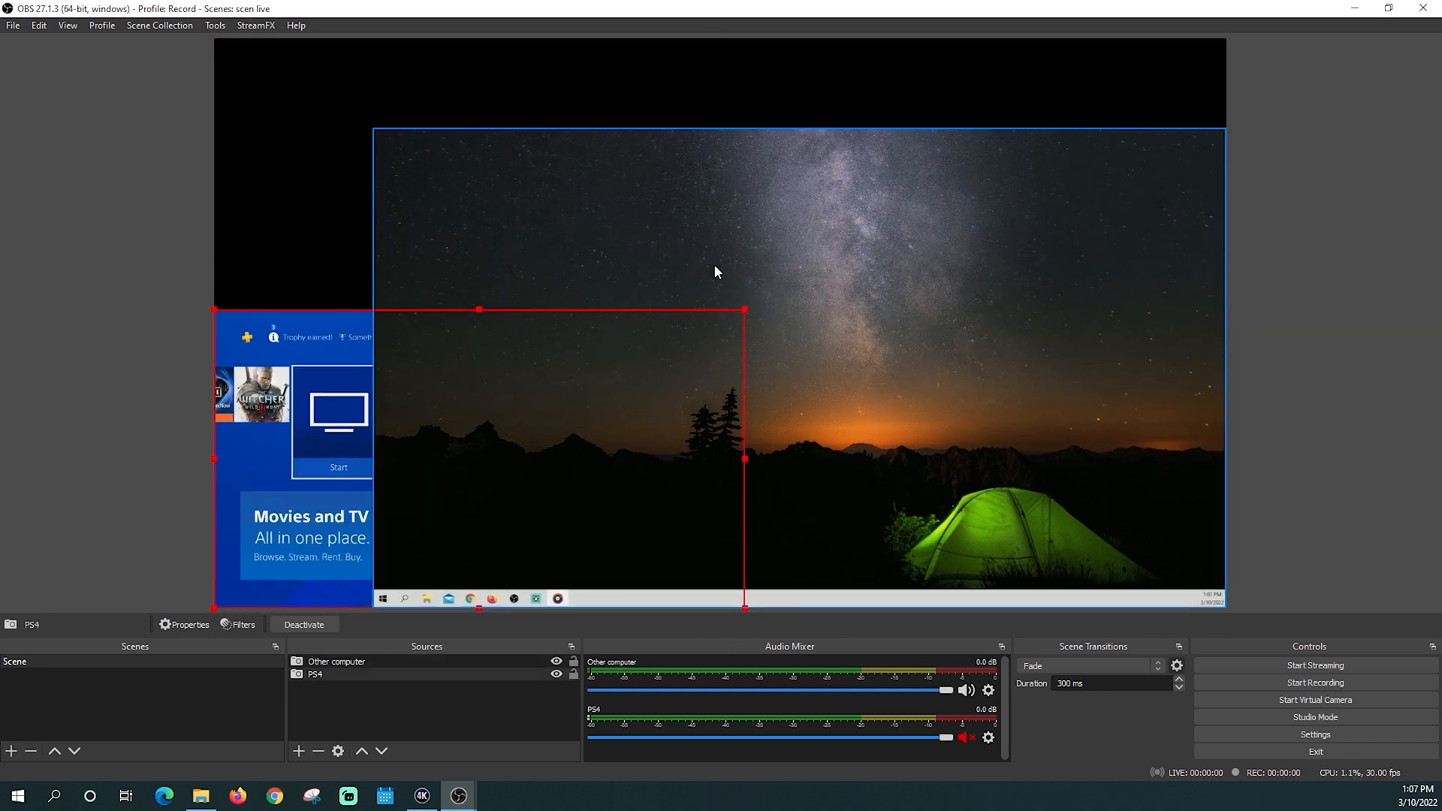
Arrange the PS4 feed lower-left above the full-frame Other computer feed in Sources.
click(335, 661)
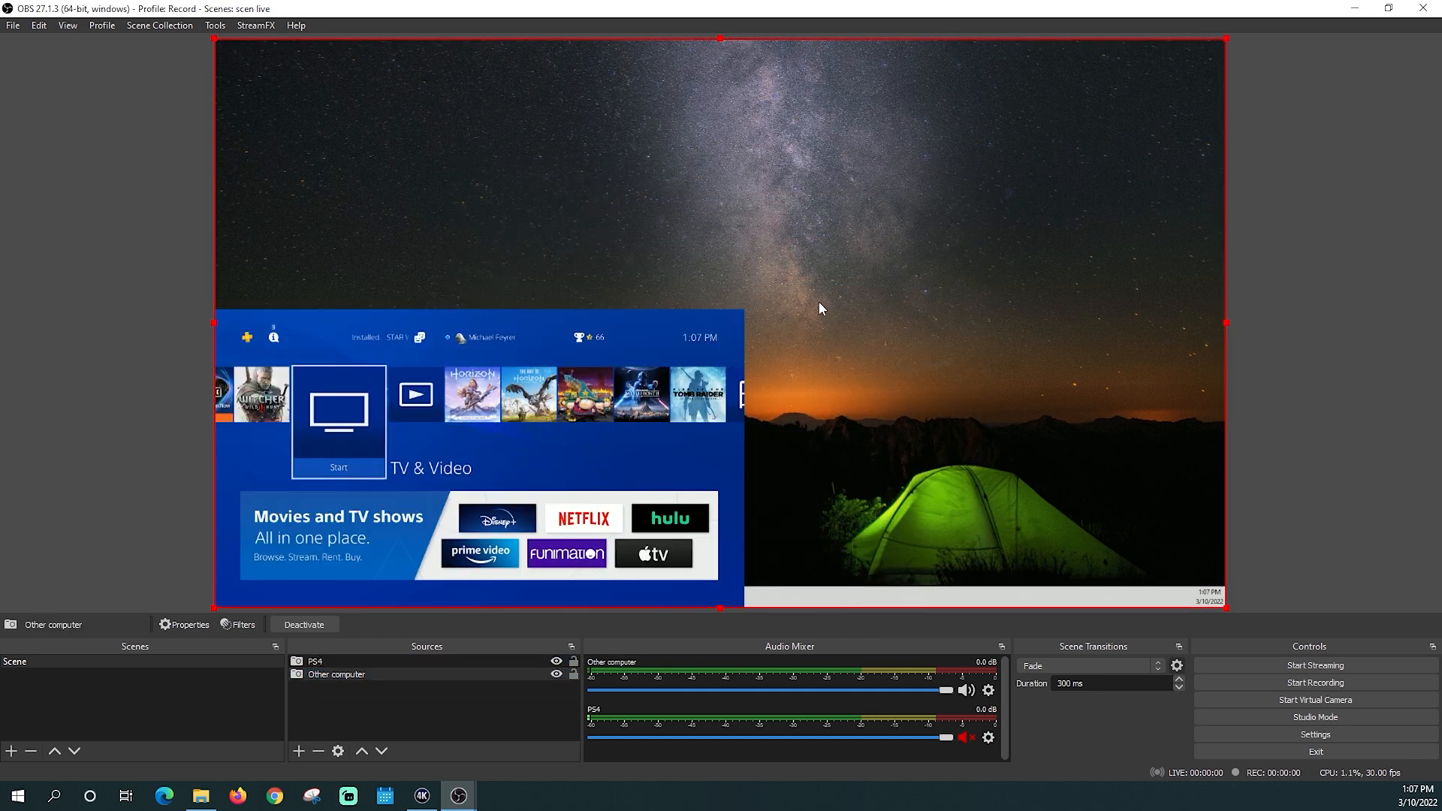
click(420, 796)
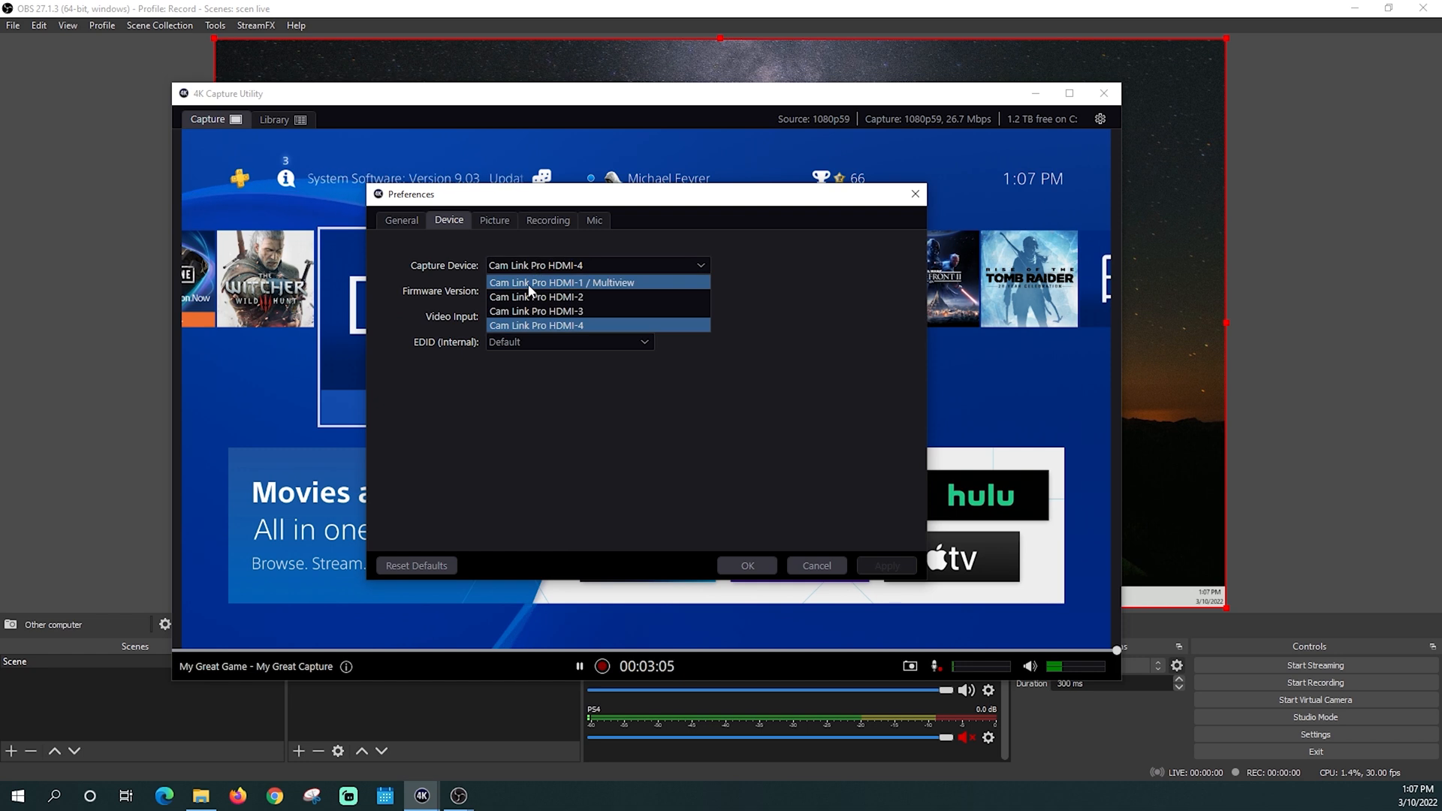
Set Capture Device to Cam Link Pro HDMI-1 / Multiview with a Quad multiview layout.
click(562, 282)
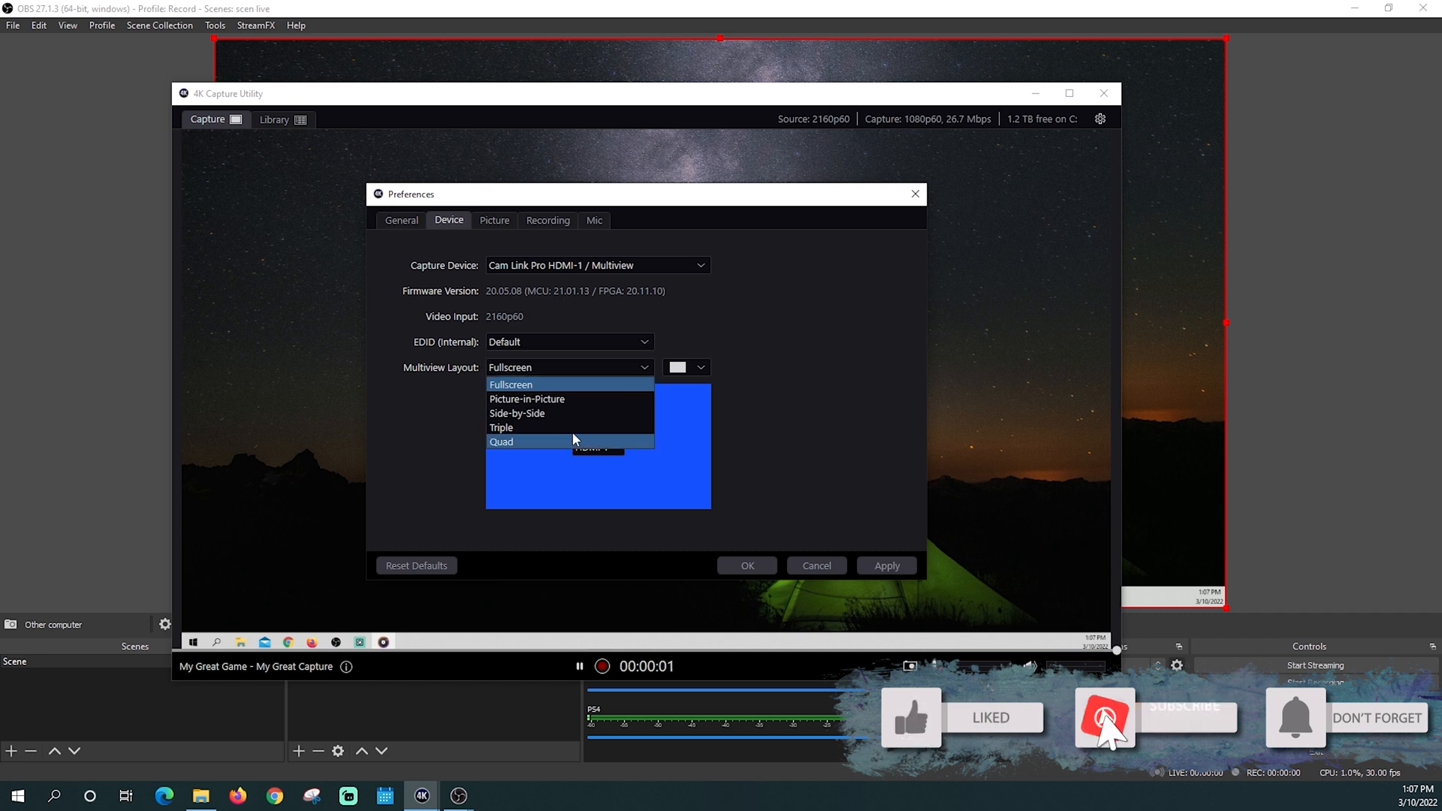
click(502, 441)
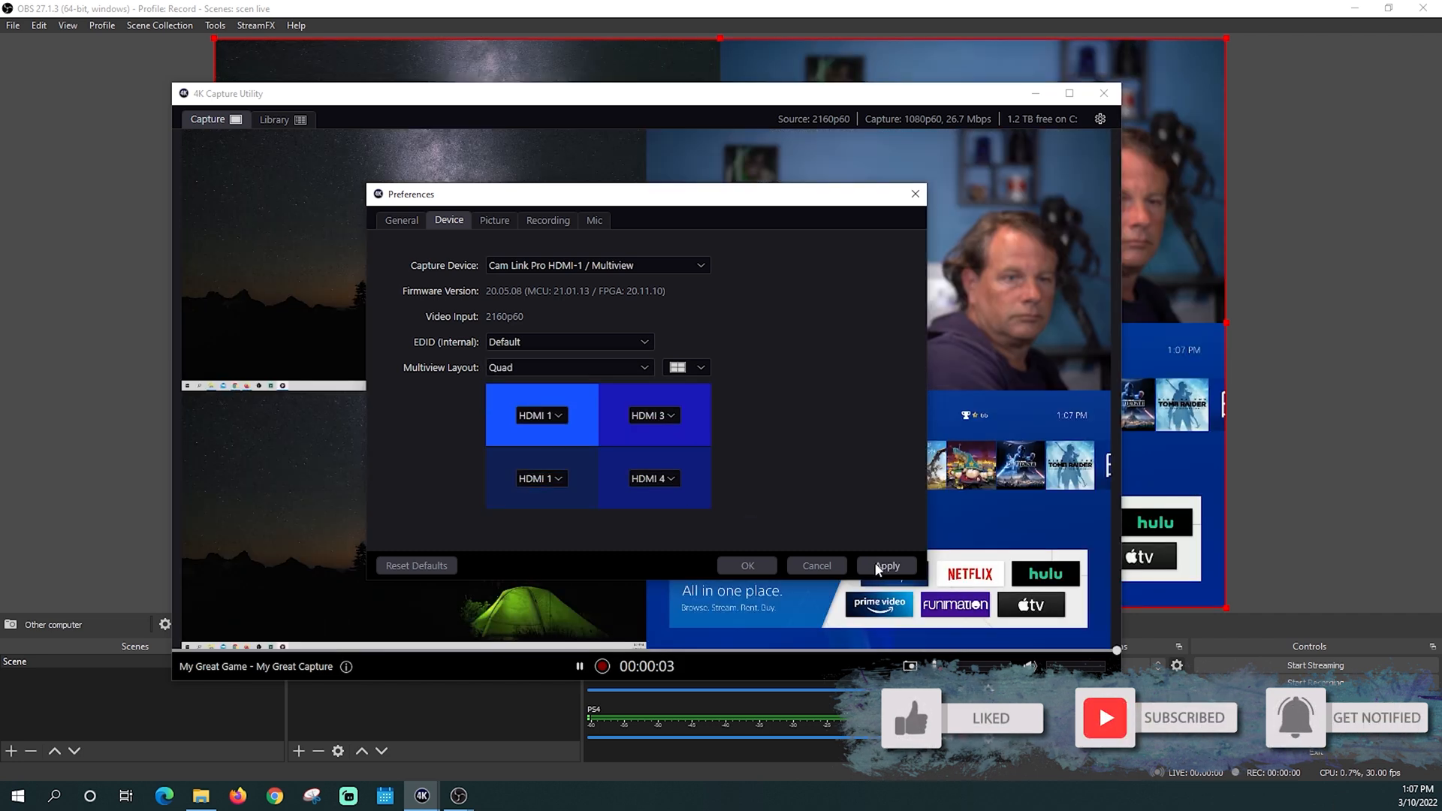